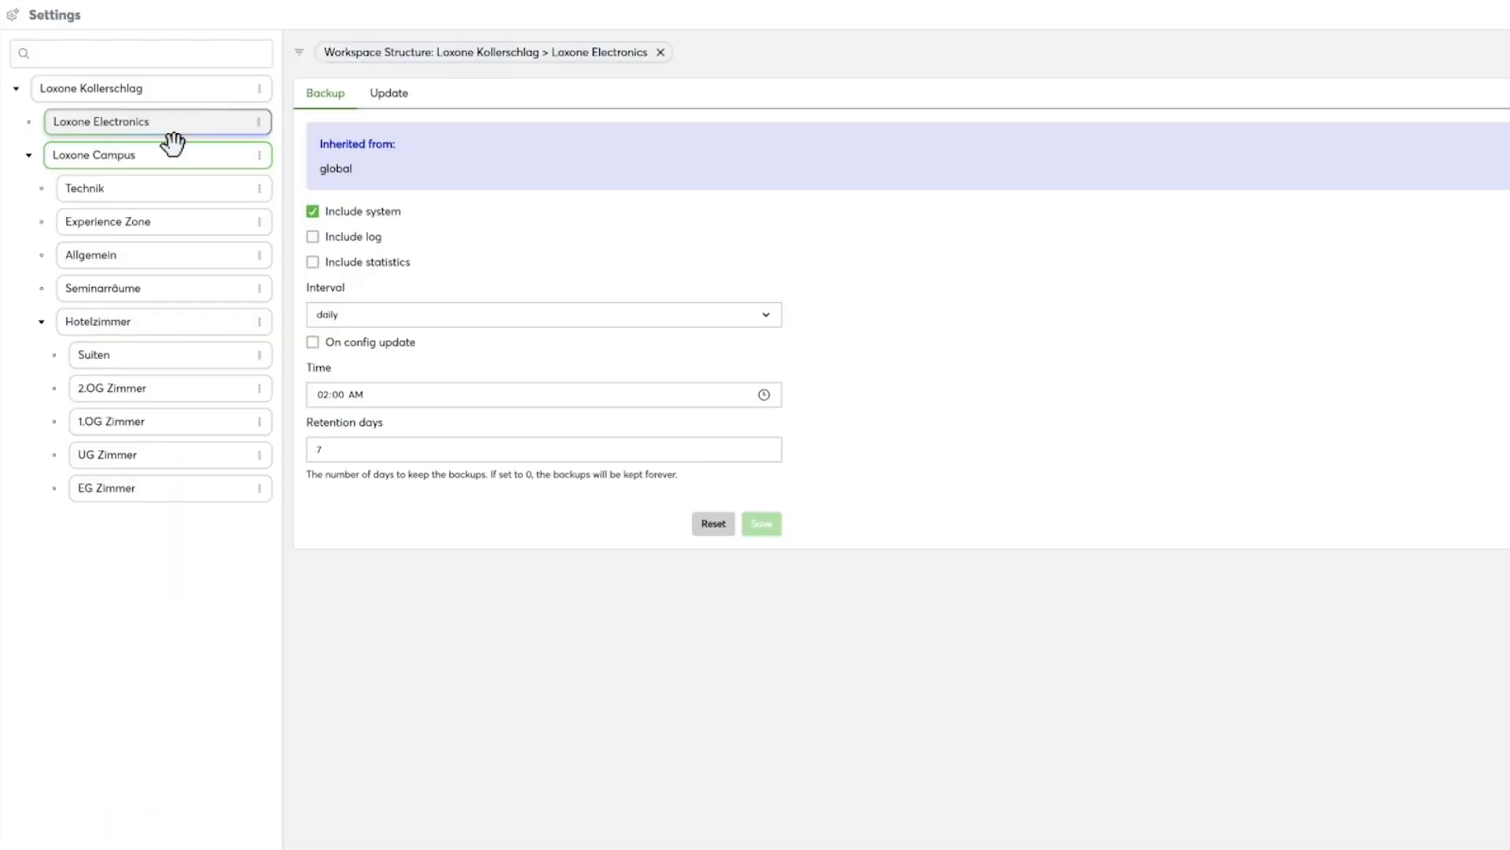
{"action": "mouse_move", "coordinate": [363, 359]}
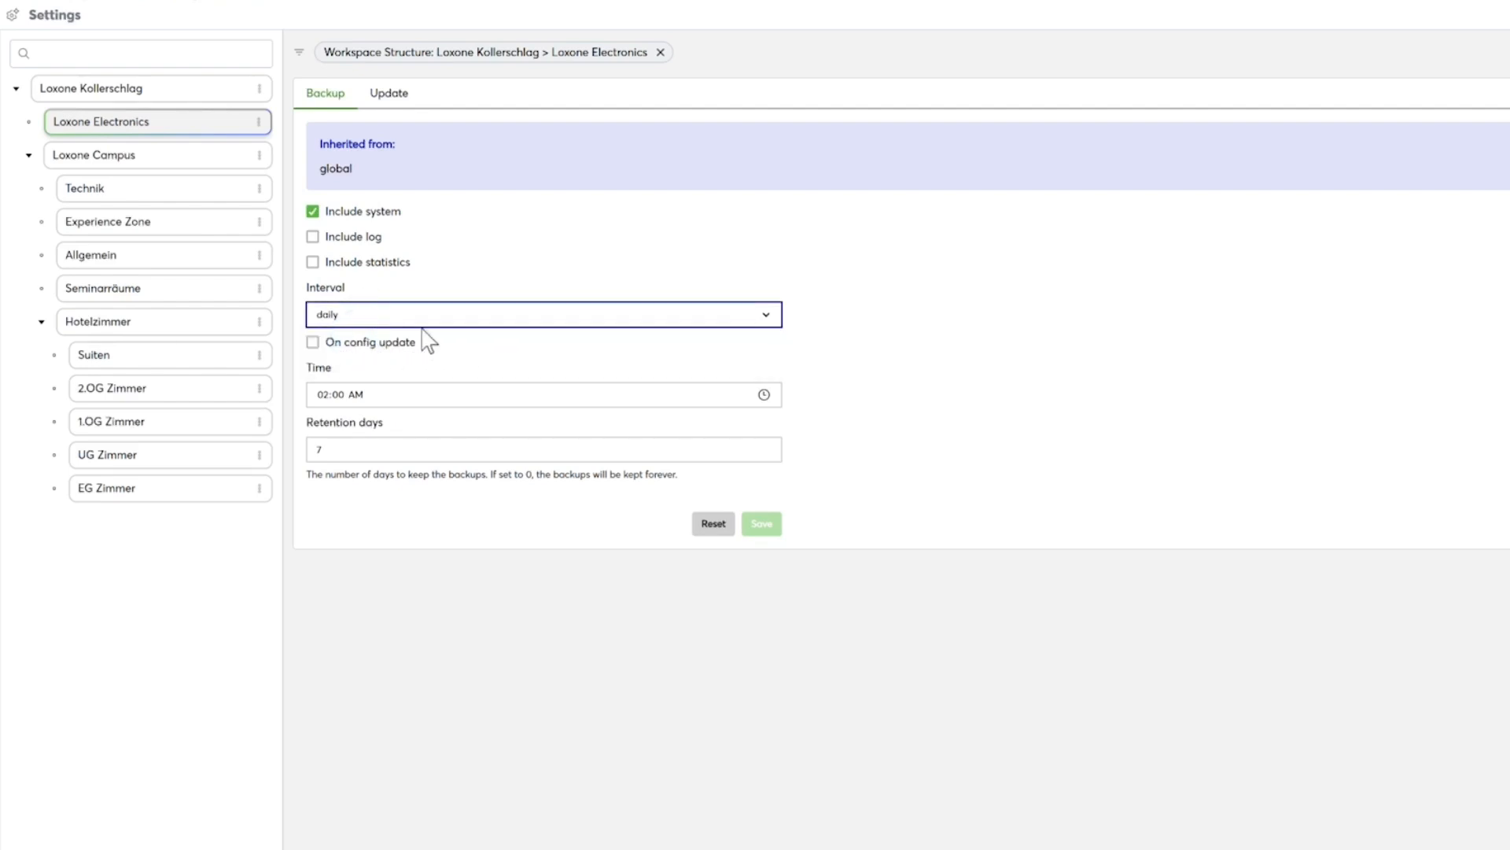
Show the TRIGO Test-Zentrale Miniserver page with its journal comments.
{"action": "left_click", "coordinate": [311, 341]}
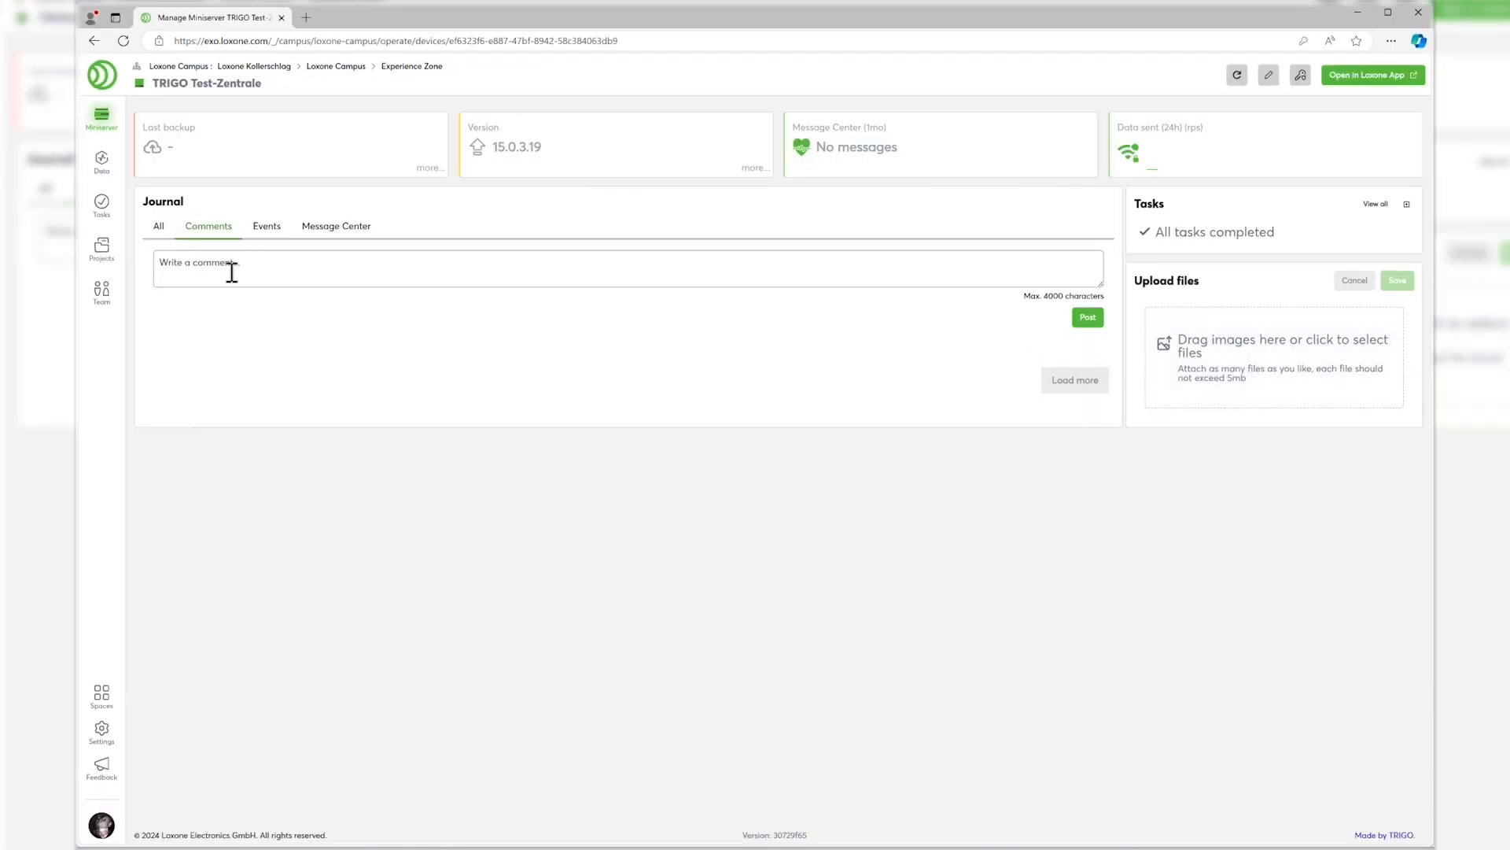
Write 'hello there' as a journal comment, then switch the Message Center between all and unread.
{"action": "left_click", "coordinate": [626, 267]}
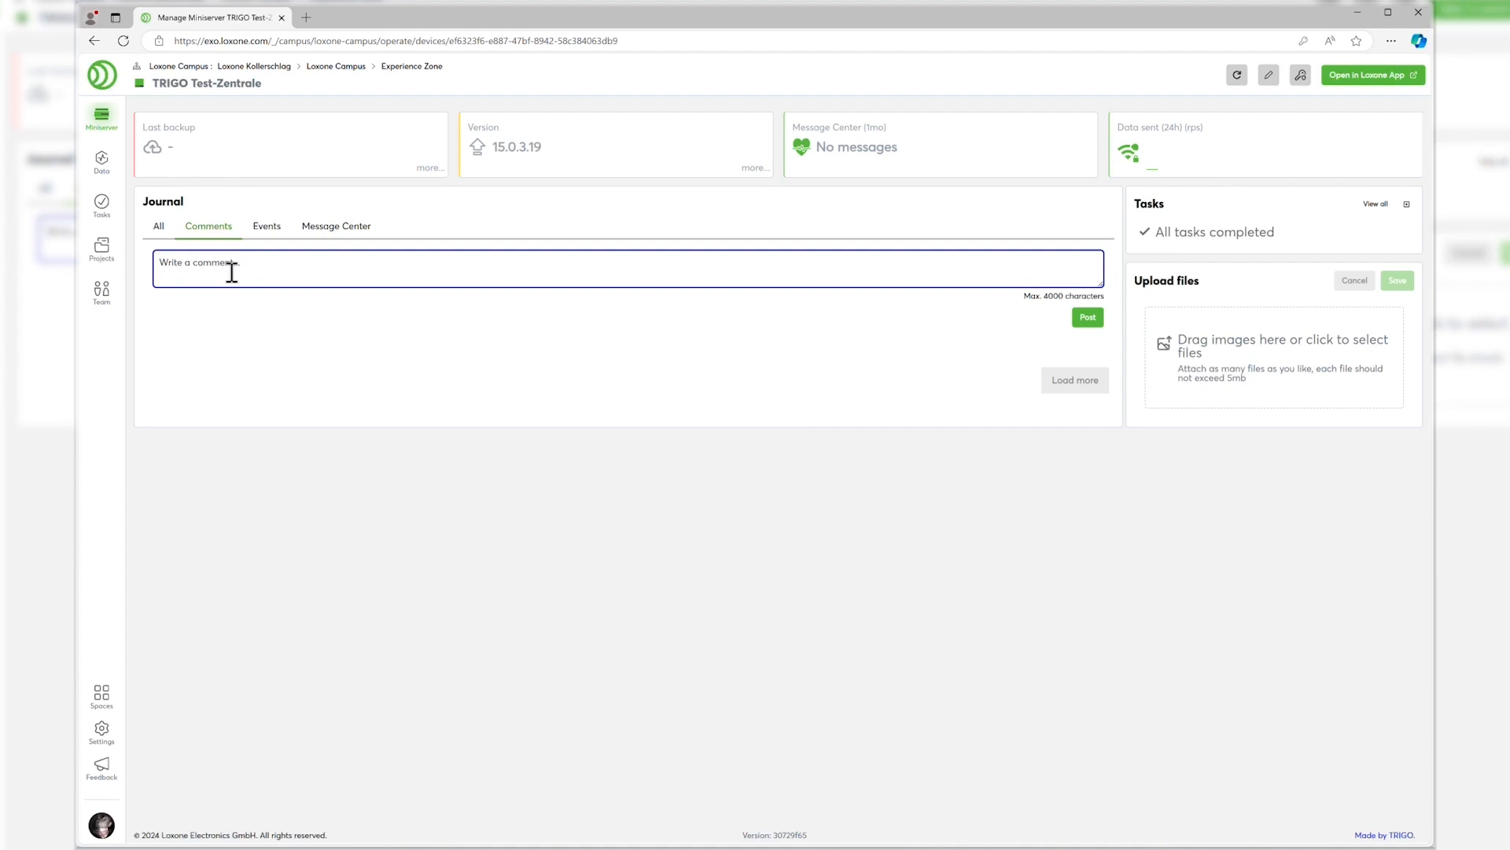
{"action": "type", "text": "hello there"}
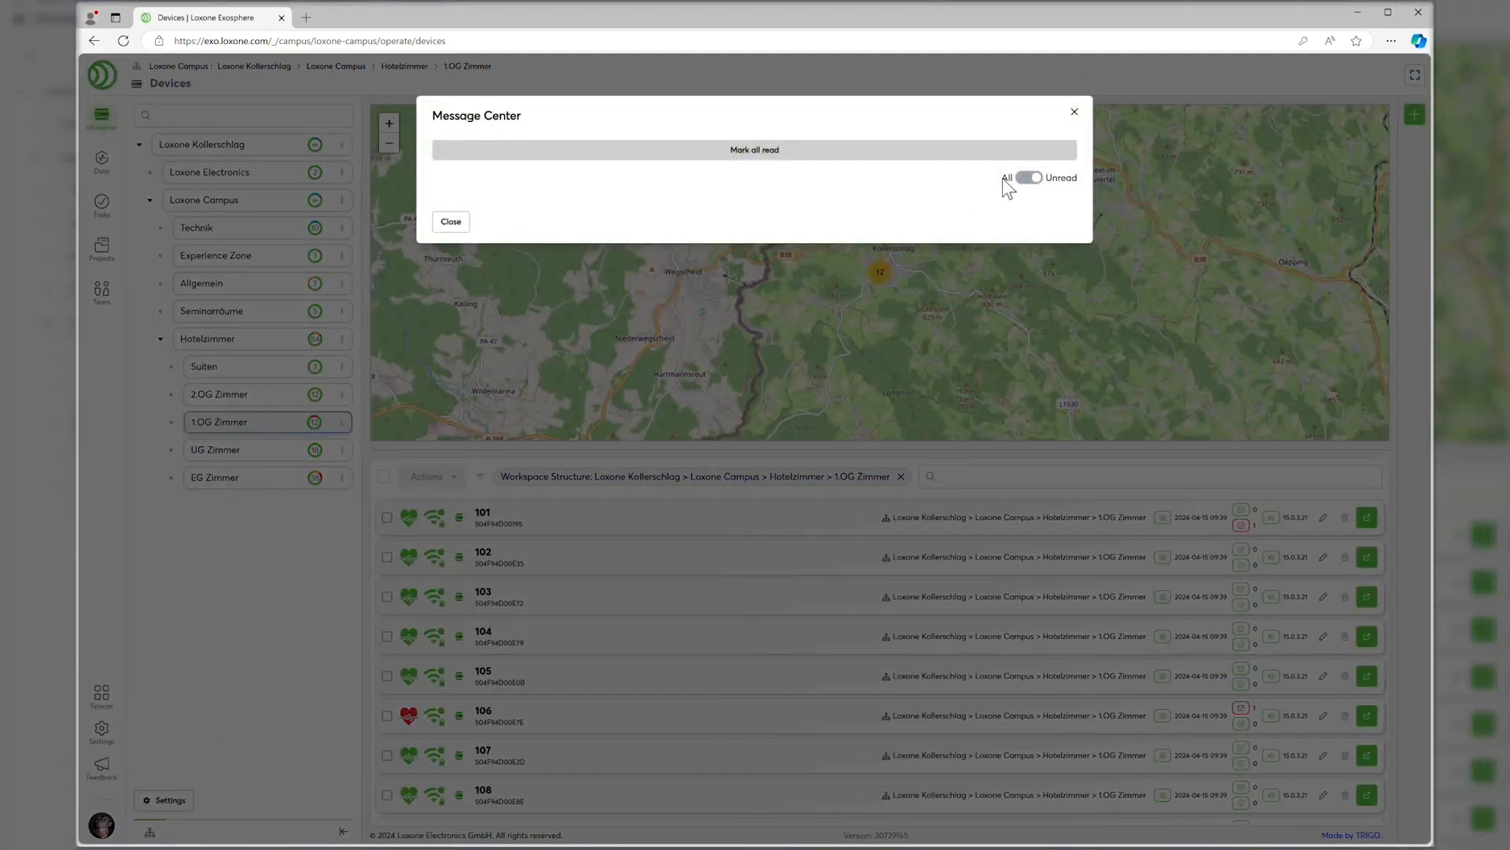
{"action": "left_click", "coordinate": [1027, 177]}
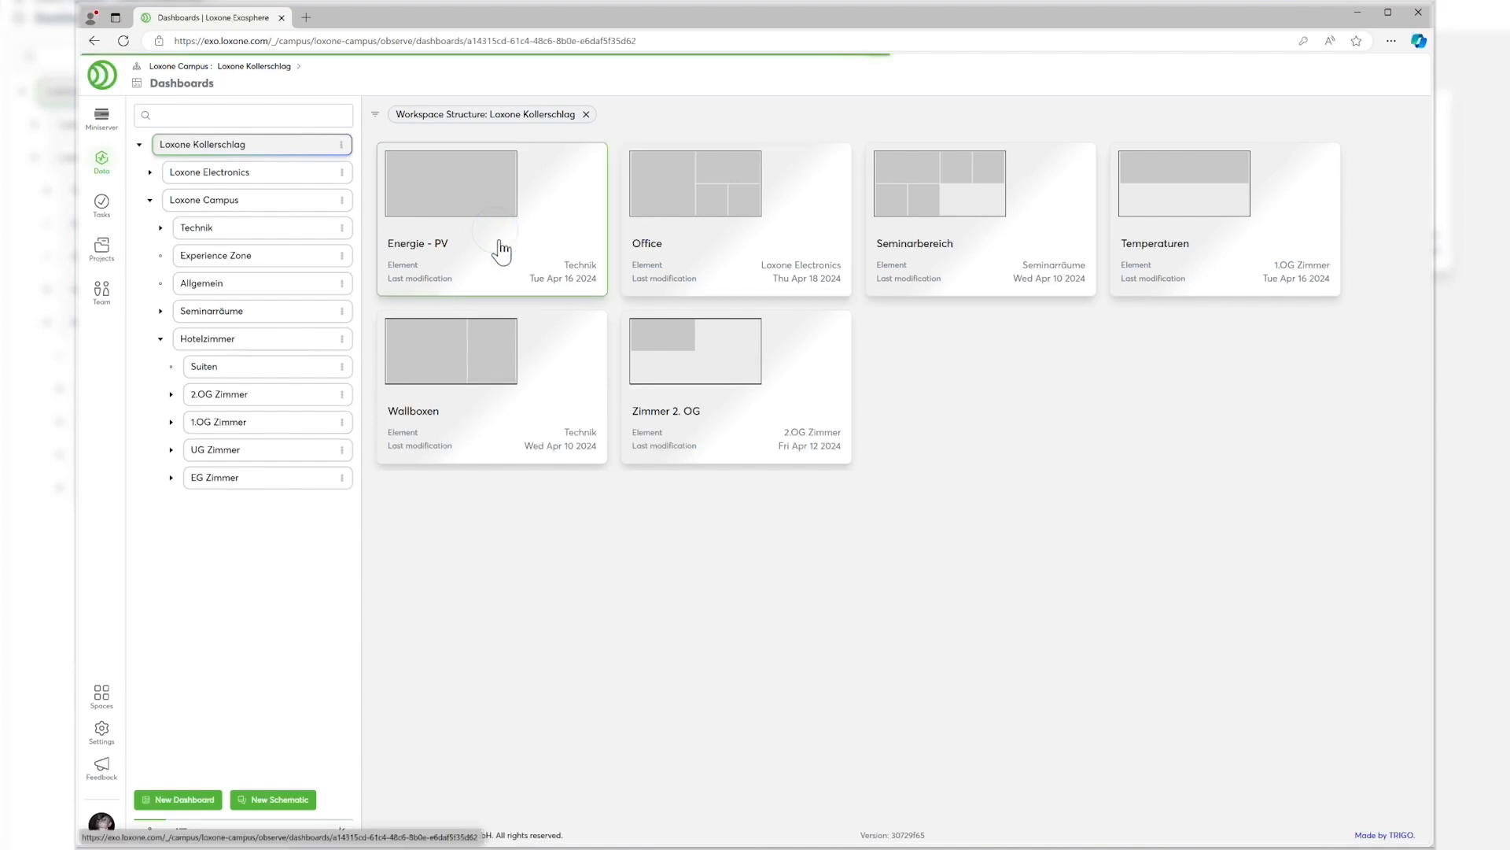
Show the Energie - PV dashboard with its grid and PV power chart.
{"action": "left_click", "coordinate": [450, 183]}
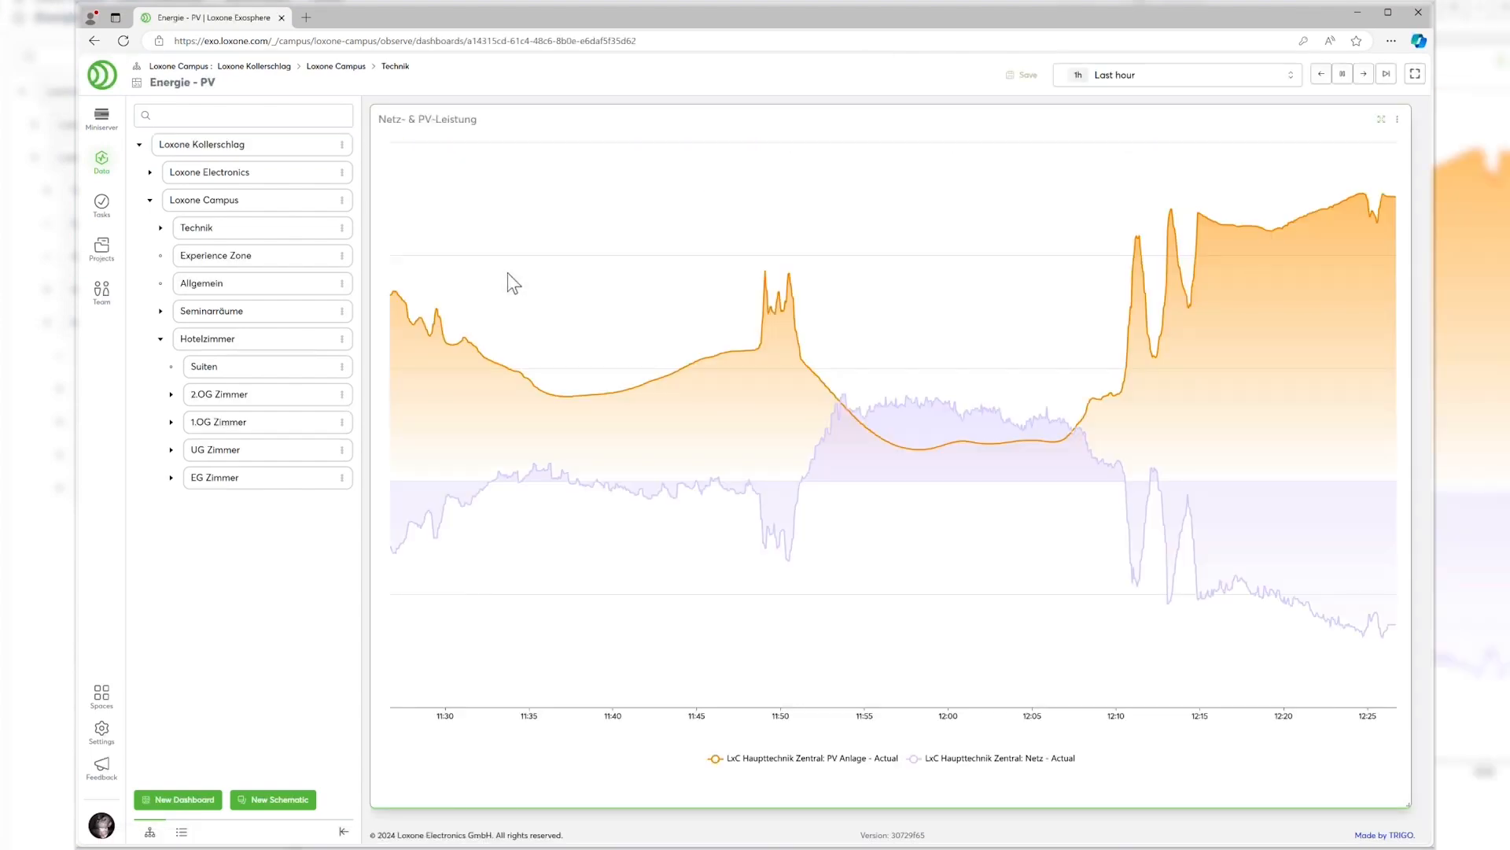
{"action": "mouse_move", "coordinate": [522, 281]}
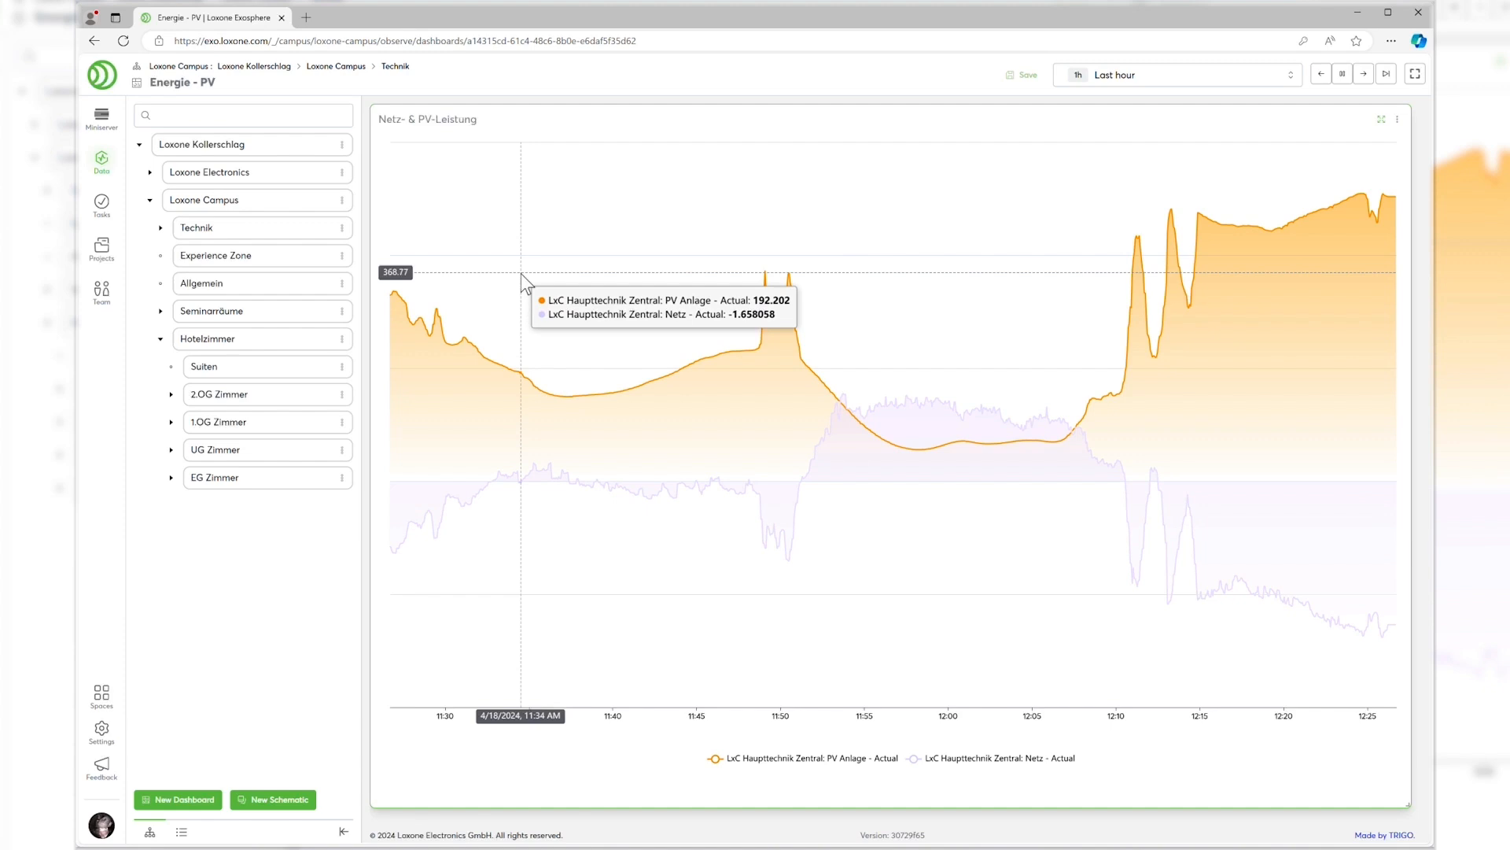
{"action": "mouse_move", "coordinate": [782, 323]}
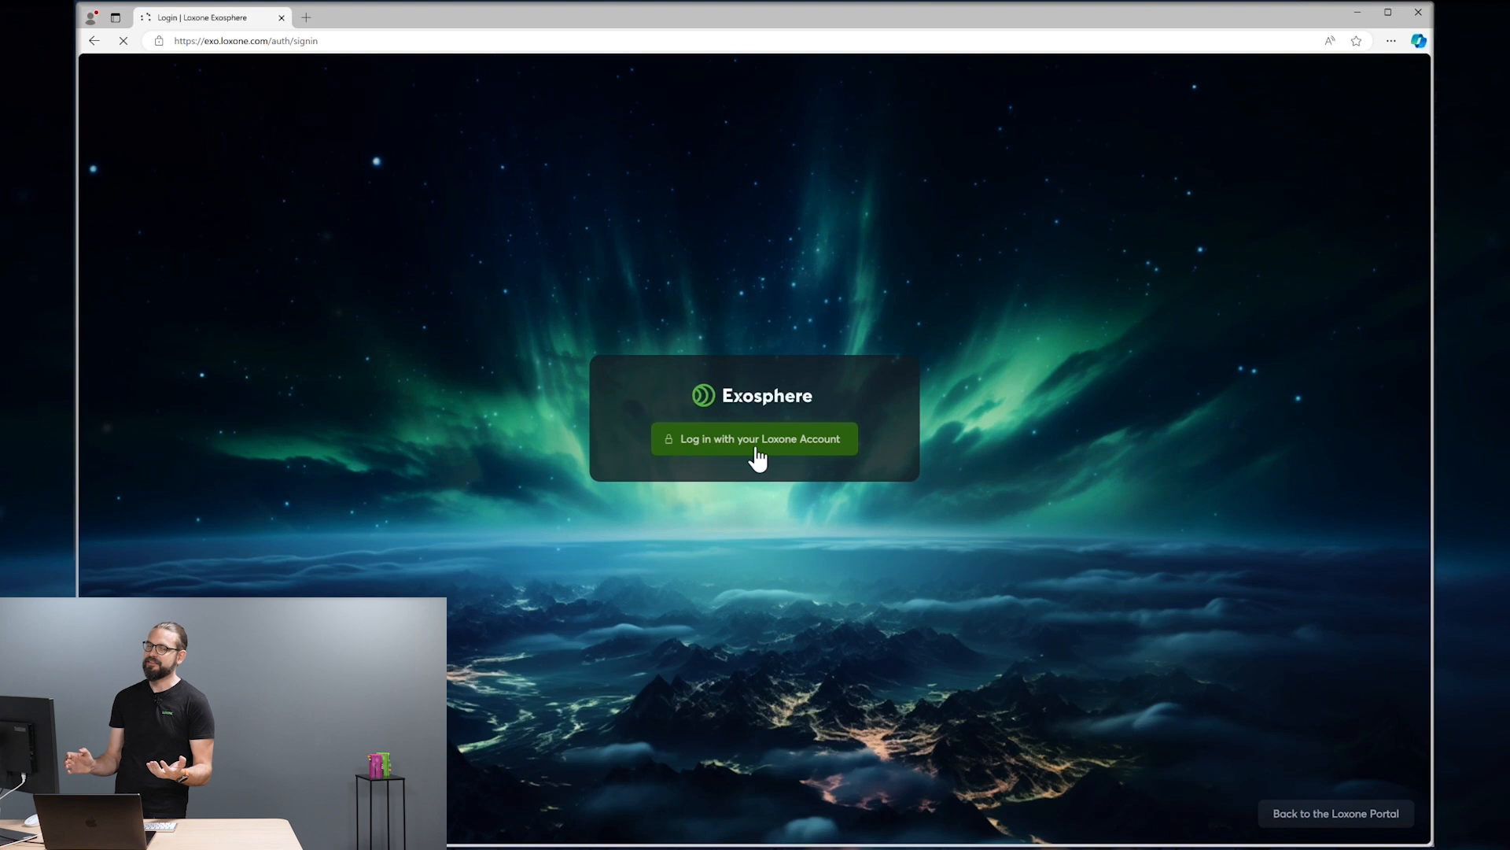
Sign in with the Loxone account, enter Loxone Campus and filter devices to Experience Zone.
{"action": "left_click", "coordinate": [753, 439]}
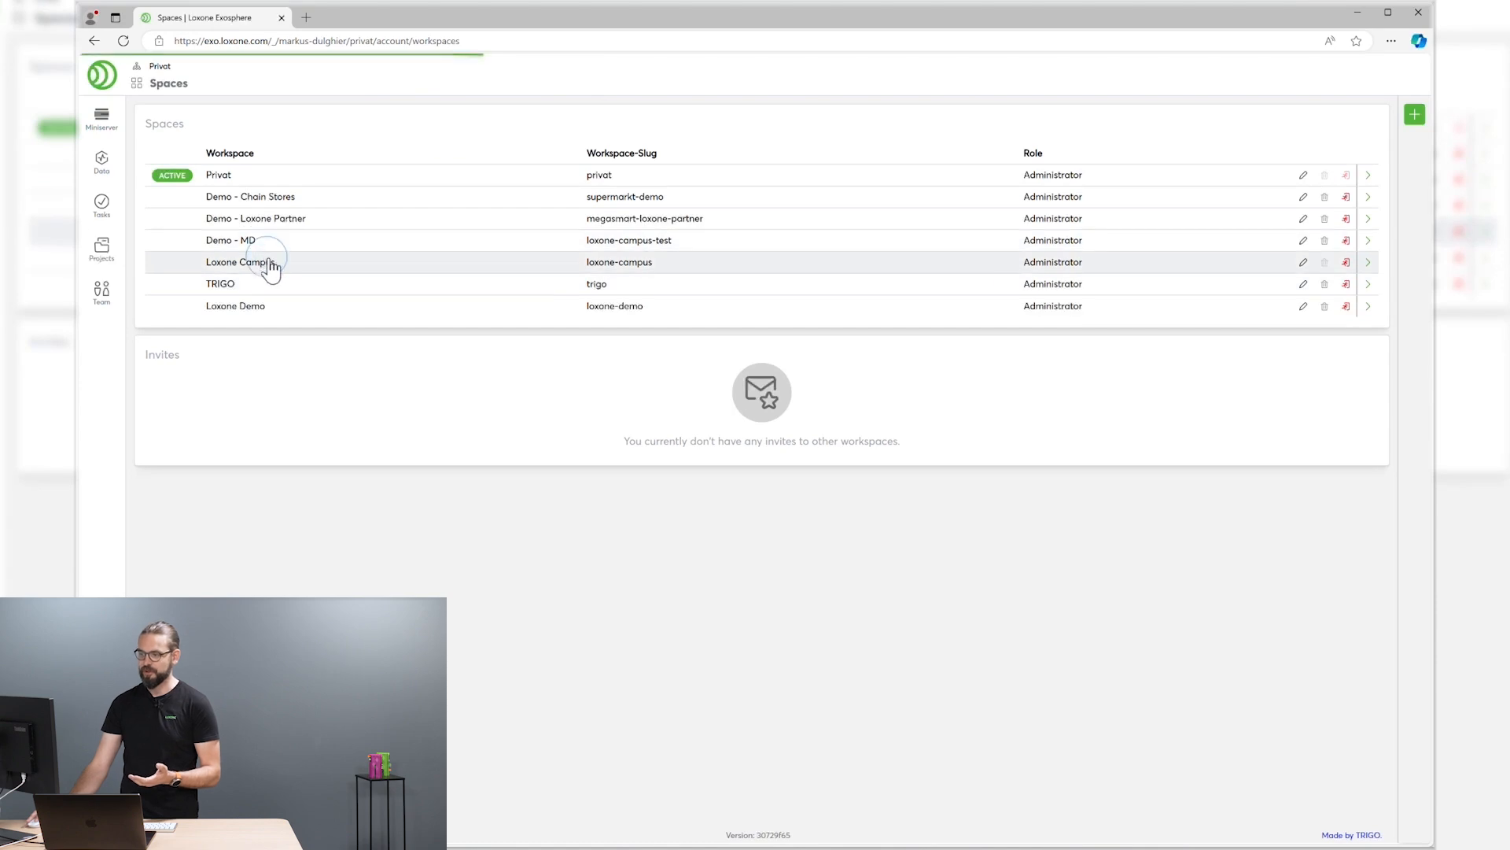
{"action": "left_click", "coordinate": [1367, 261]}
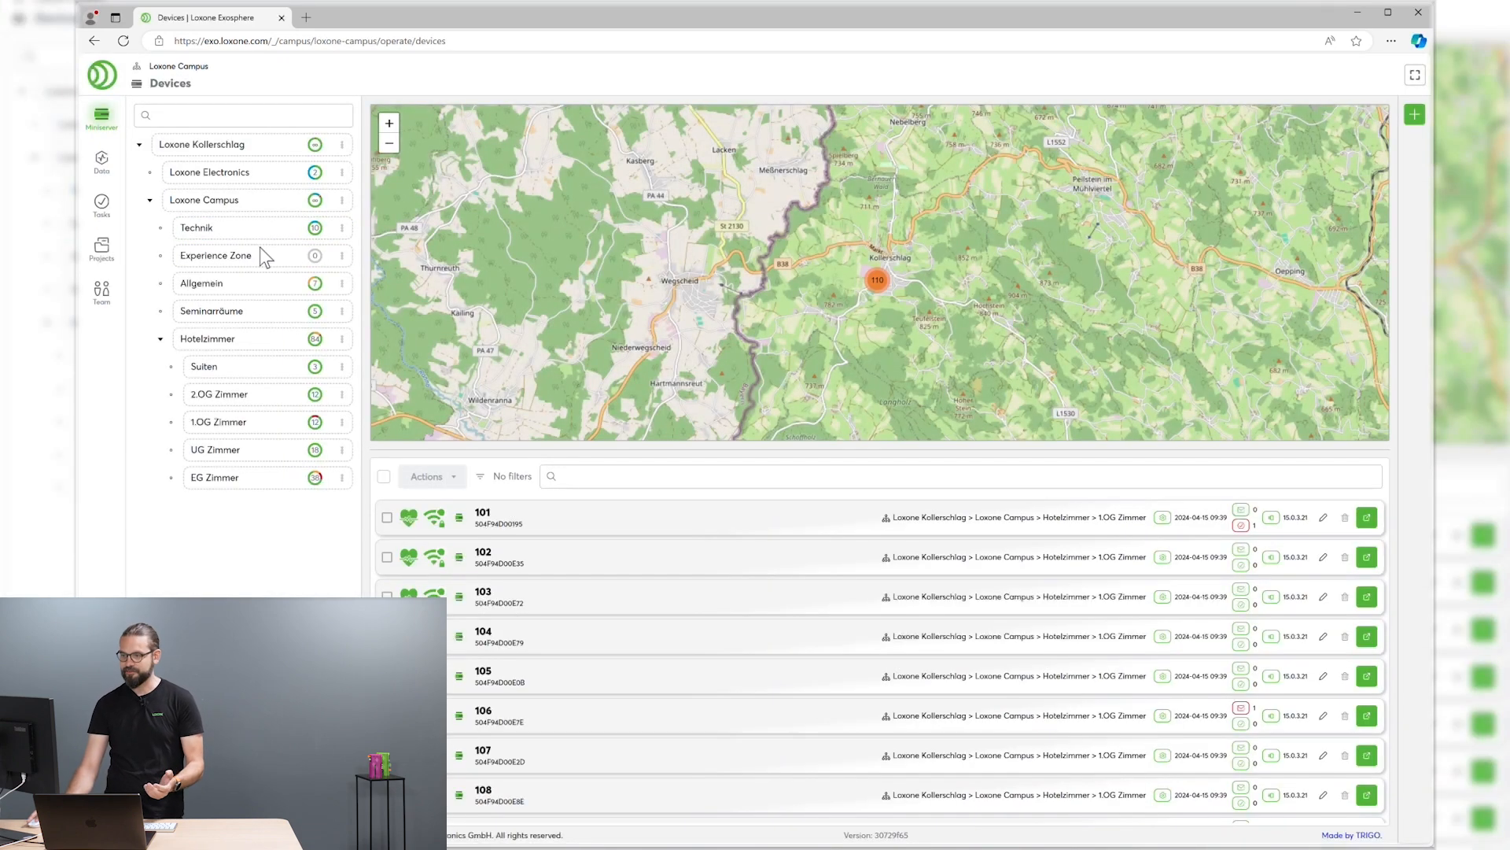
{"action": "left_click", "coordinate": [216, 255]}
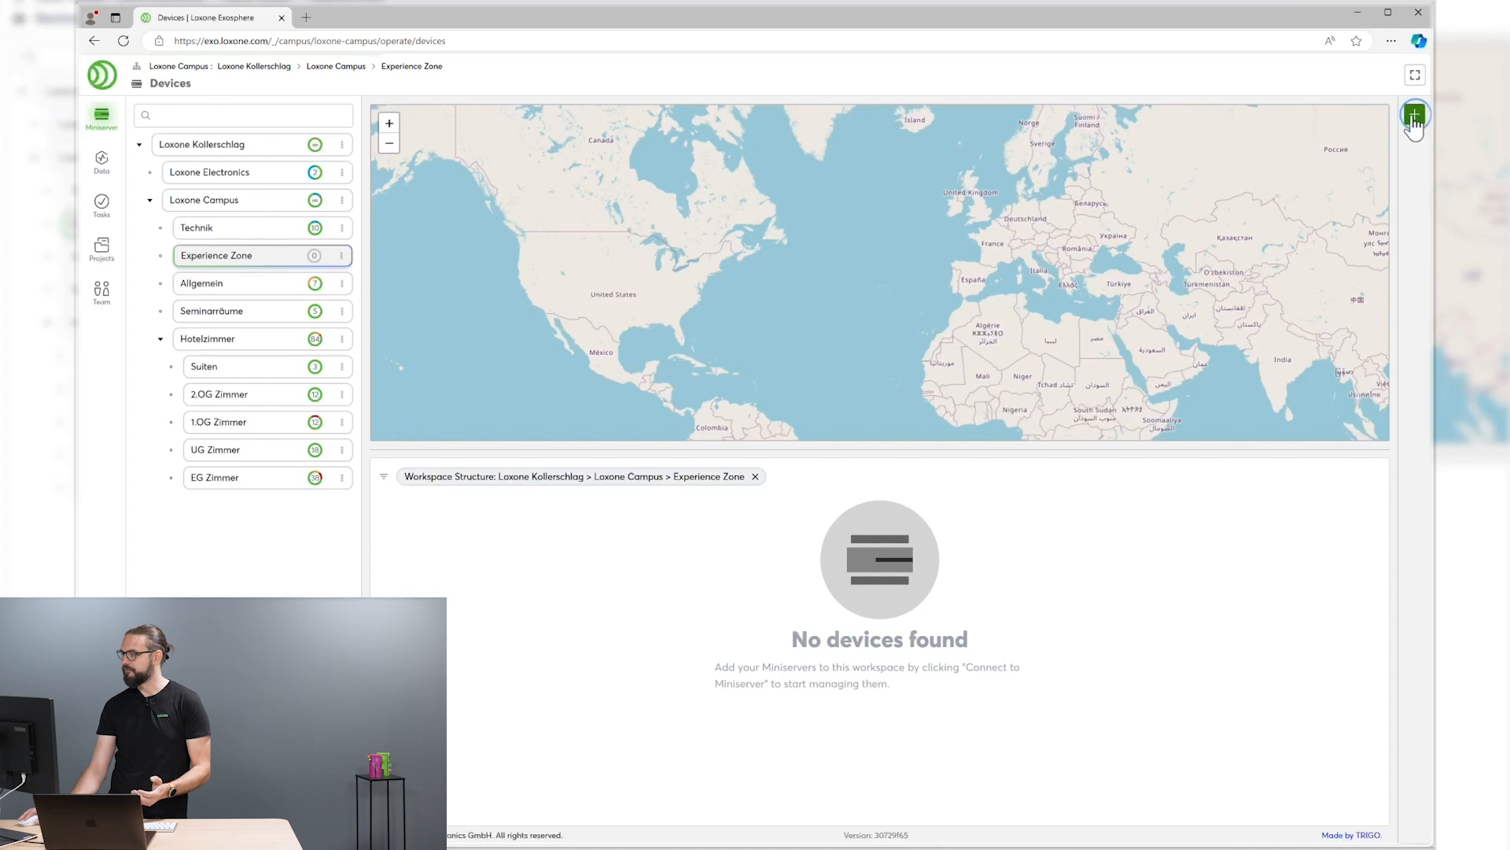
Start connecting a new Miniserver and add serial number 504F94A15CFB to the list.
{"action": "left_click", "coordinate": [1414, 113]}
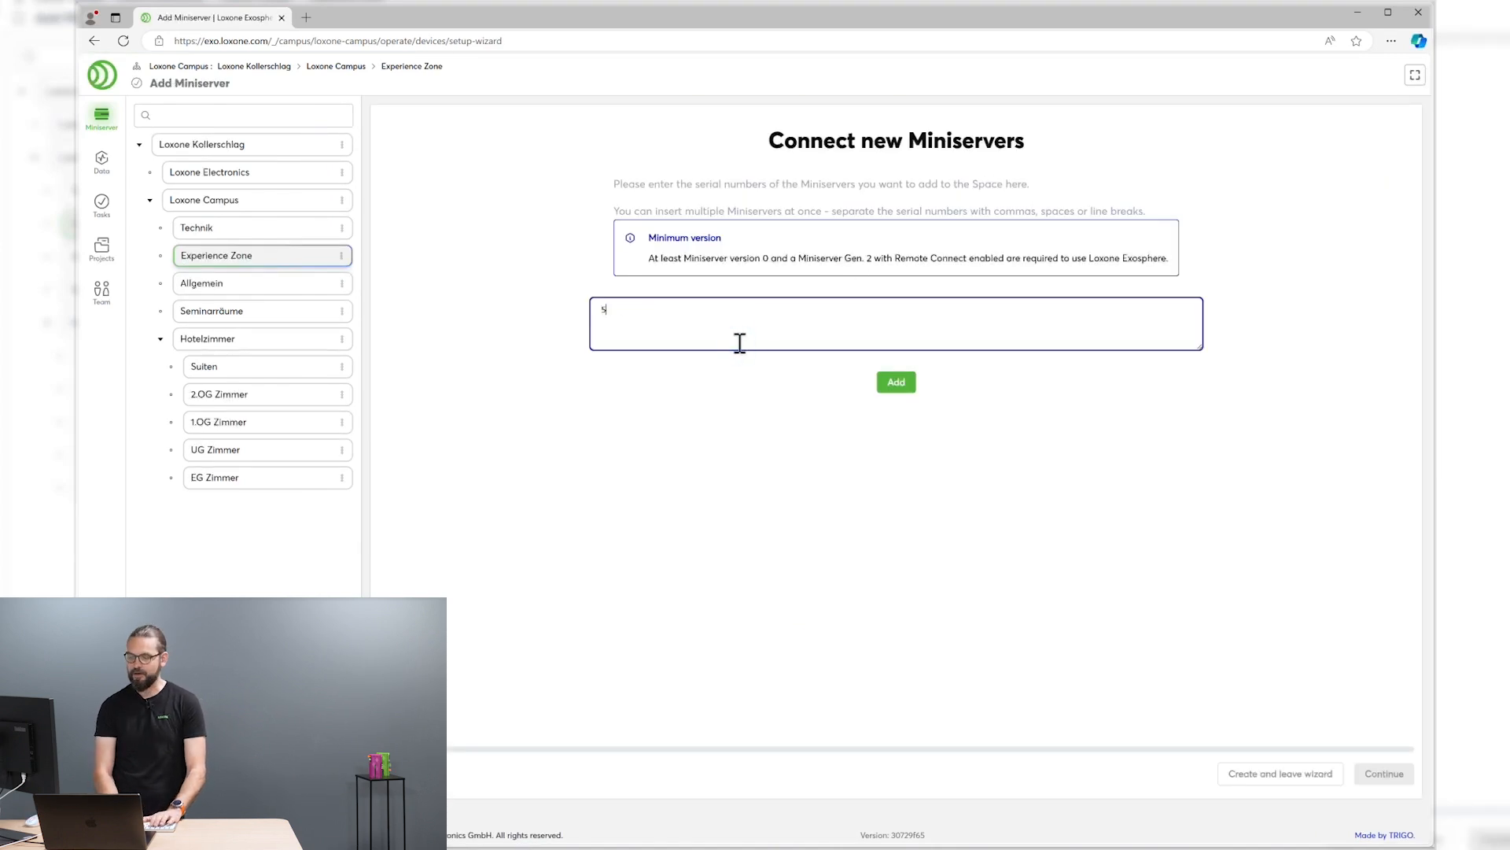
{"action": "type", "text": "504F94"}
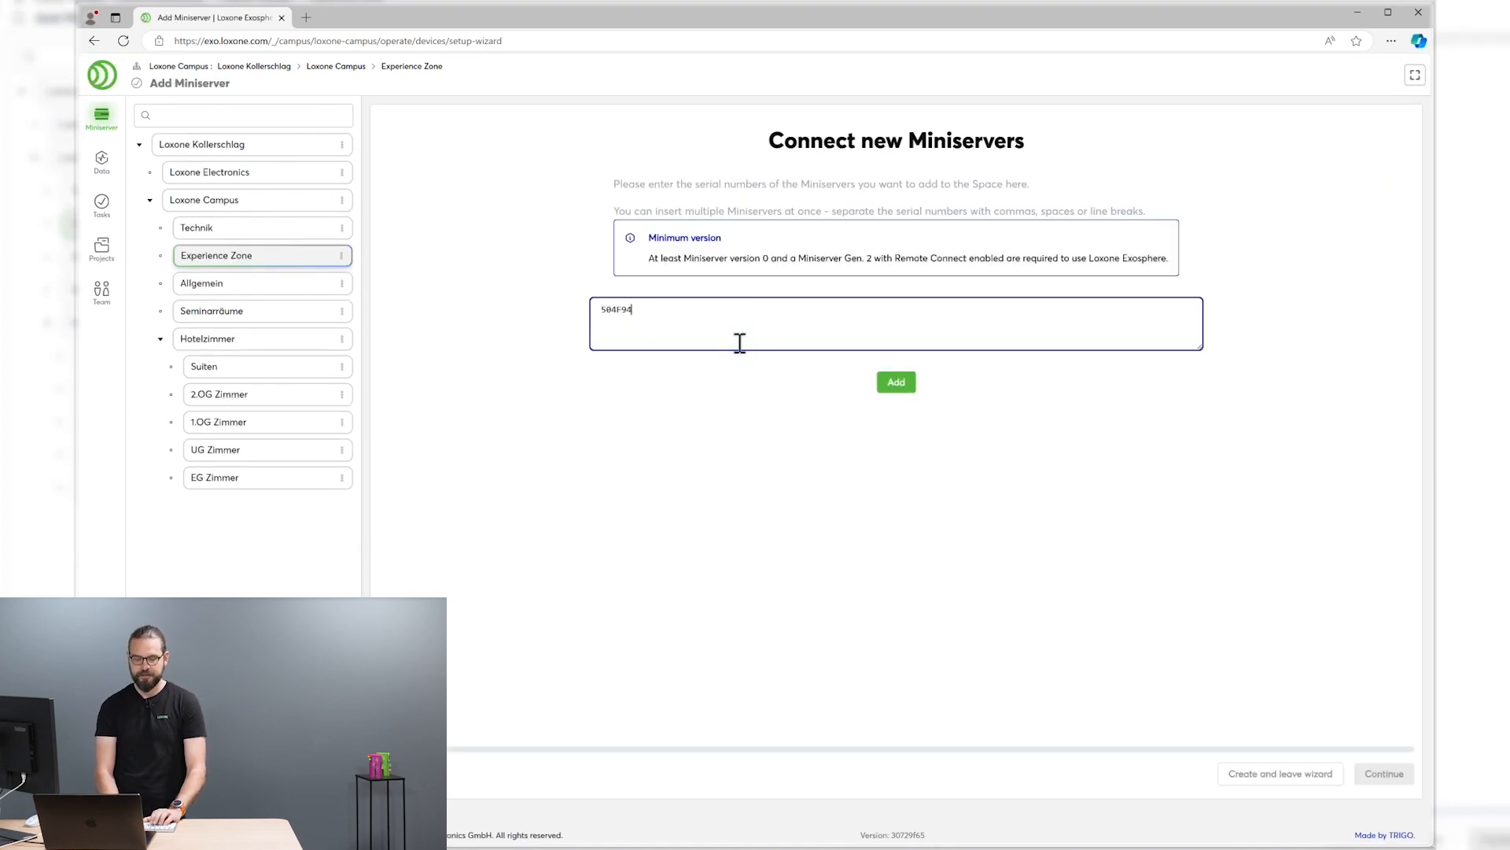
{"action": "type", "text": "1"}
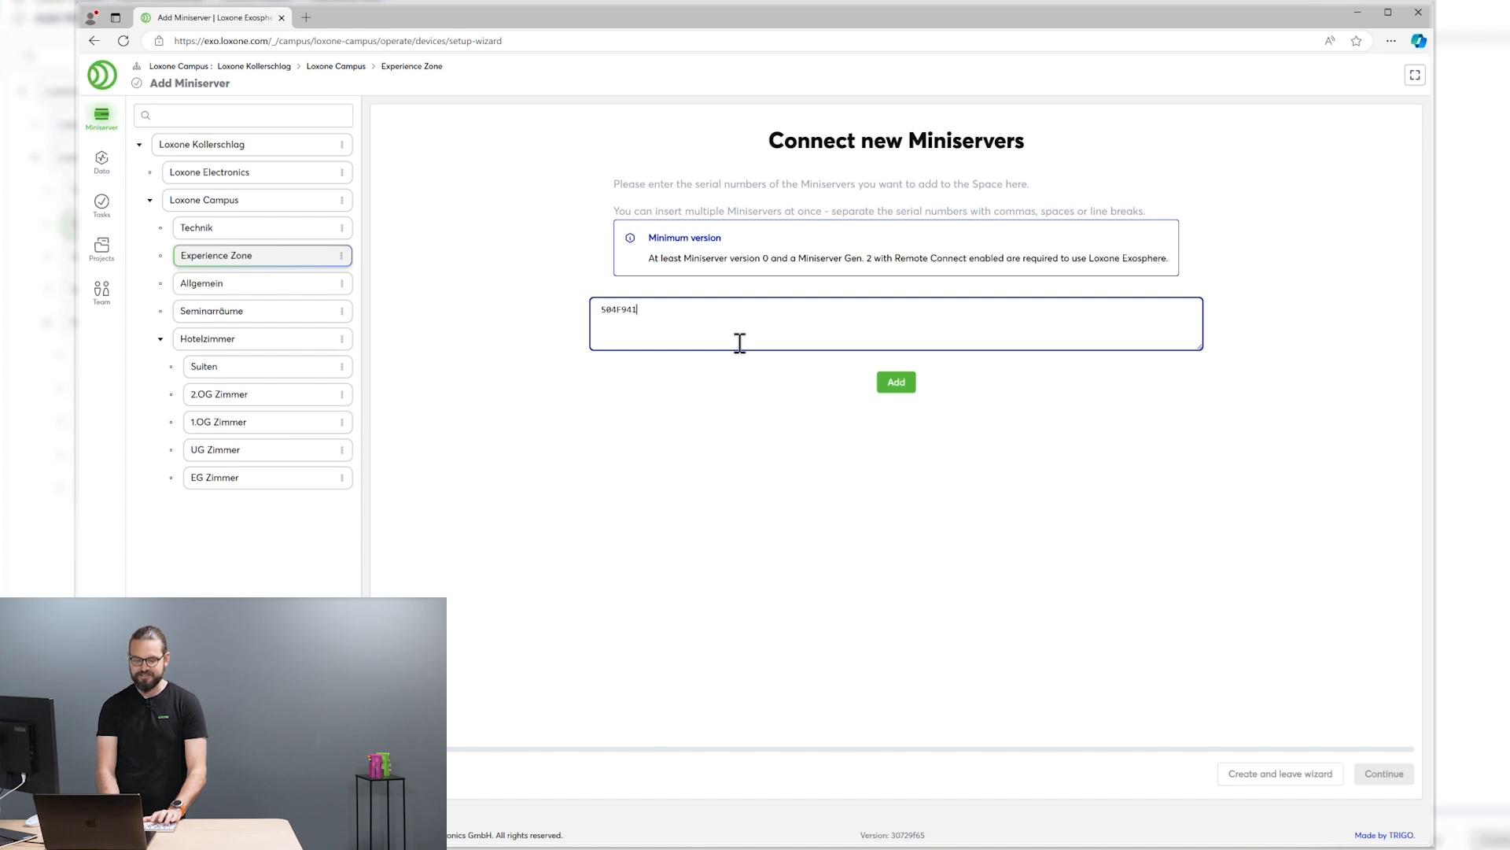
{"action": "type", "text": "A15"}
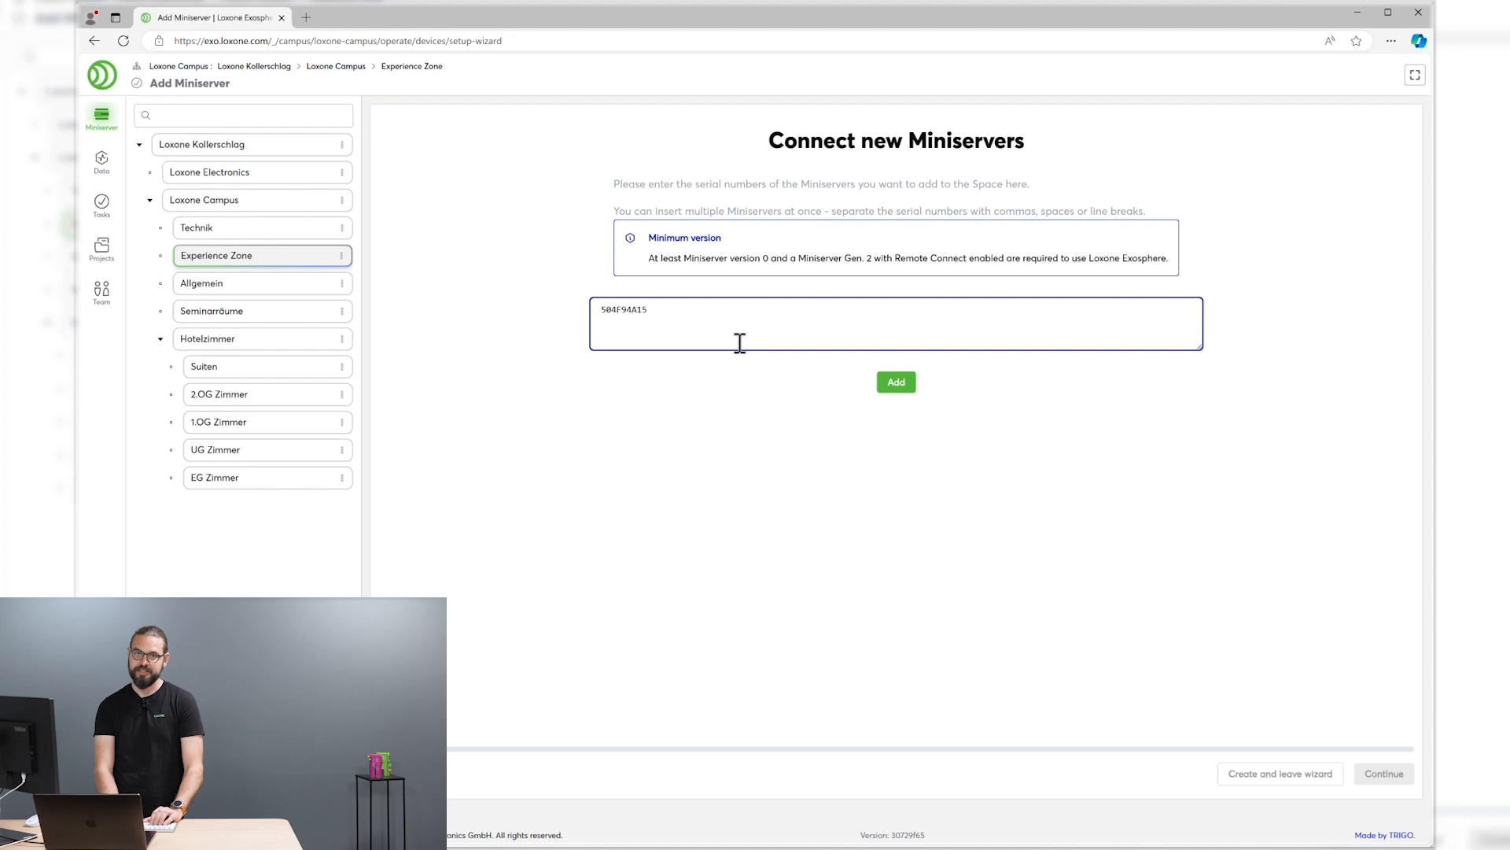
{"action": "type", "text": "CF"}
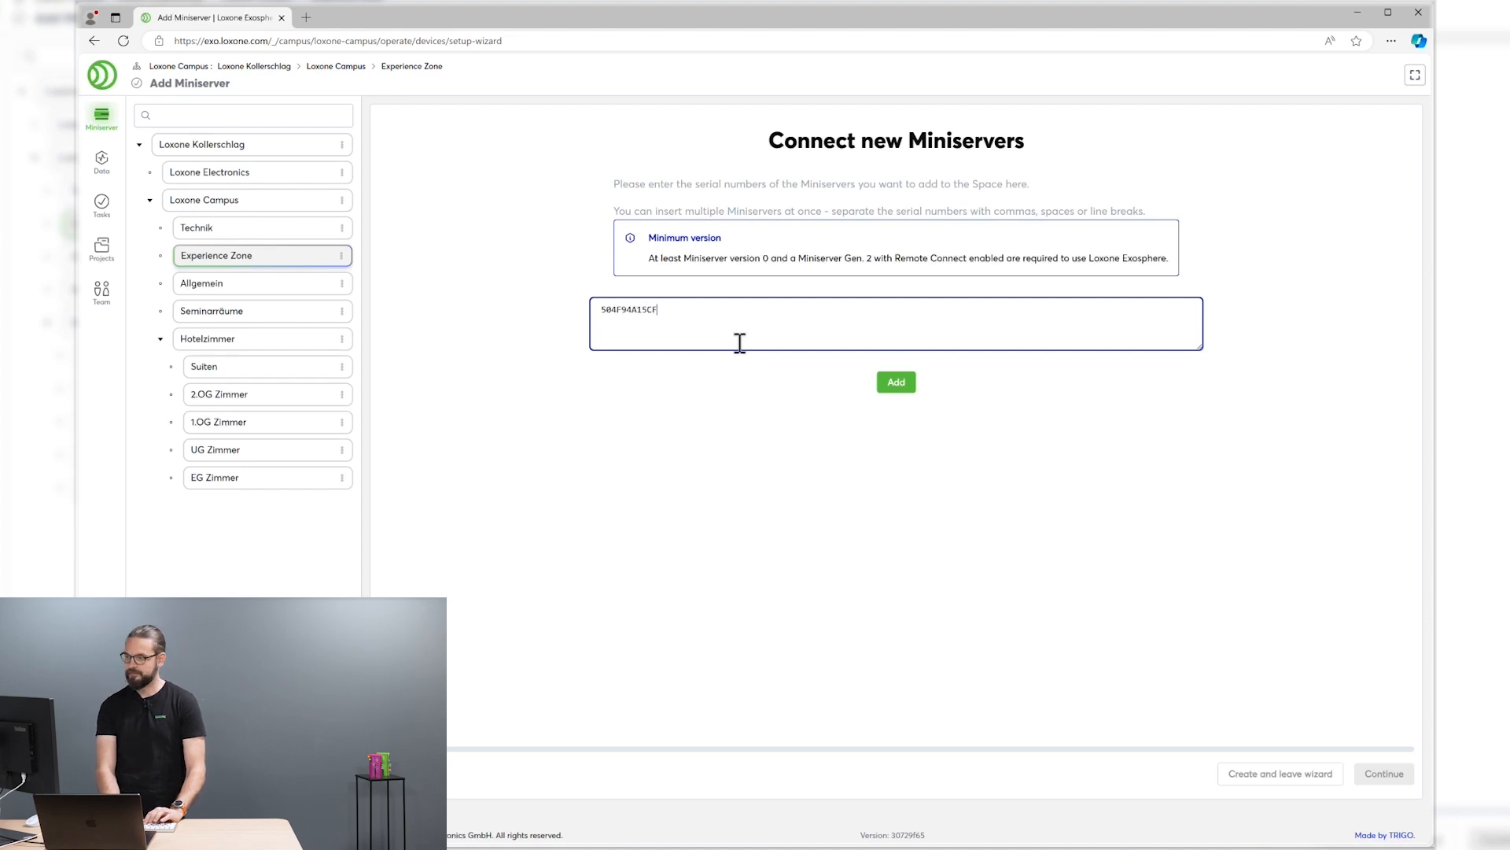
{"action": "left_click", "coordinate": [895, 381]}
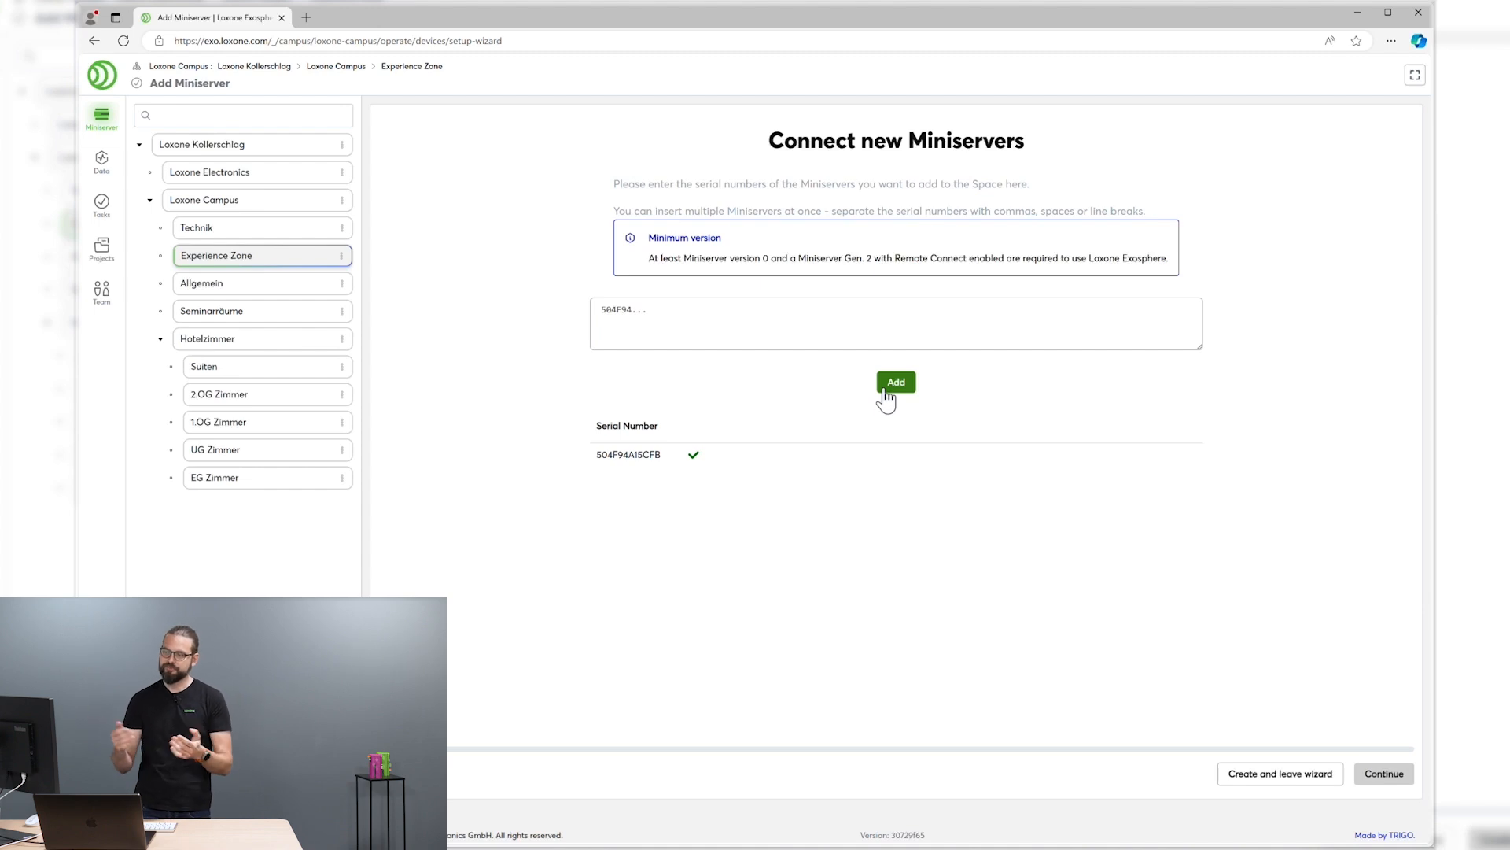
{"action": "mouse_move", "coordinate": [1153, 593]}
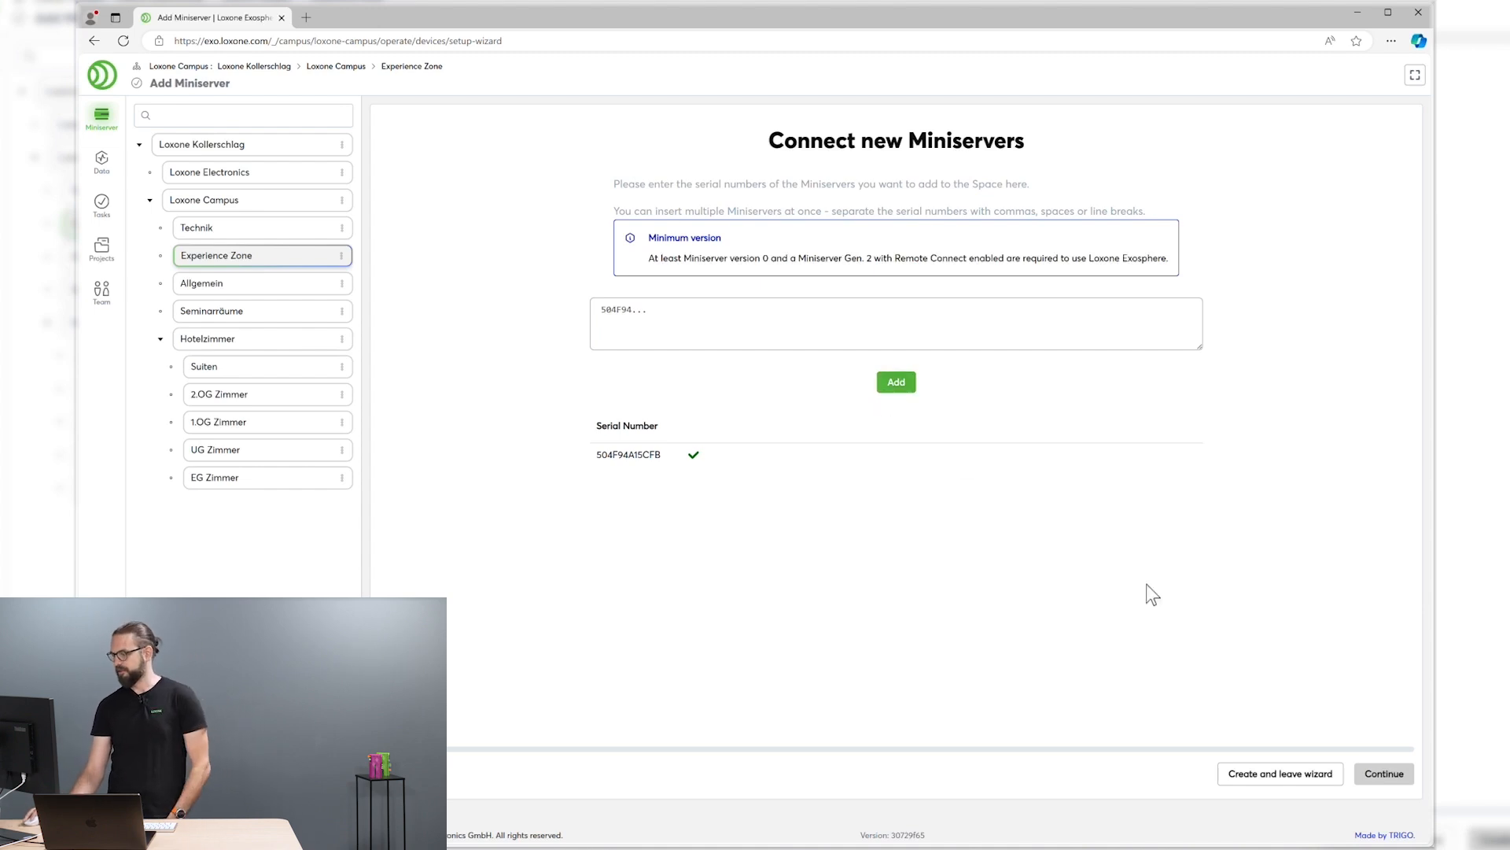
Keep Experience Zone, enter the credentials and run the initialization access check.
{"action": "left_click", "coordinate": [1383, 772]}
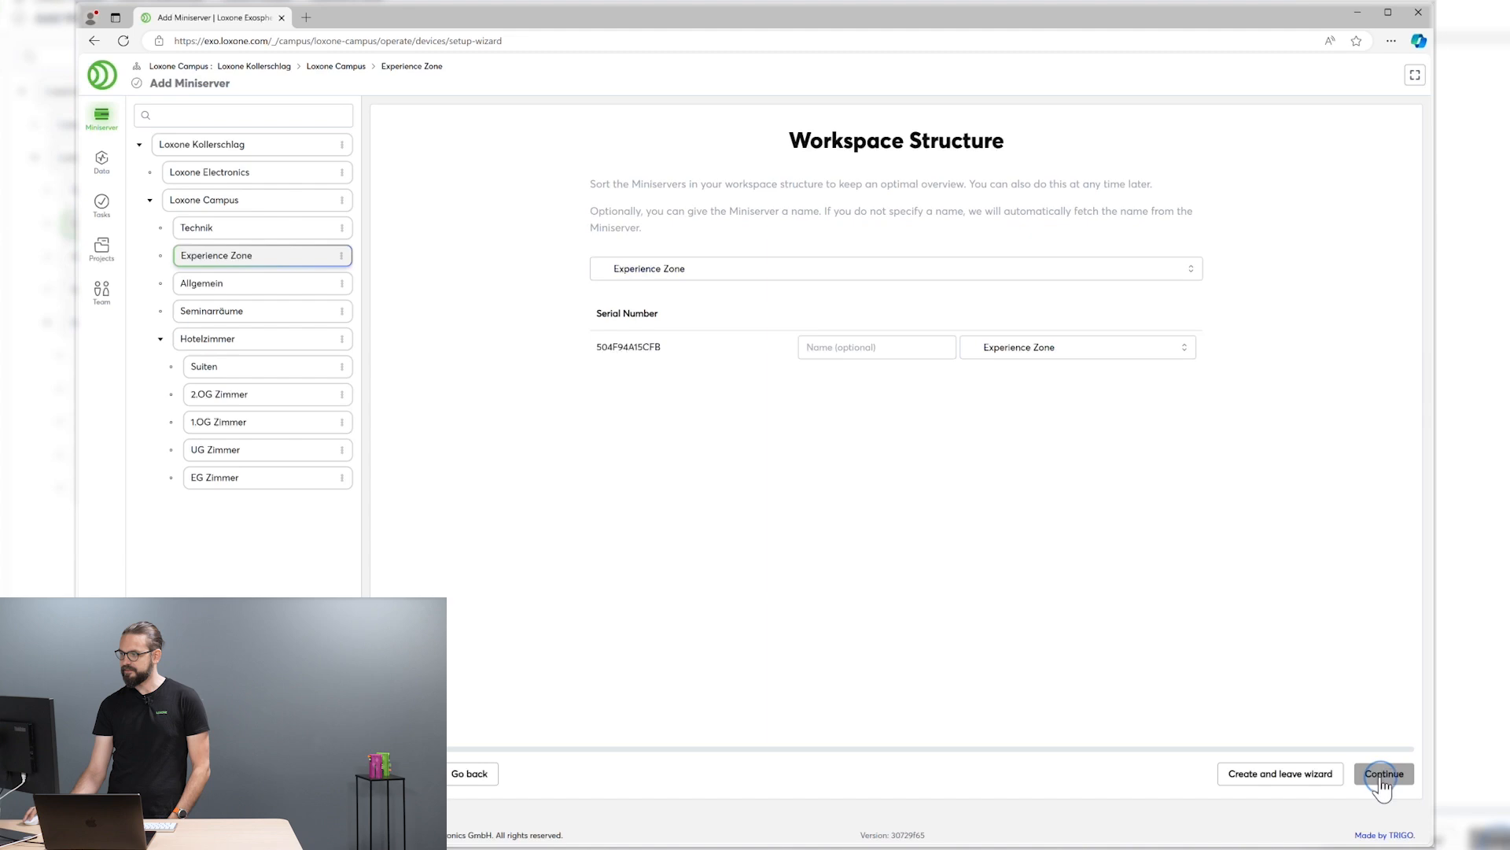
{"action": "left_click", "coordinate": [1383, 773]}
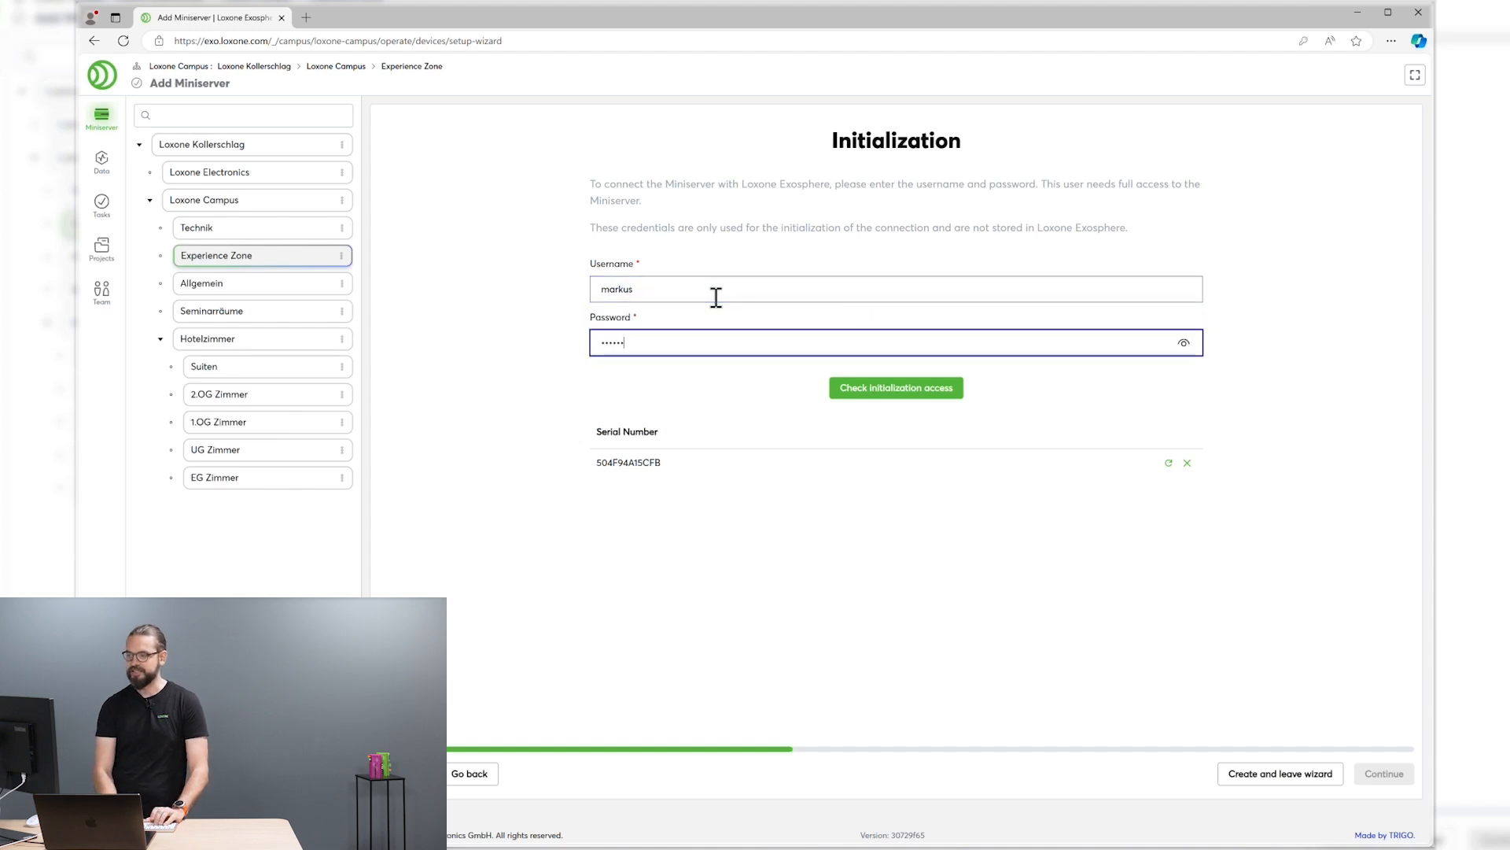
{"action": "type", "text": "••"}
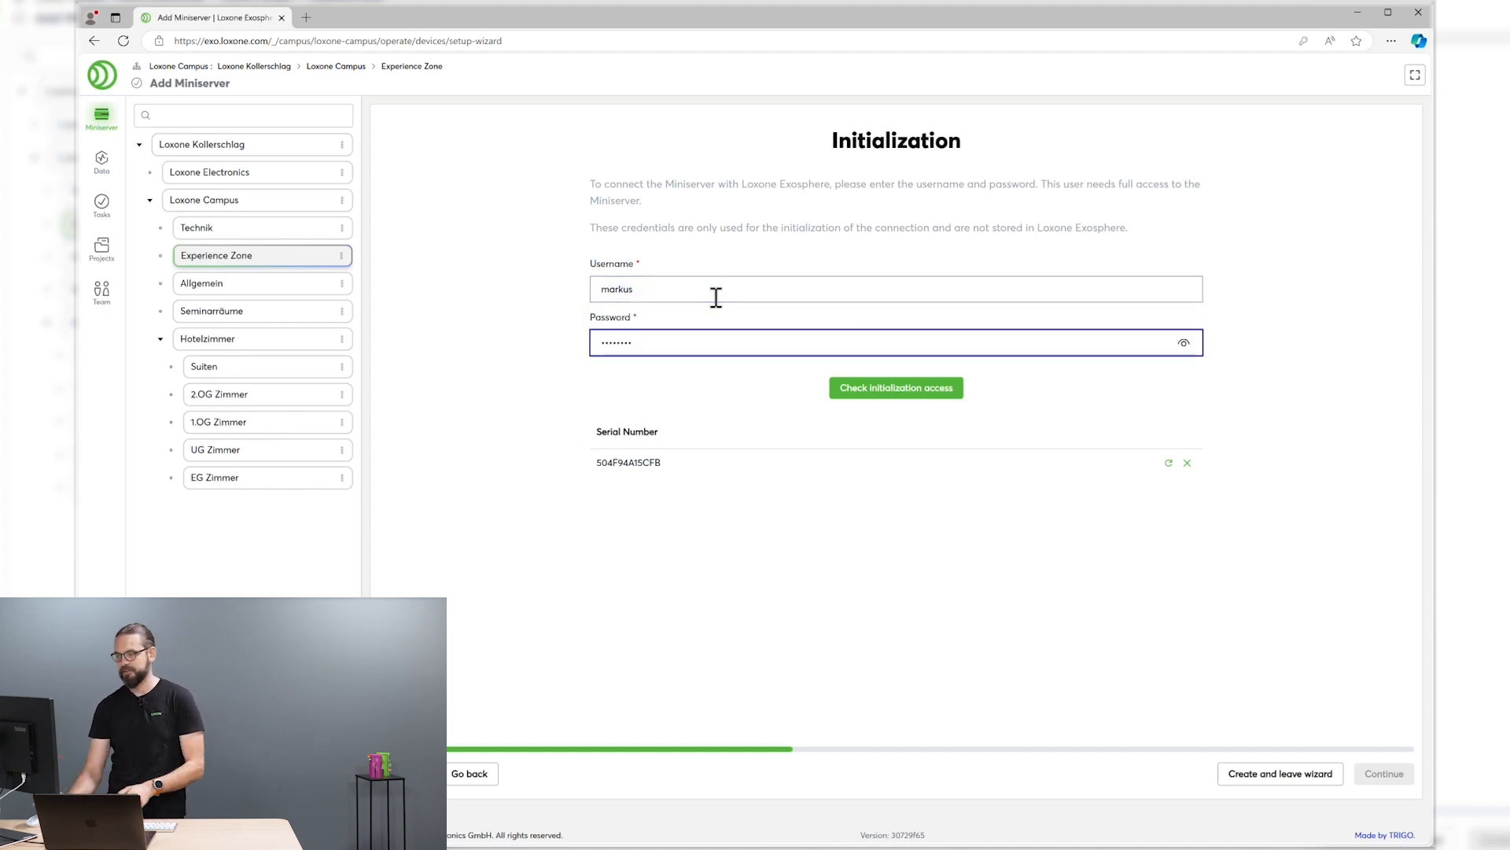
{"action": "left_click", "coordinate": [895, 387]}
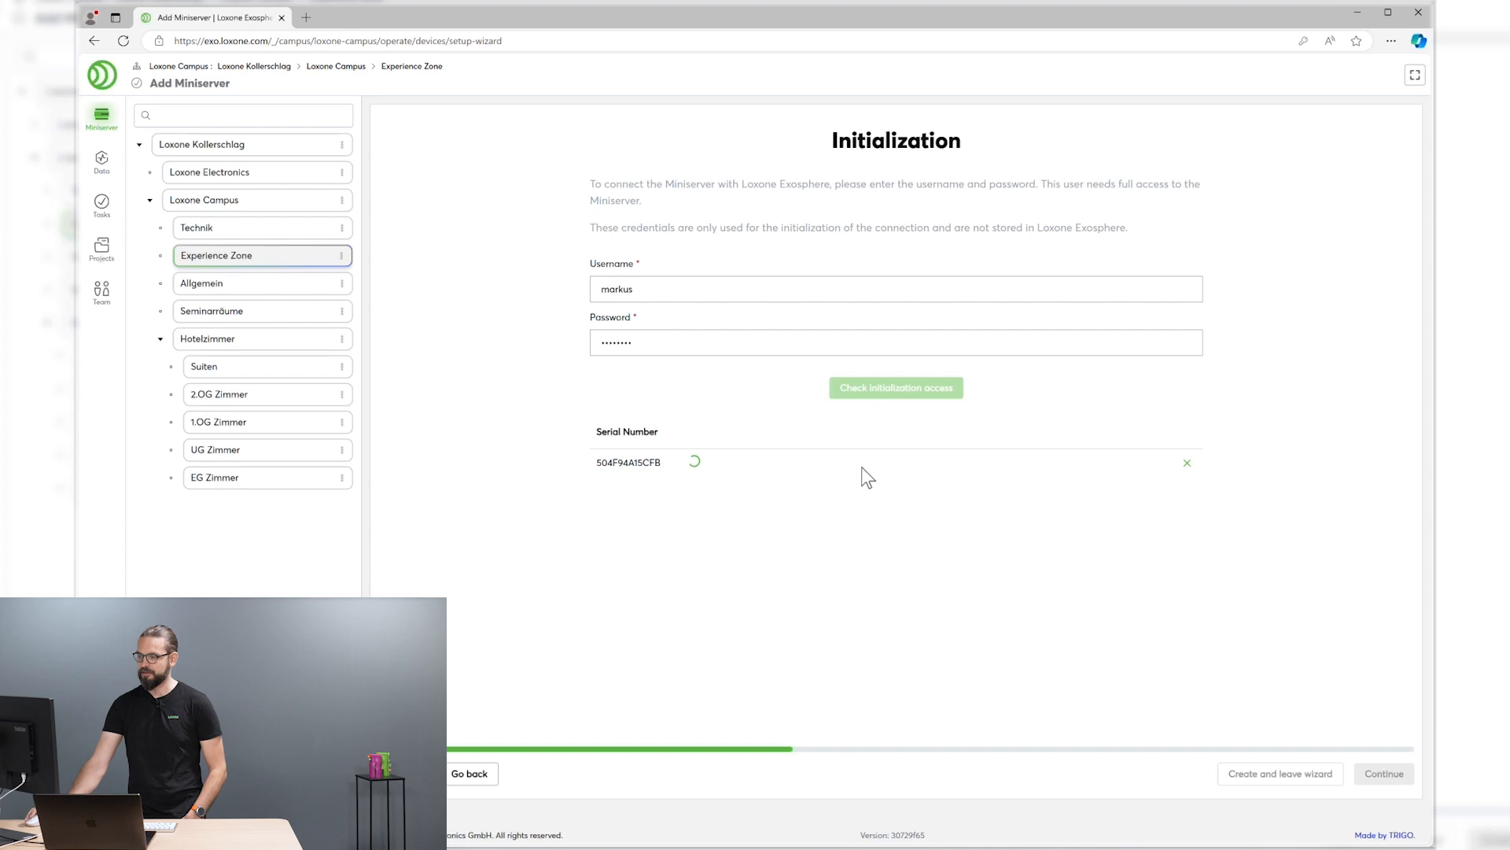
{"action": "mouse_move", "coordinate": [877, 535]}
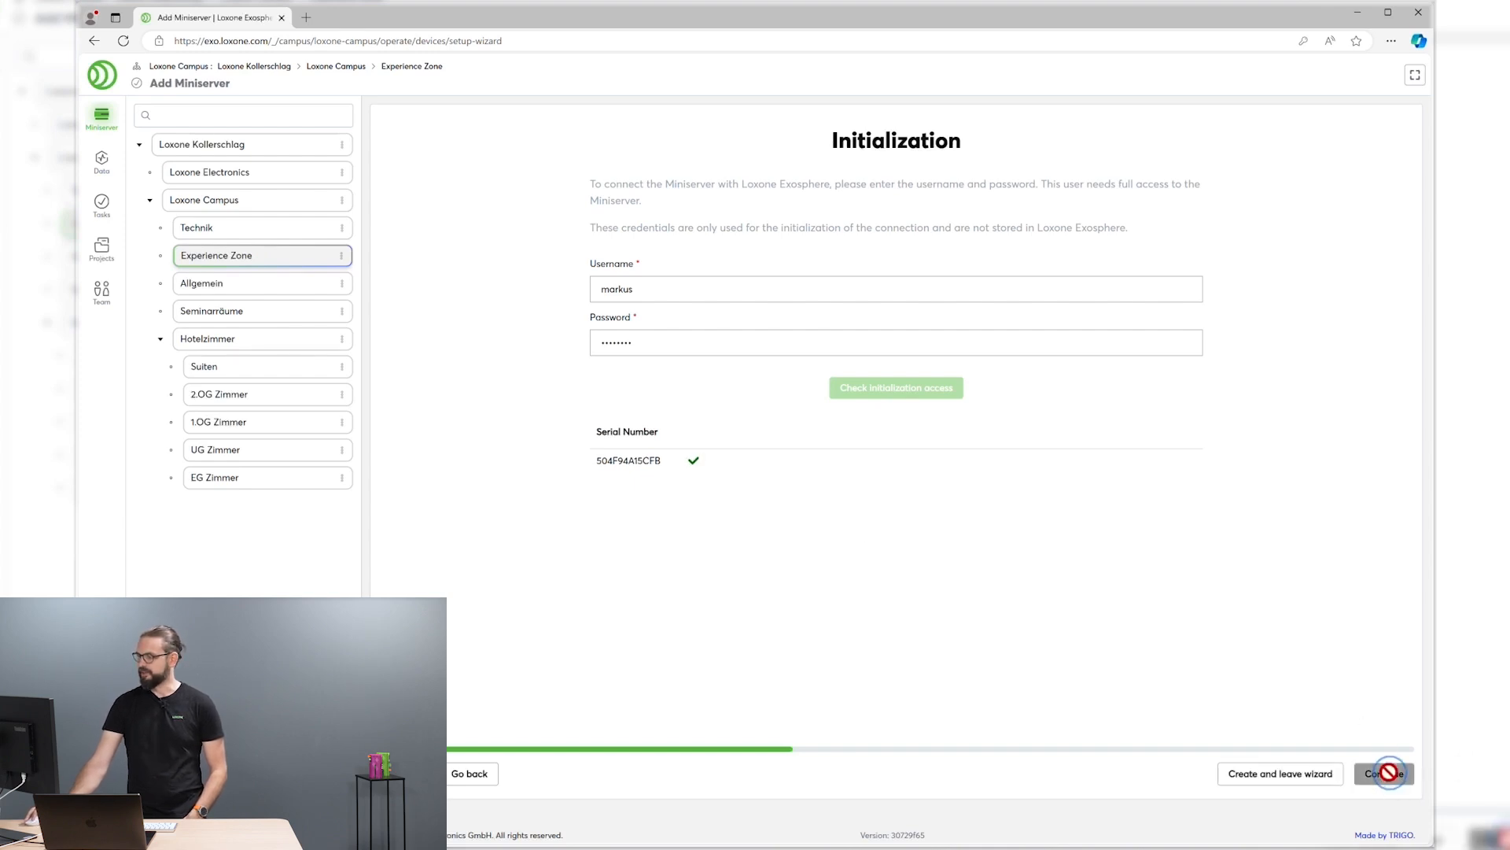
Verify the exo Exosphere user and create Miniserver 504F94A15CFB through to Done.
{"action": "left_click", "coordinate": [1383, 772]}
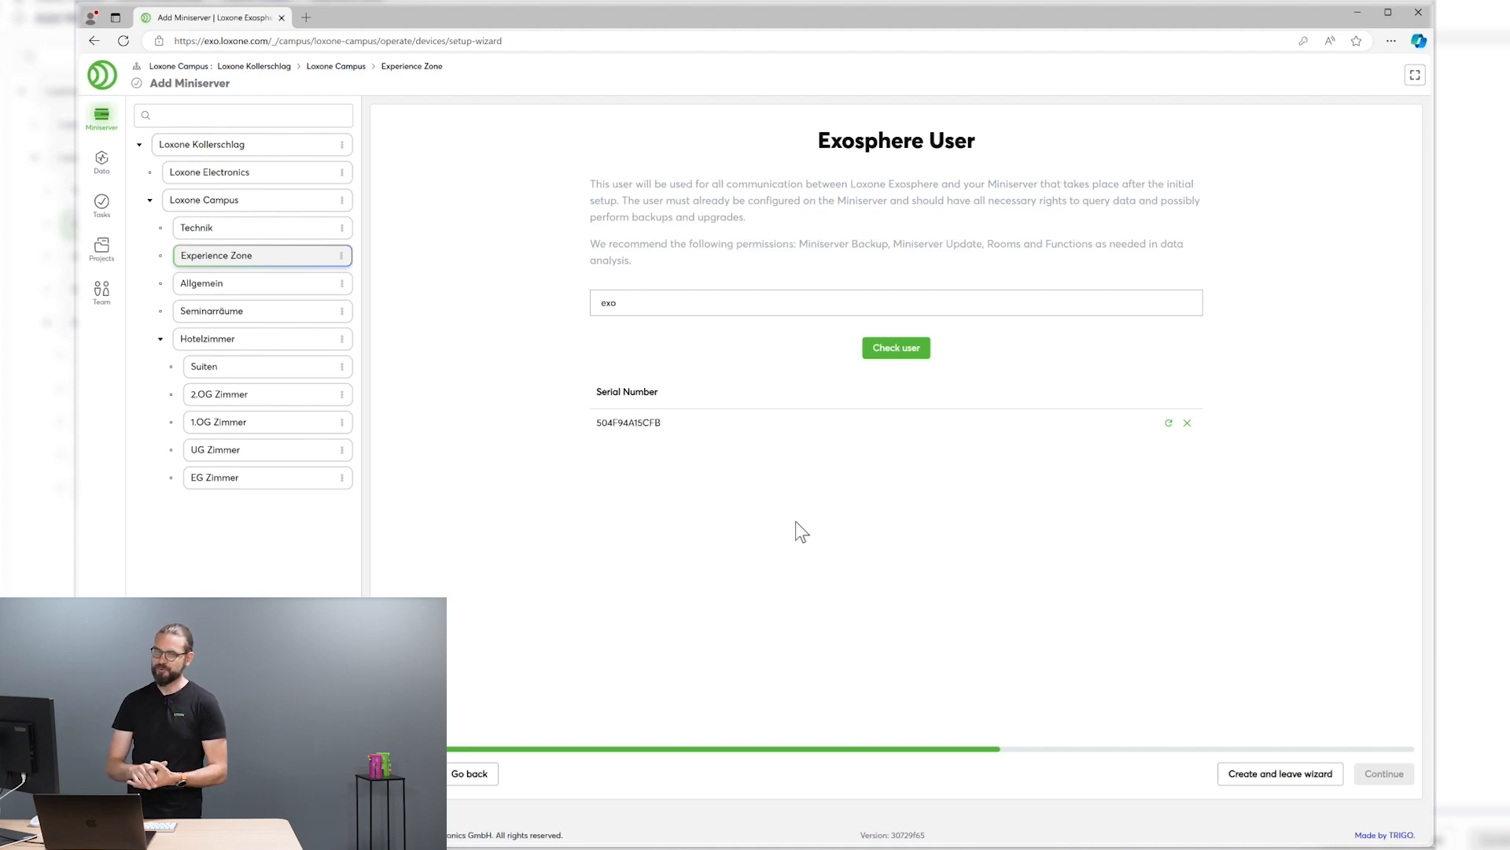
{"action": "mouse_move", "coordinate": [826, 414]}
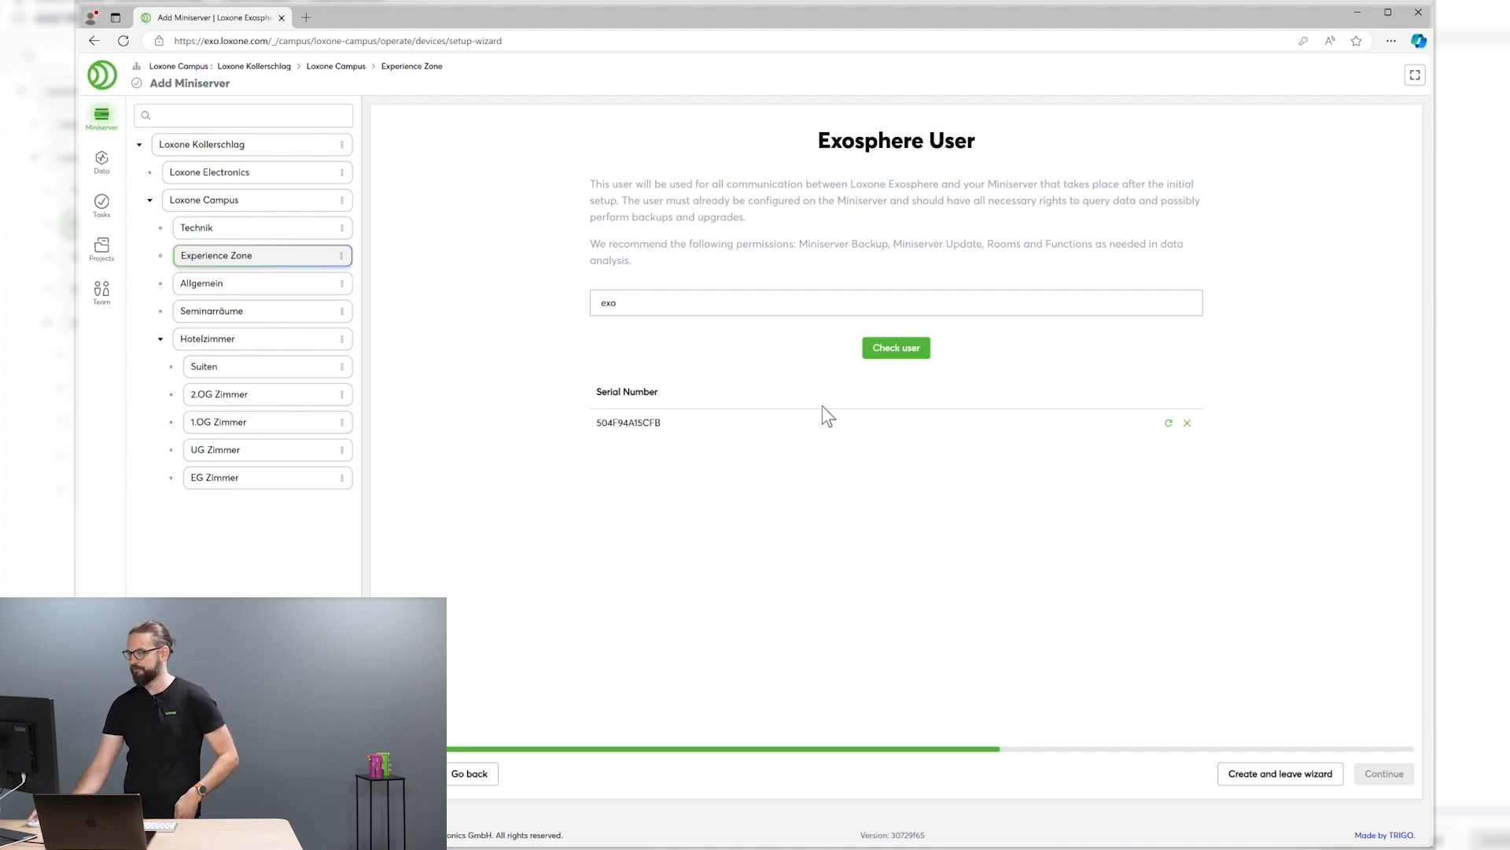
{"action": "left_click", "coordinate": [895, 347]}
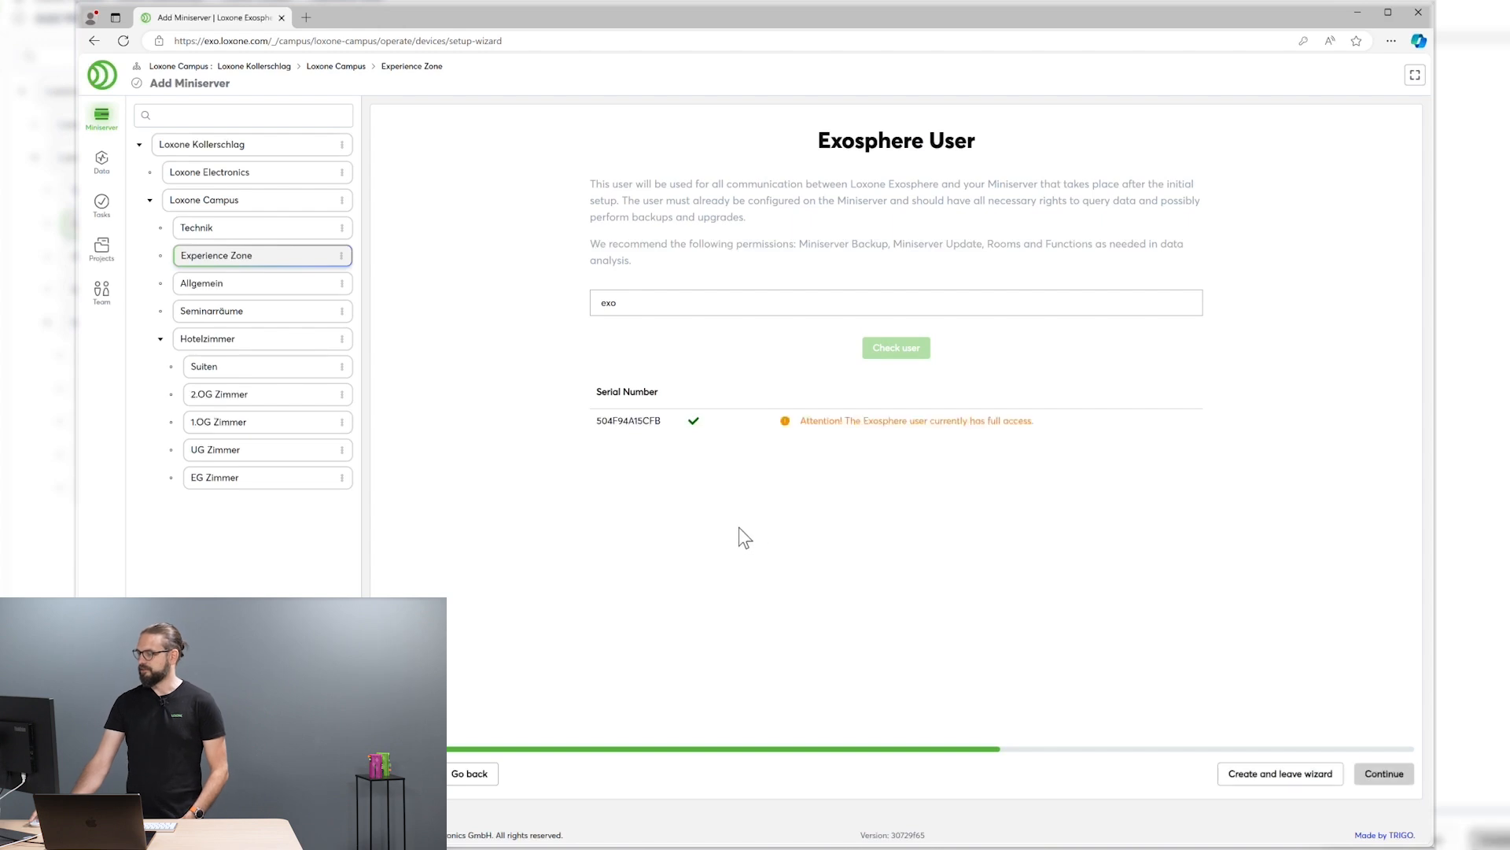
{"action": "mouse_move", "coordinate": [934, 460]}
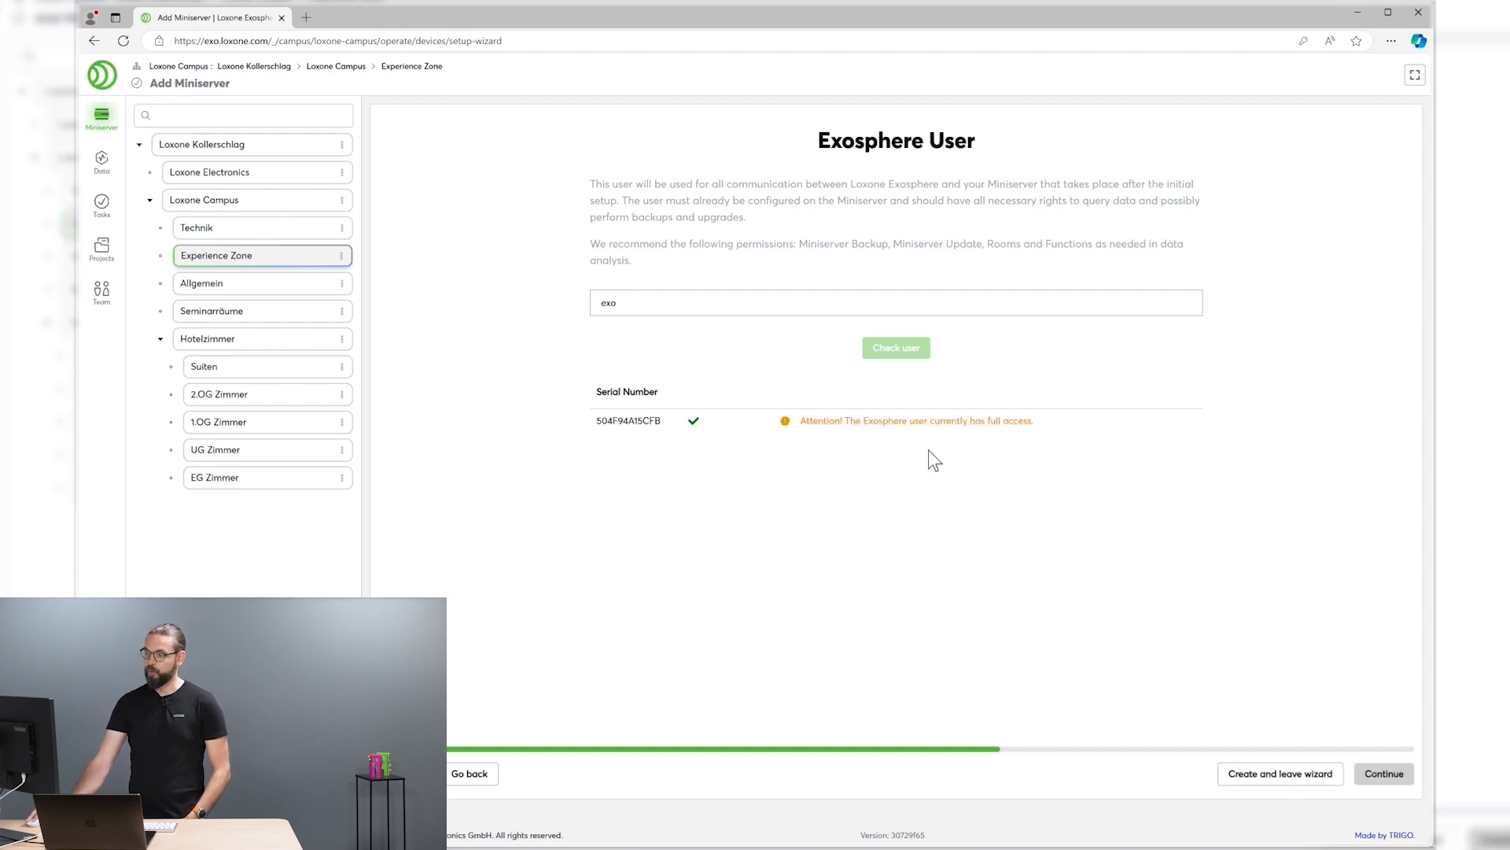
{"action": "mouse_move", "coordinate": [920, 469]}
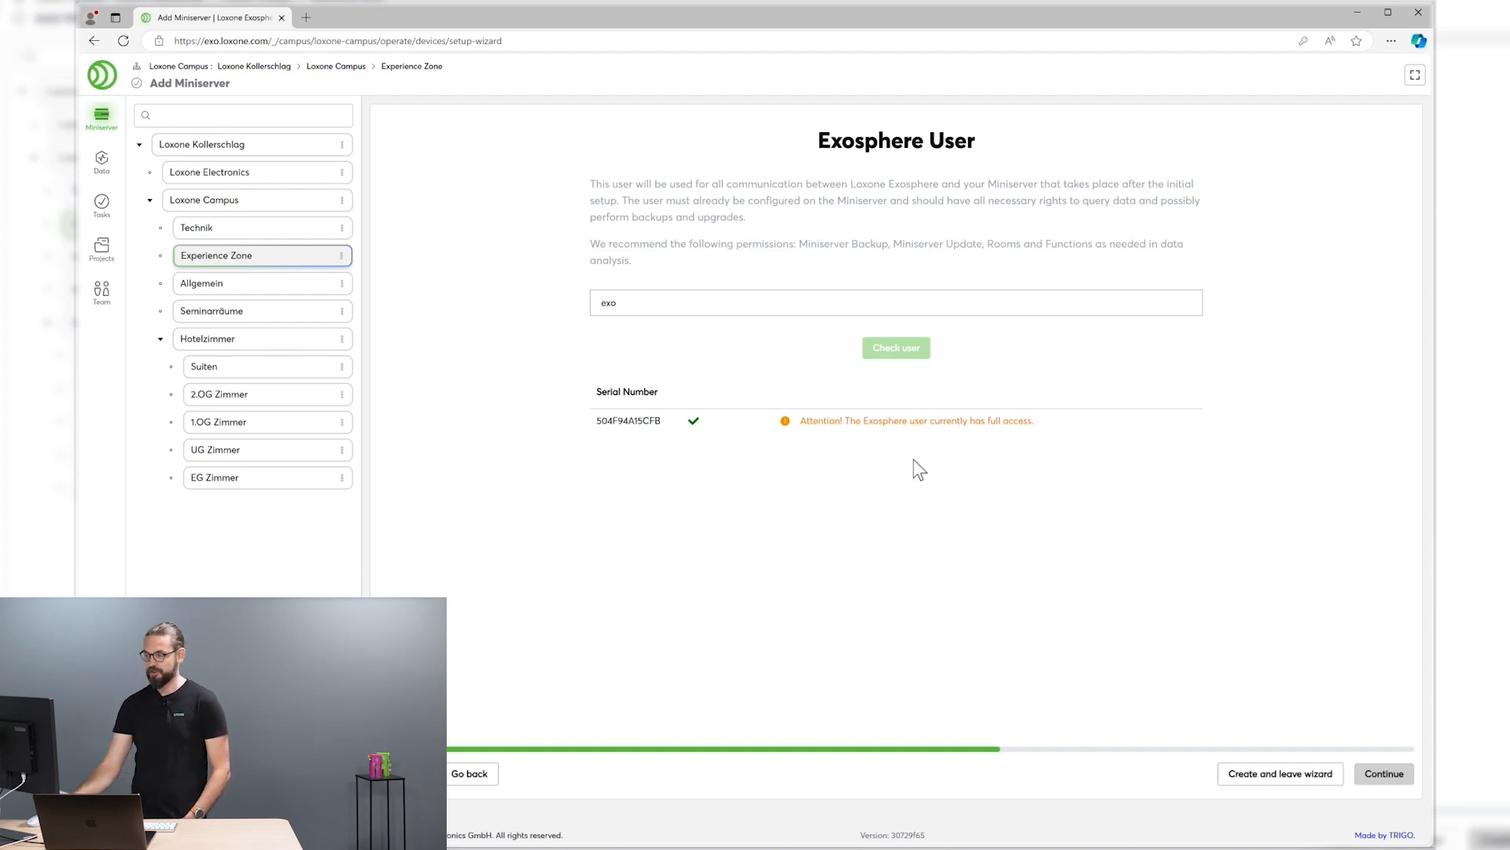
{"action": "mouse_move", "coordinate": [1295, 706]}
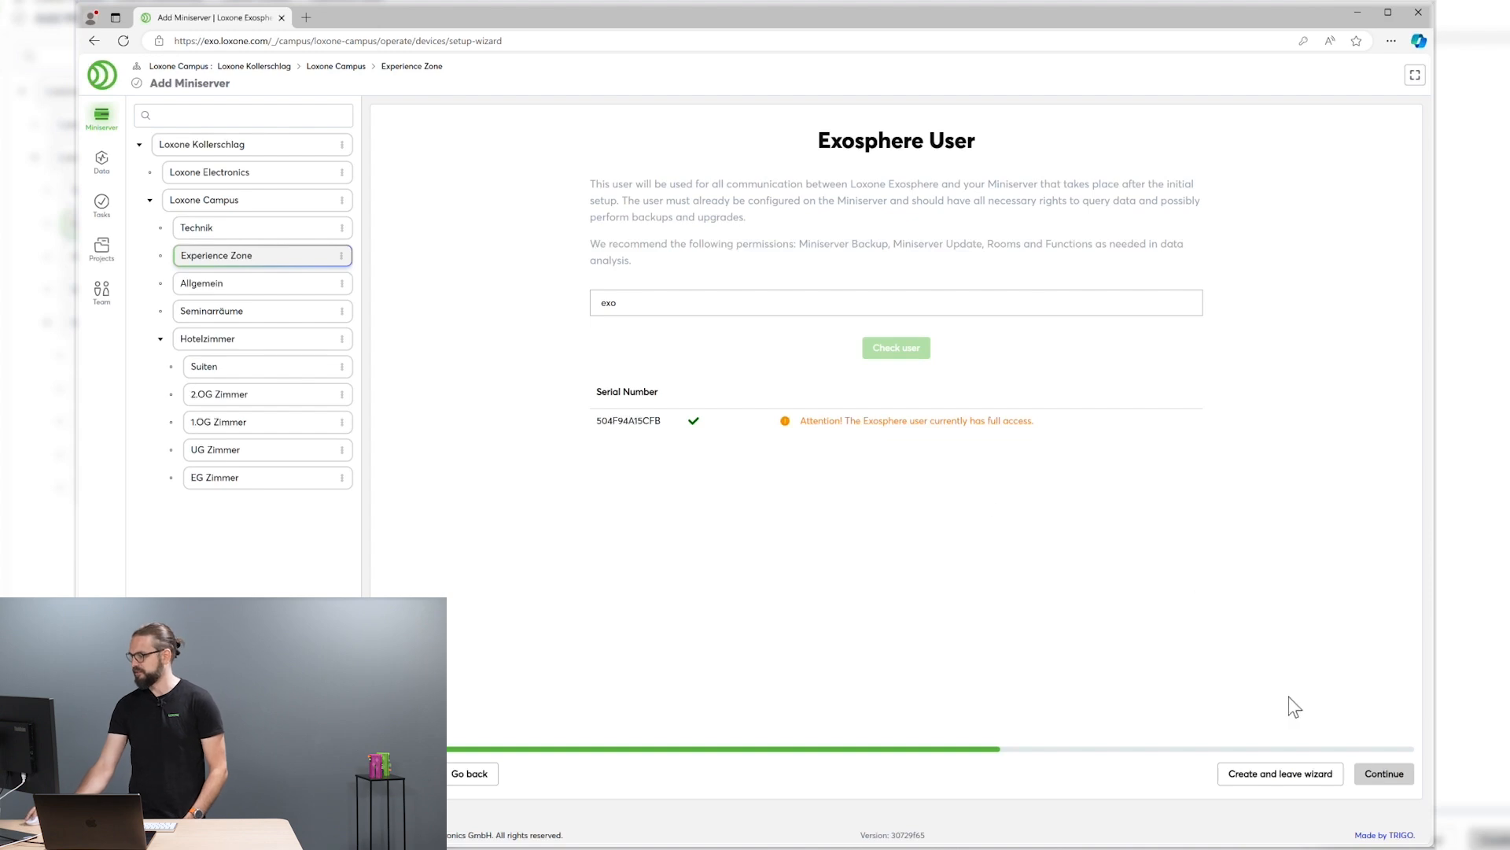
{"action": "left_click", "coordinate": [1383, 773]}
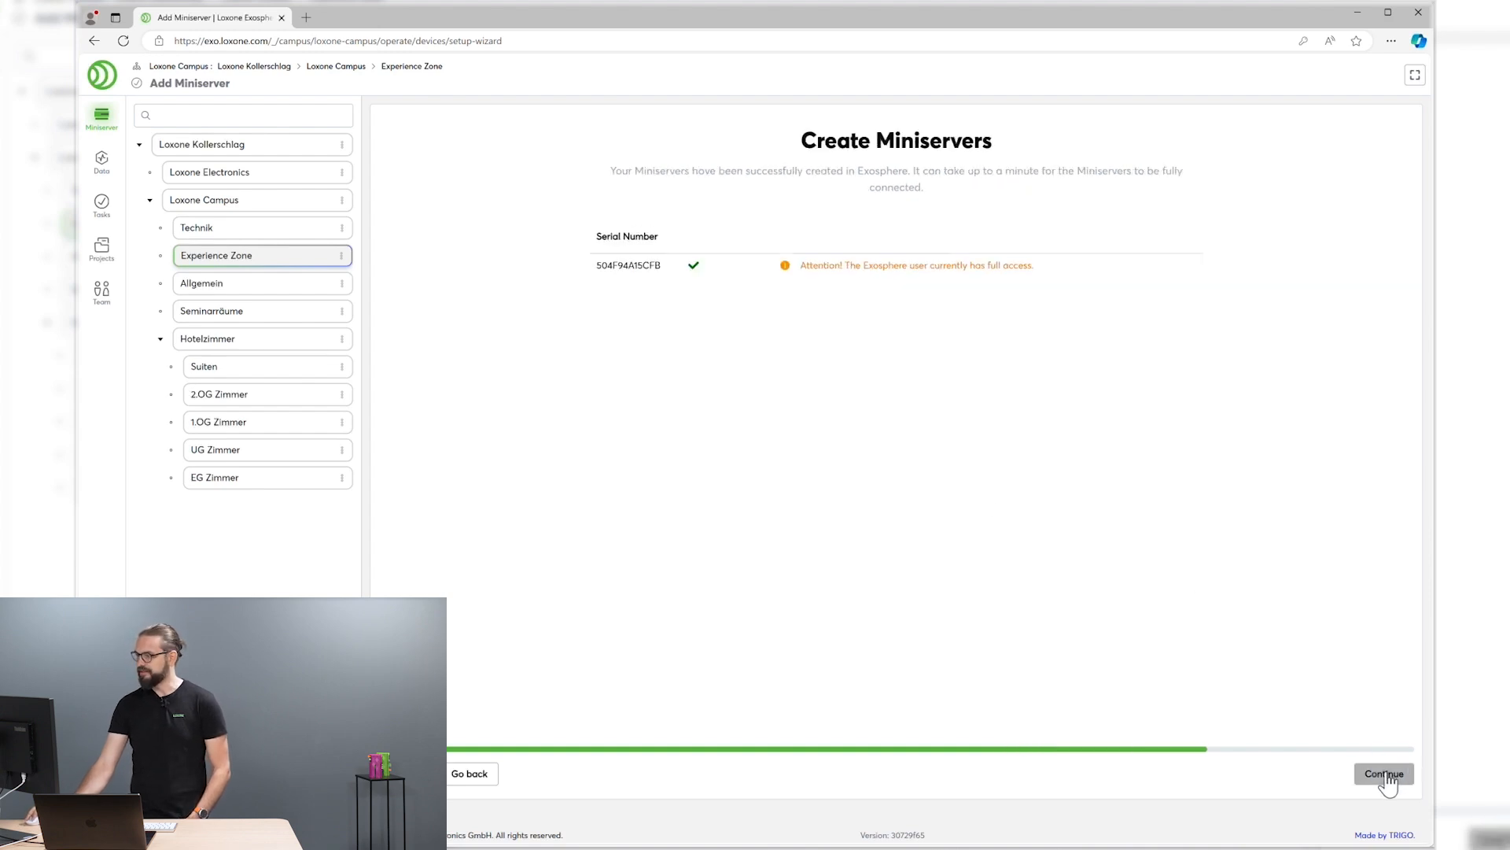
{"action": "left_click", "coordinate": [1383, 774]}
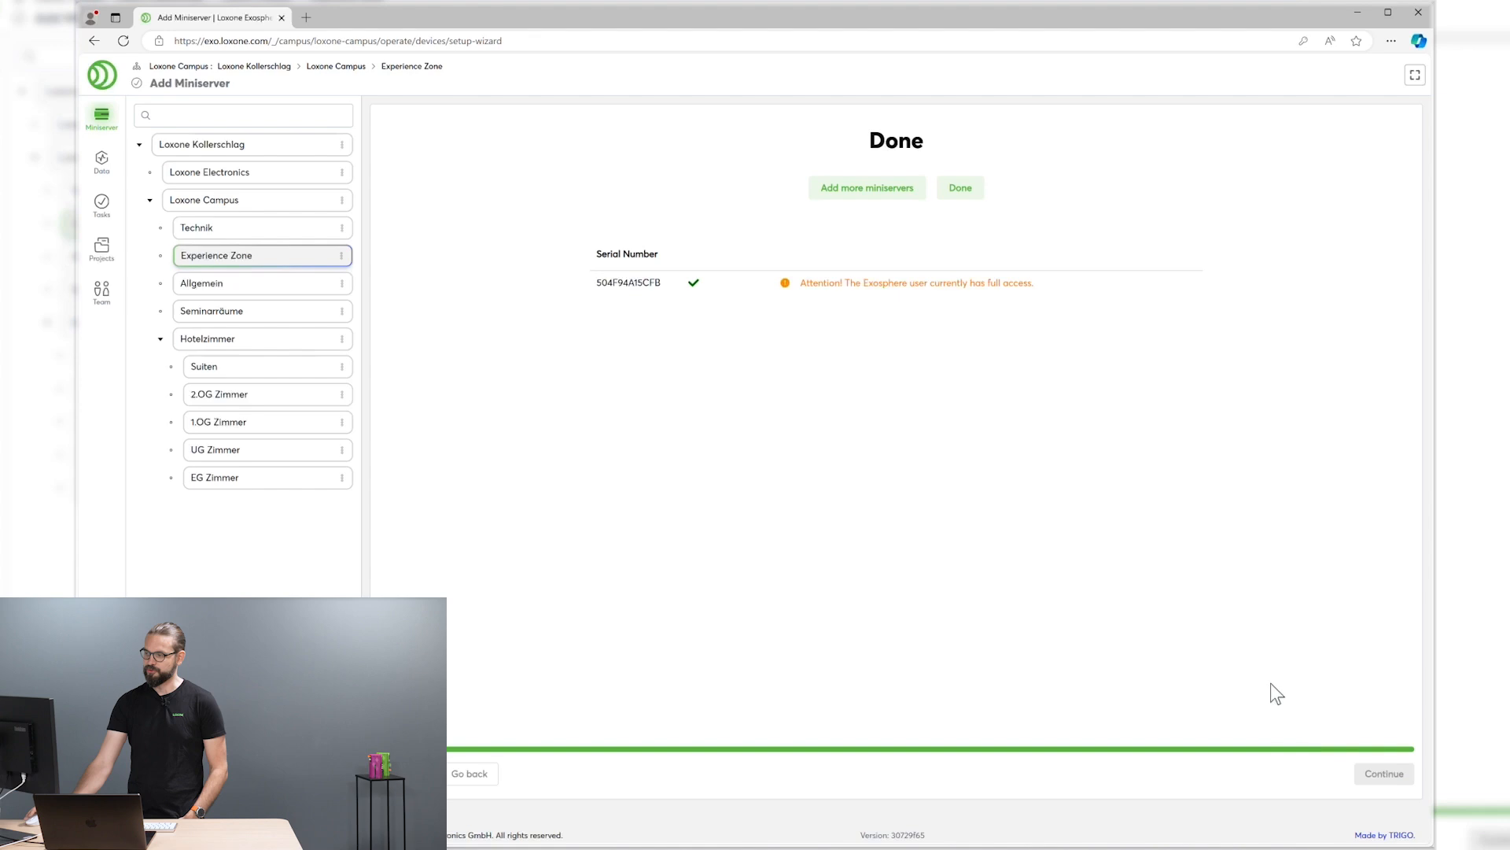
Leave the wizard and show devices for the whole Loxone Kollerschlag workspace.
{"action": "left_click", "coordinate": [958, 188]}
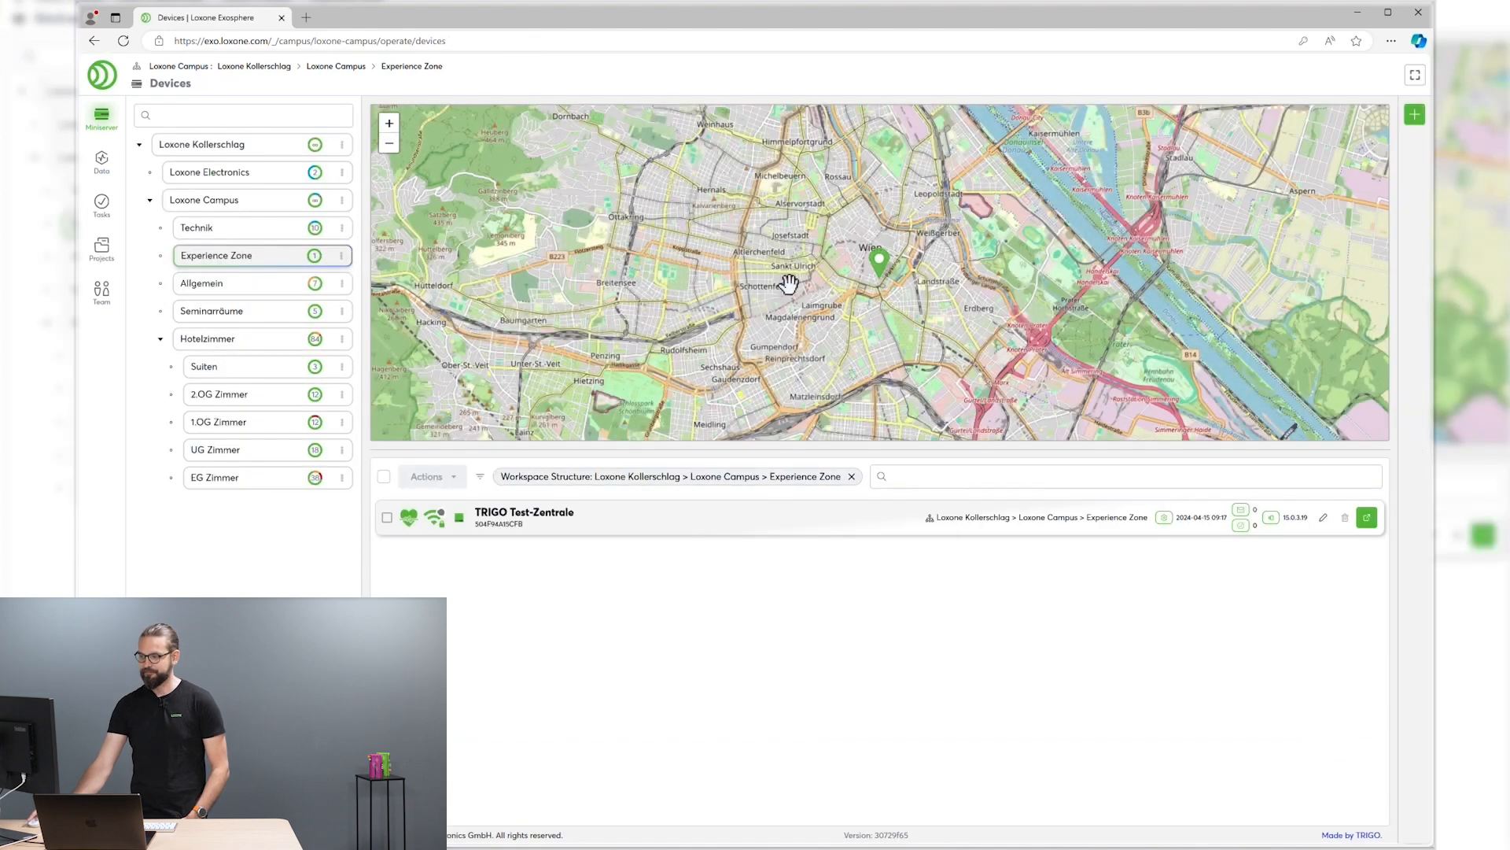
{"action": "mouse_move", "coordinate": [522, 557]}
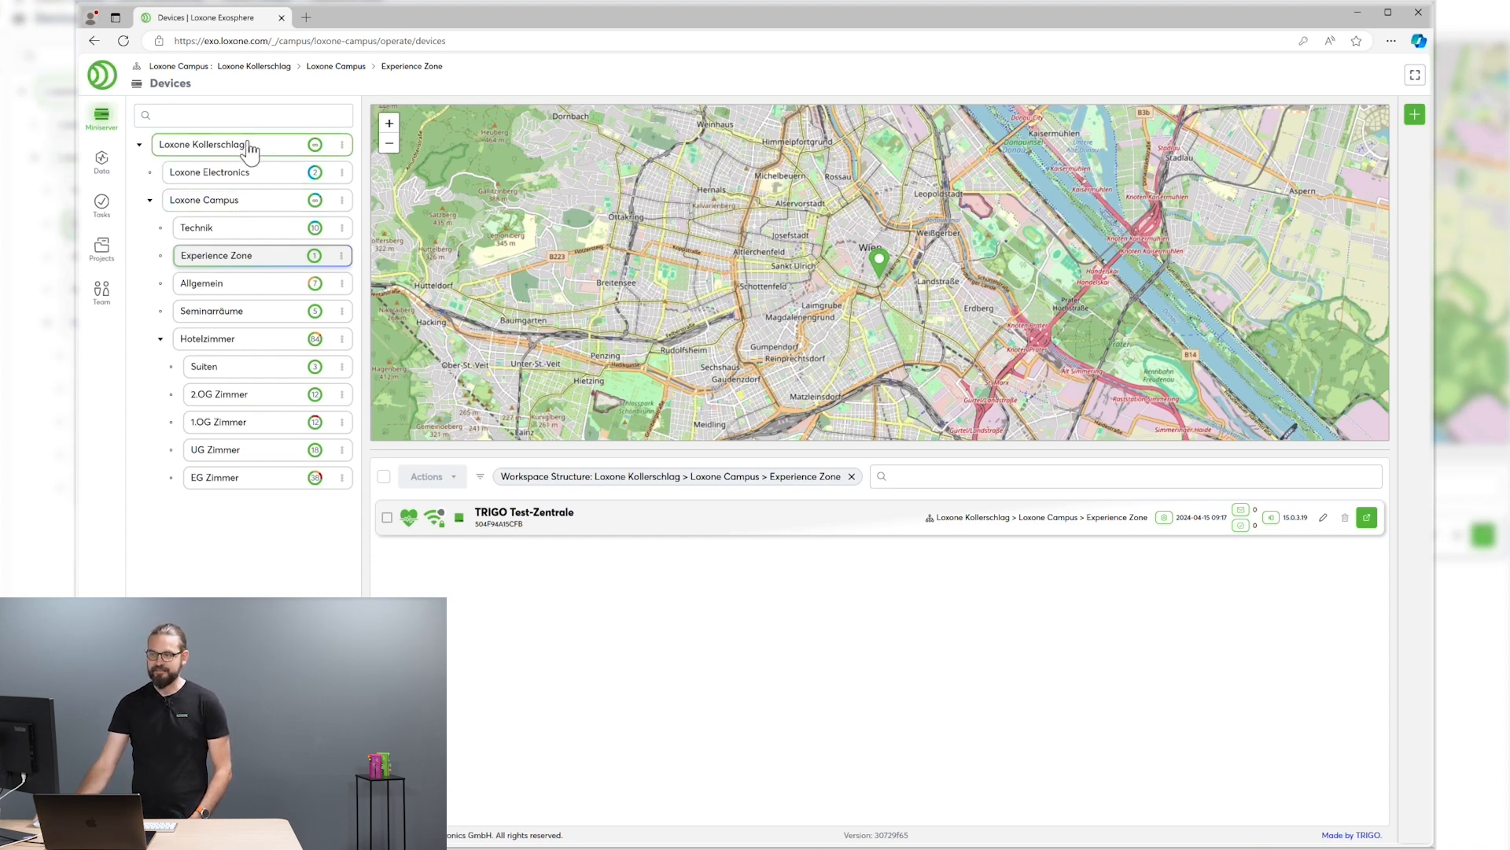
{"action": "left_click", "coordinate": [203, 144]}
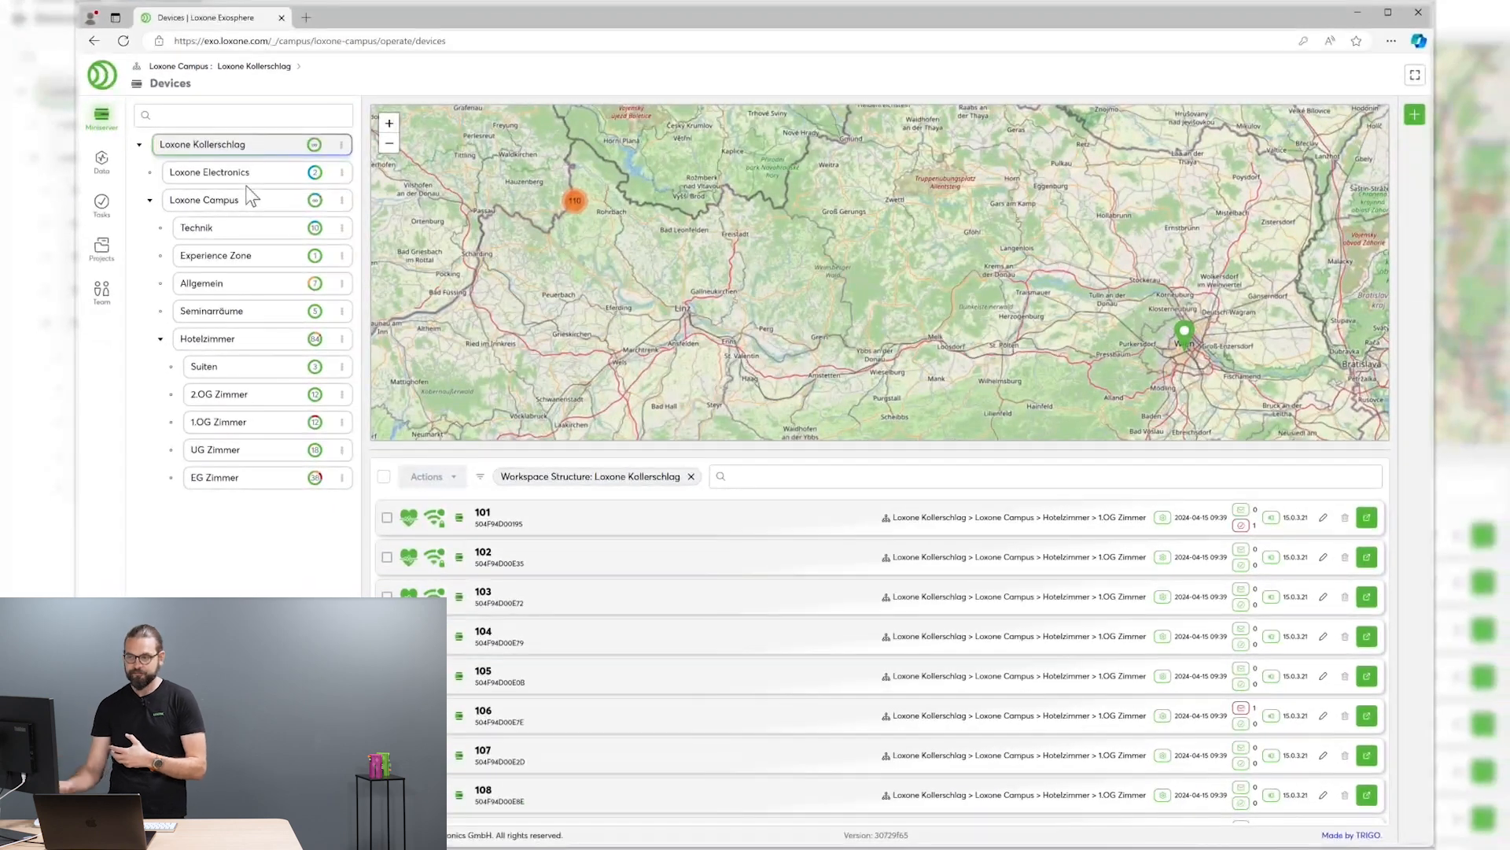
{"action": "mouse_move", "coordinate": [254, 427]}
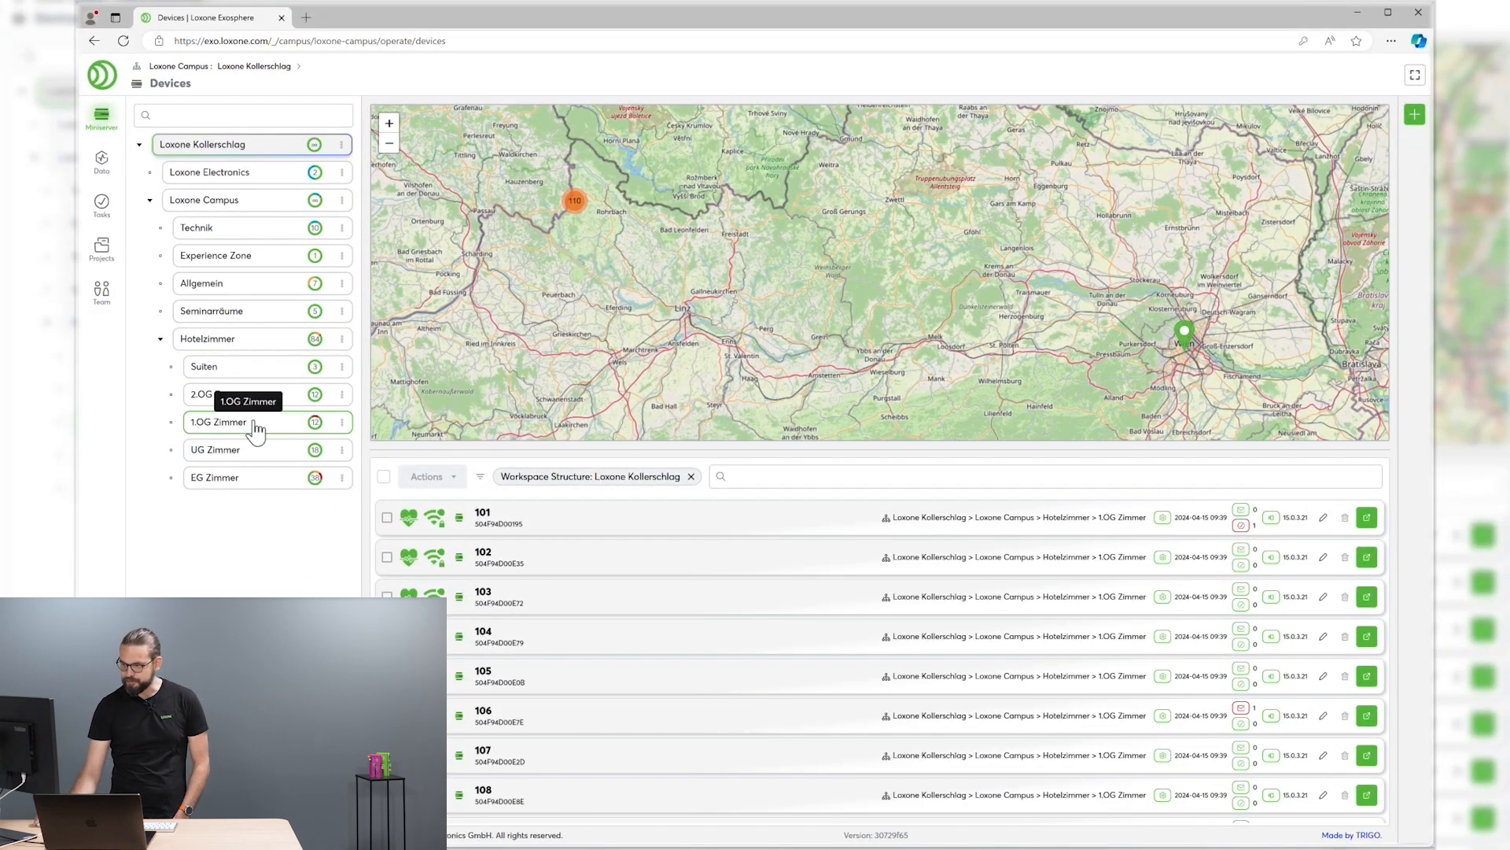
Narrow the device list to 1.OG Zimmer.
{"action": "left_click", "coordinate": [219, 421]}
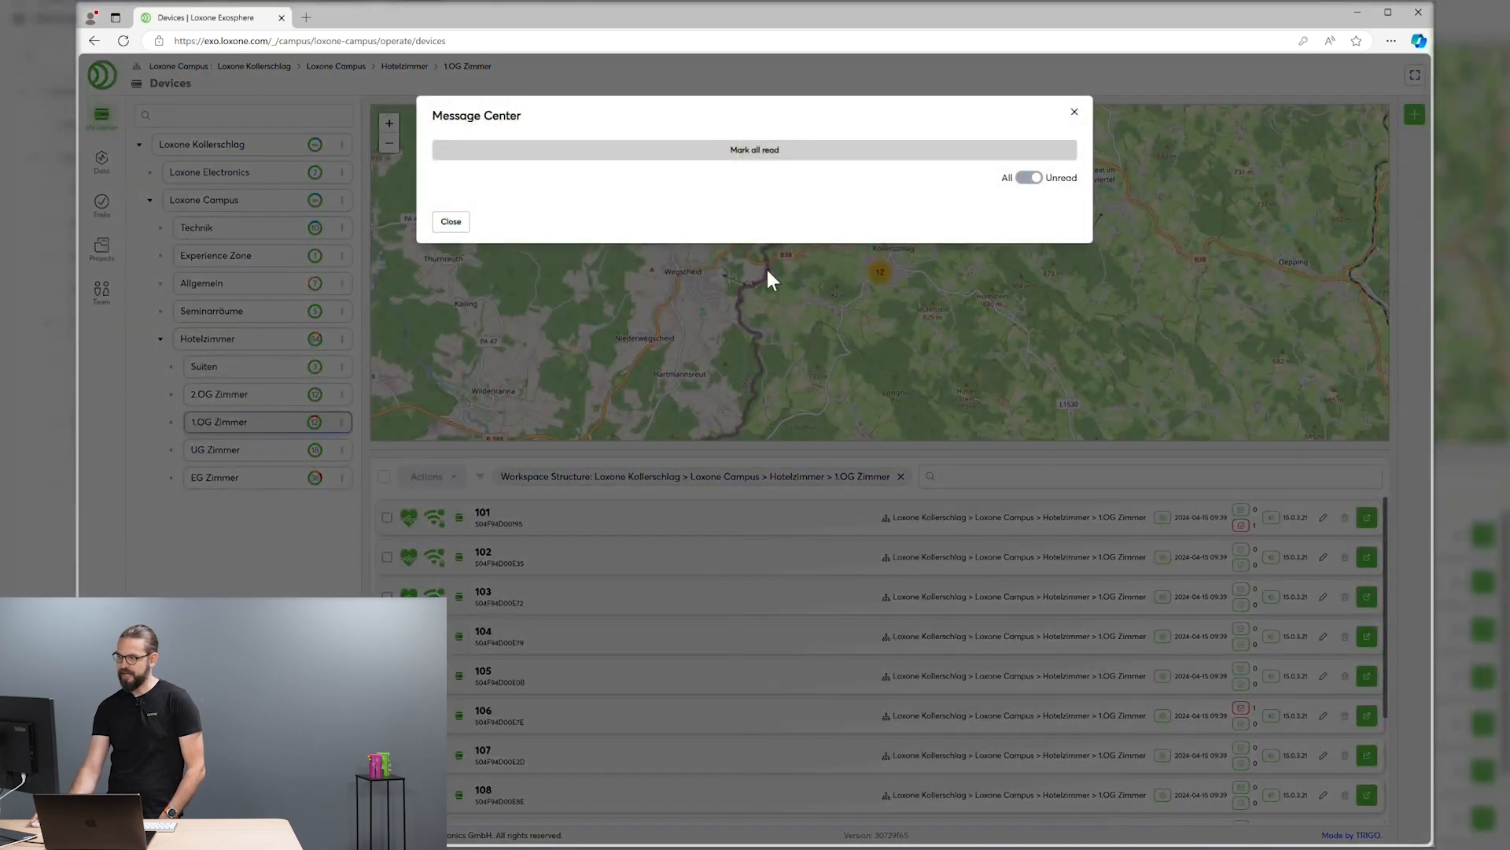
Show all Message Center messages, including the Gerät offline alert.
{"action": "left_click", "coordinate": [1029, 178]}
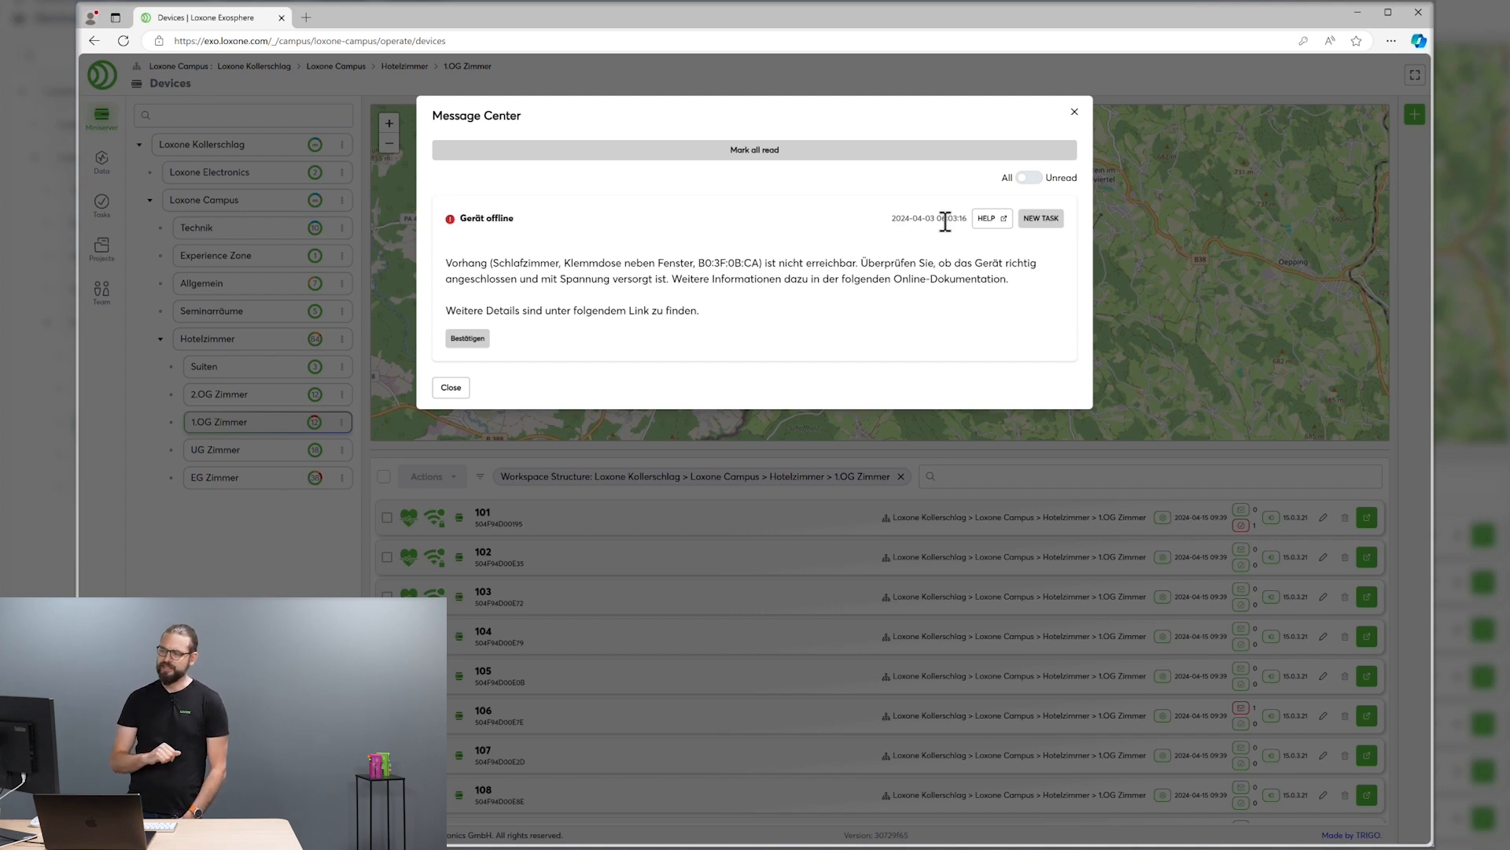
{"action": "mouse_move", "coordinate": [915, 244]}
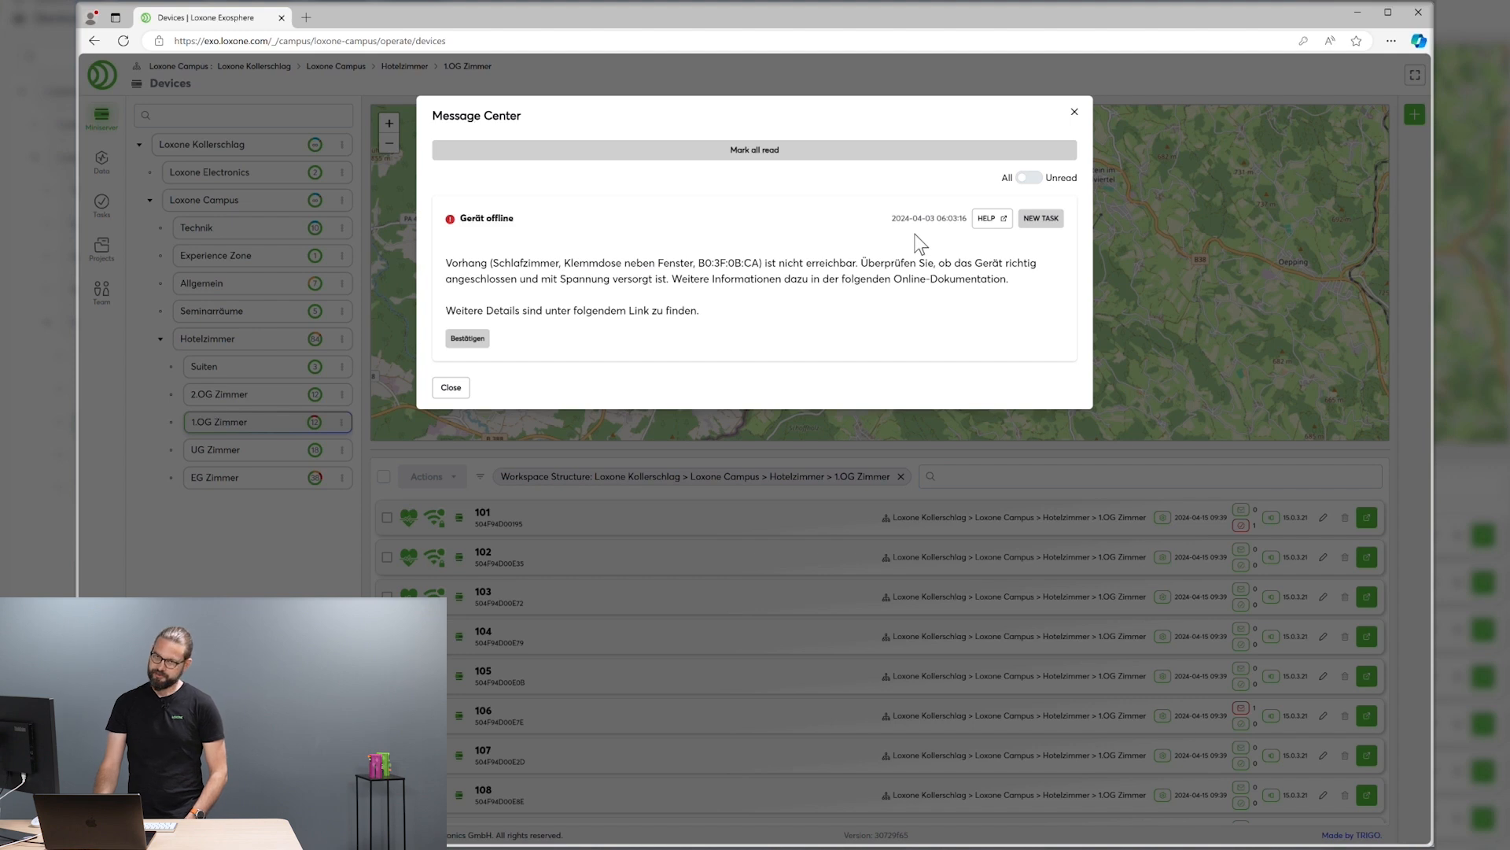
{"action": "mouse_move", "coordinate": [1040, 217]}
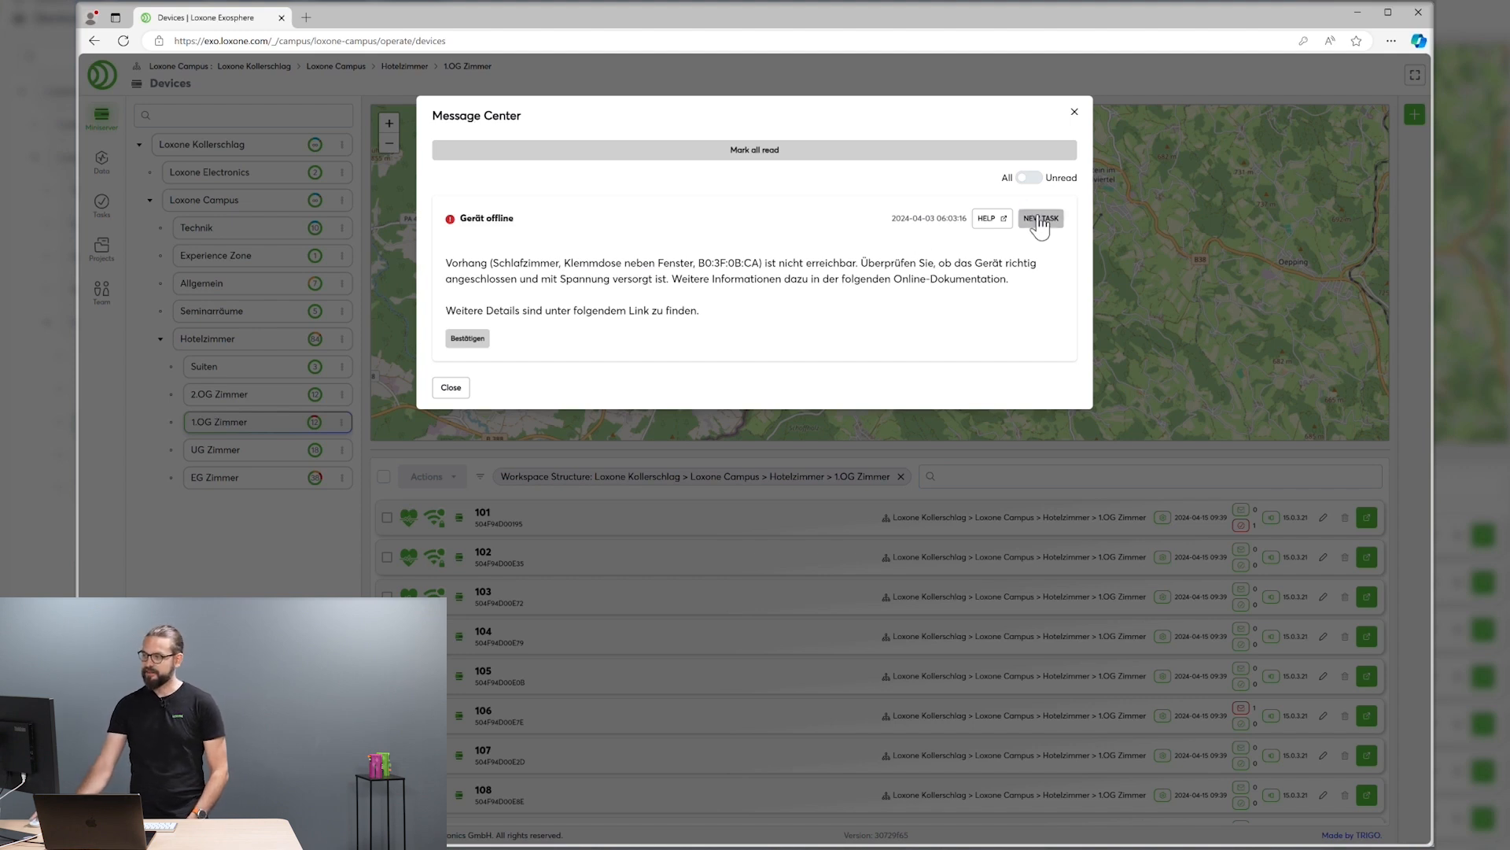
{"action": "left_click", "coordinate": [1040, 218]}
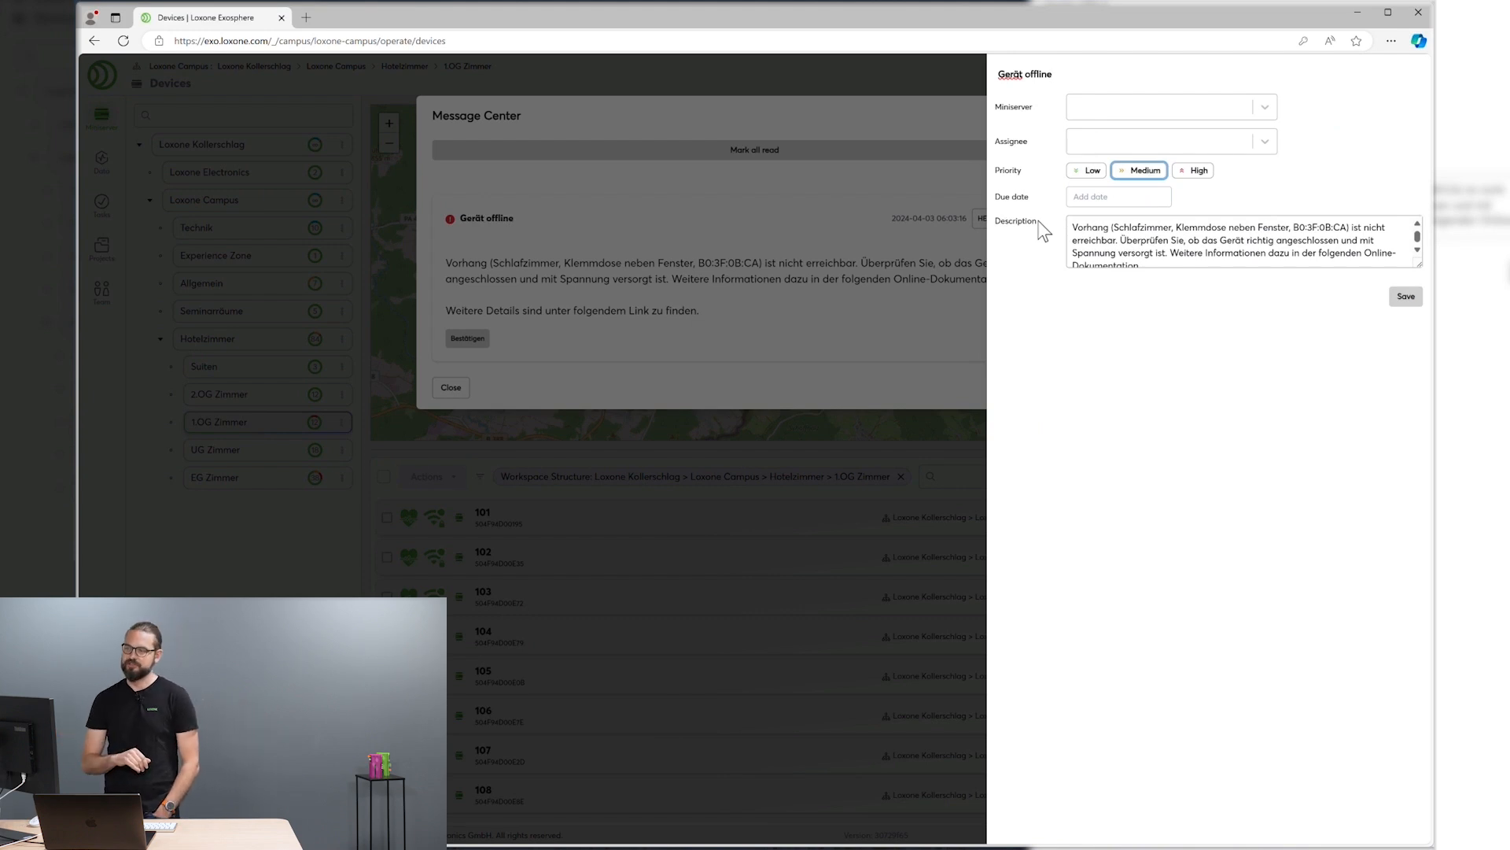
{"action": "left_click", "coordinate": [1166, 140]}
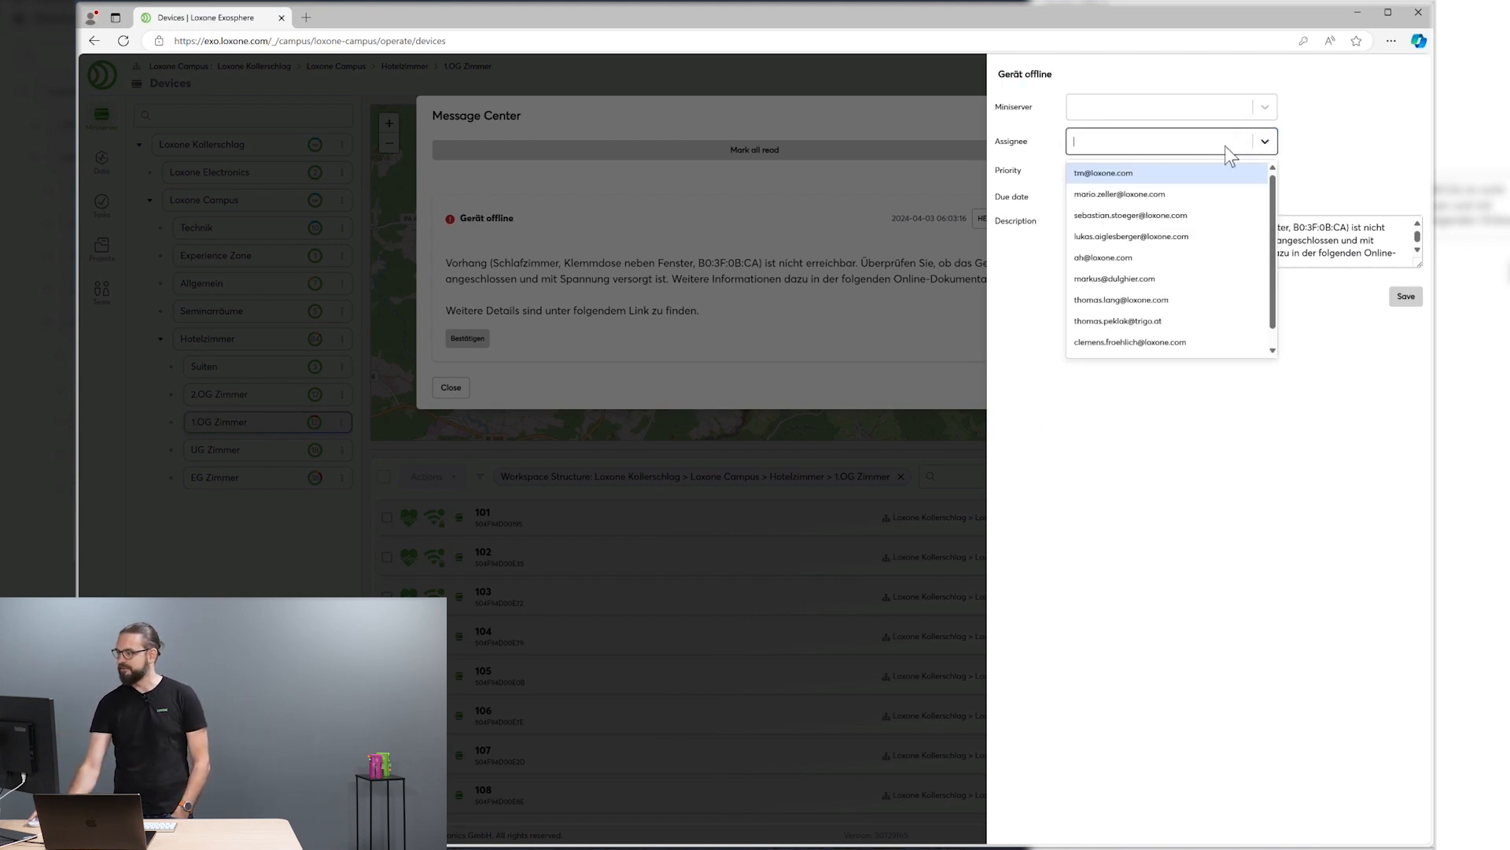
{"action": "mouse_move", "coordinate": [1120, 299]}
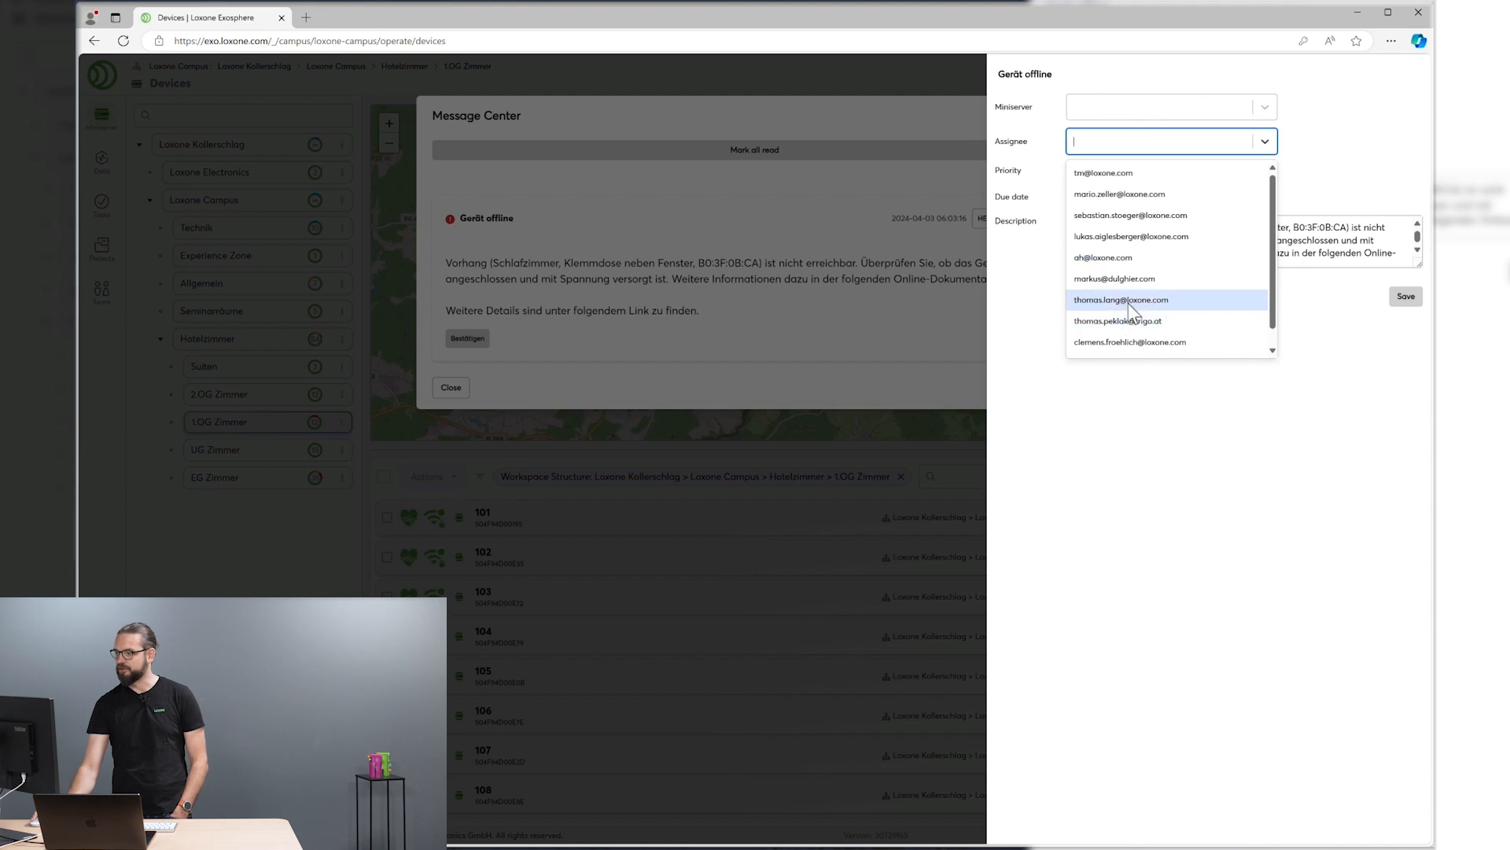
{"action": "left_click", "coordinate": [1121, 299]}
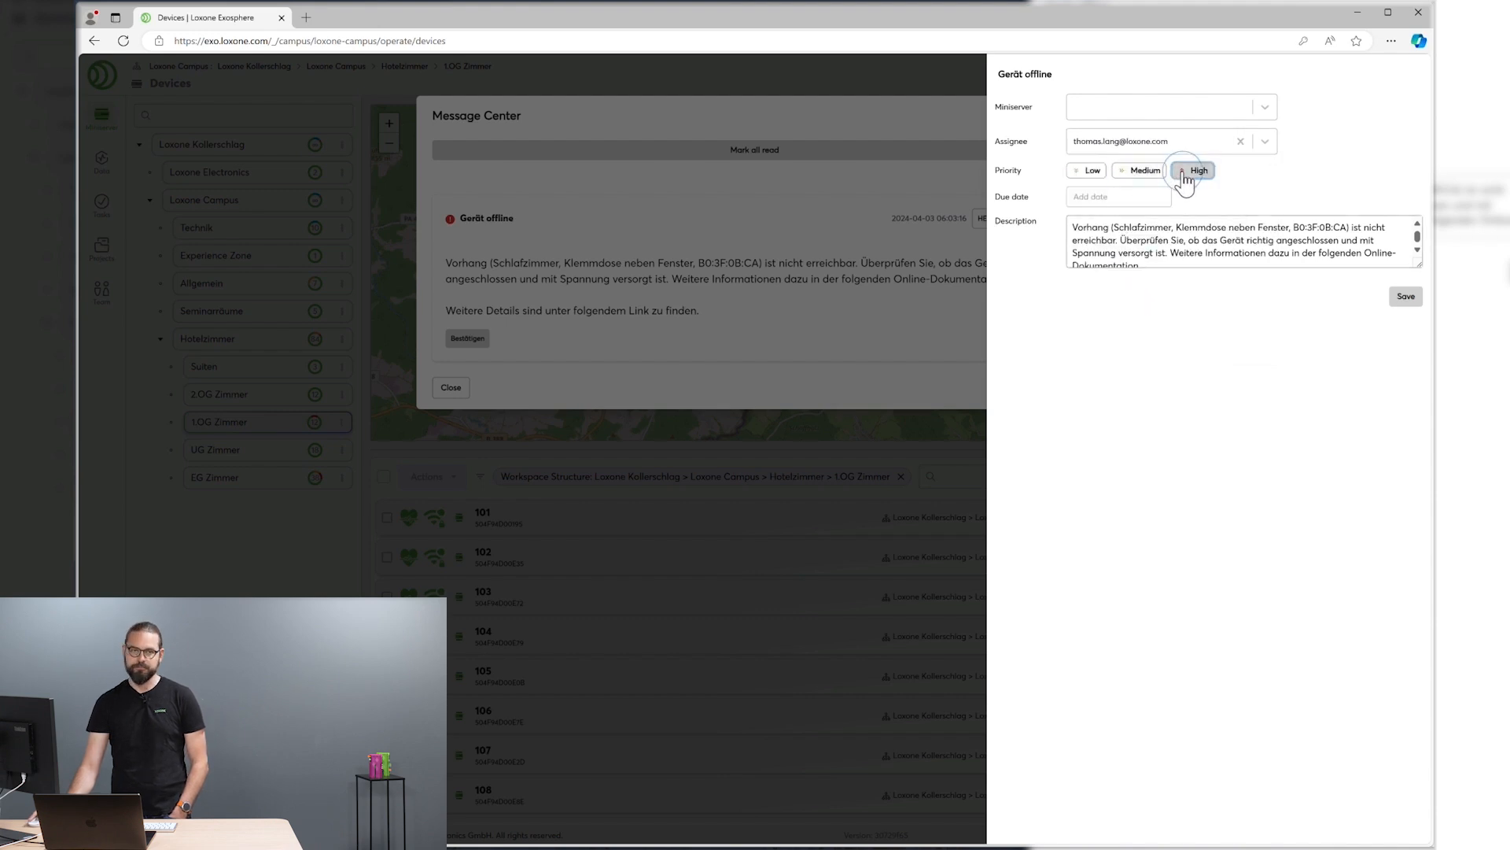
{"action": "left_click", "coordinate": [1117, 196]}
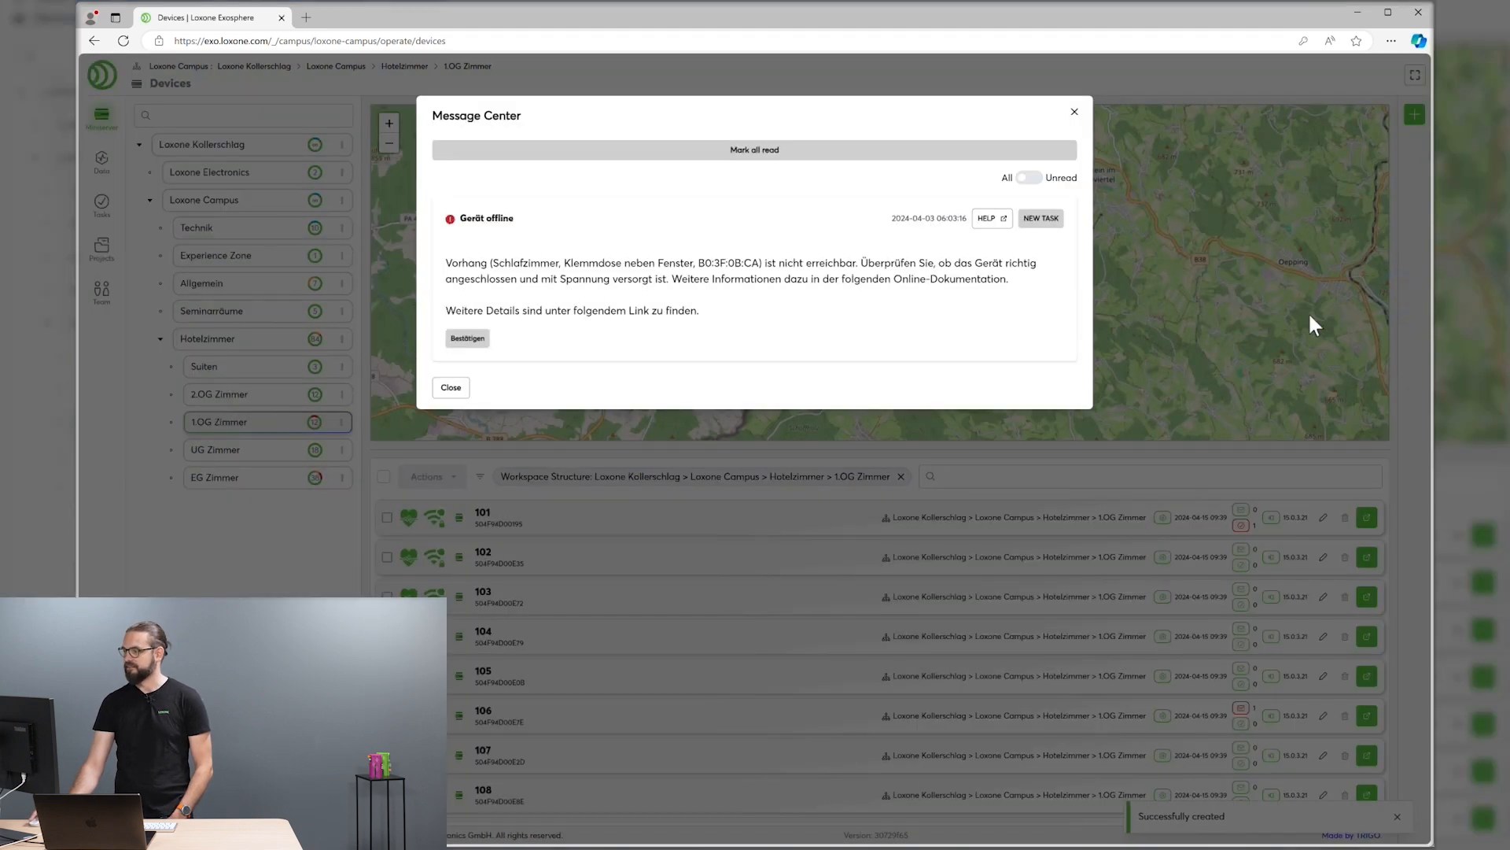
Save the task and close the Message Center.
{"action": "left_click", "coordinate": [450, 387]}
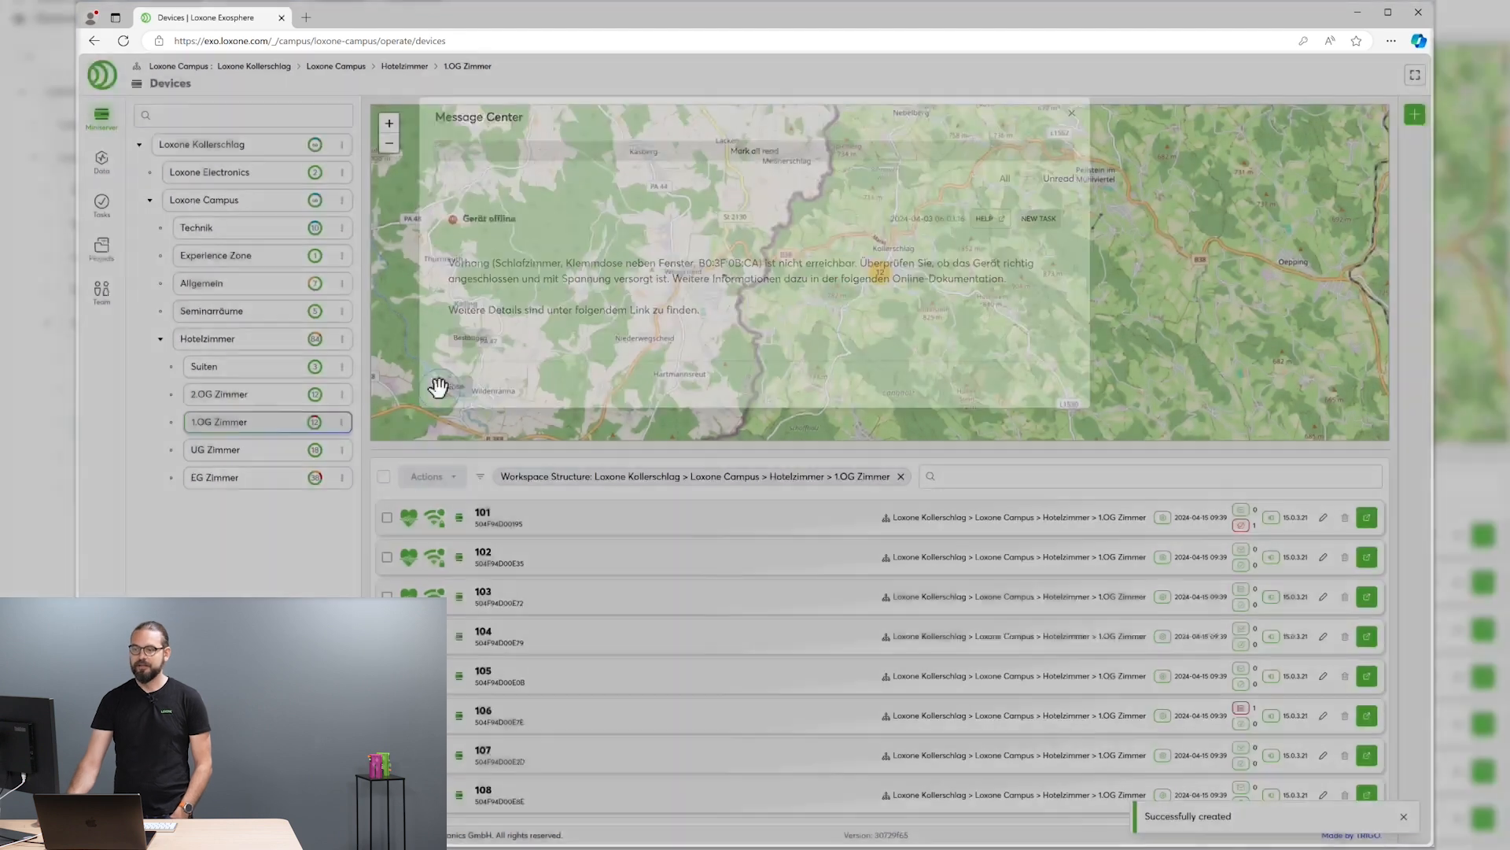
{"action": "left_click", "coordinate": [1069, 114]}
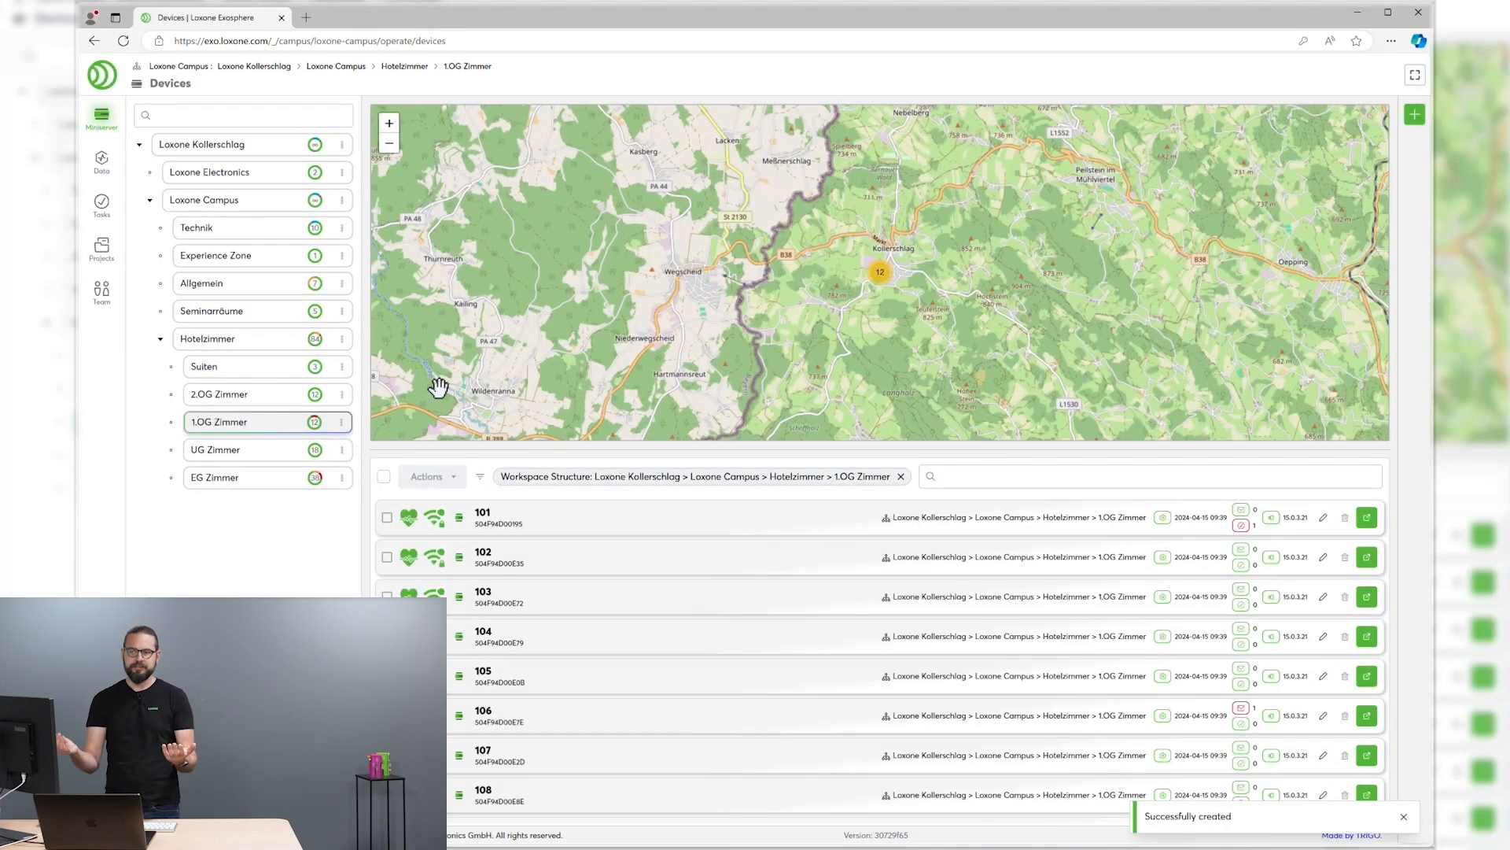
{"action": "mouse_move", "coordinate": [101, 203]}
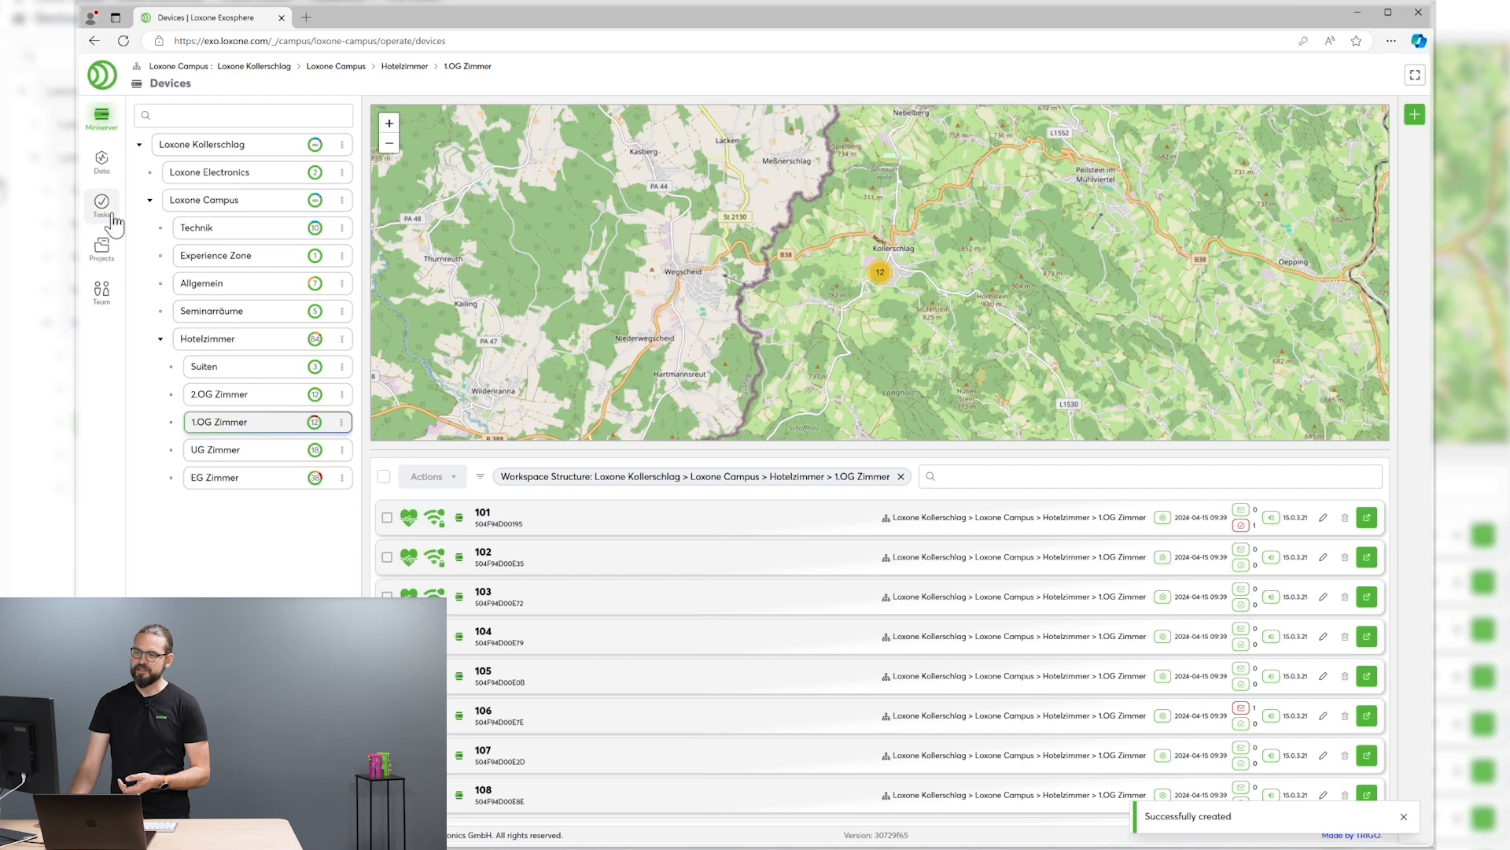
View the Tasks board with Gerät offline tasks, then return to the Devices overview.
{"action": "left_click", "coordinate": [101, 207]}
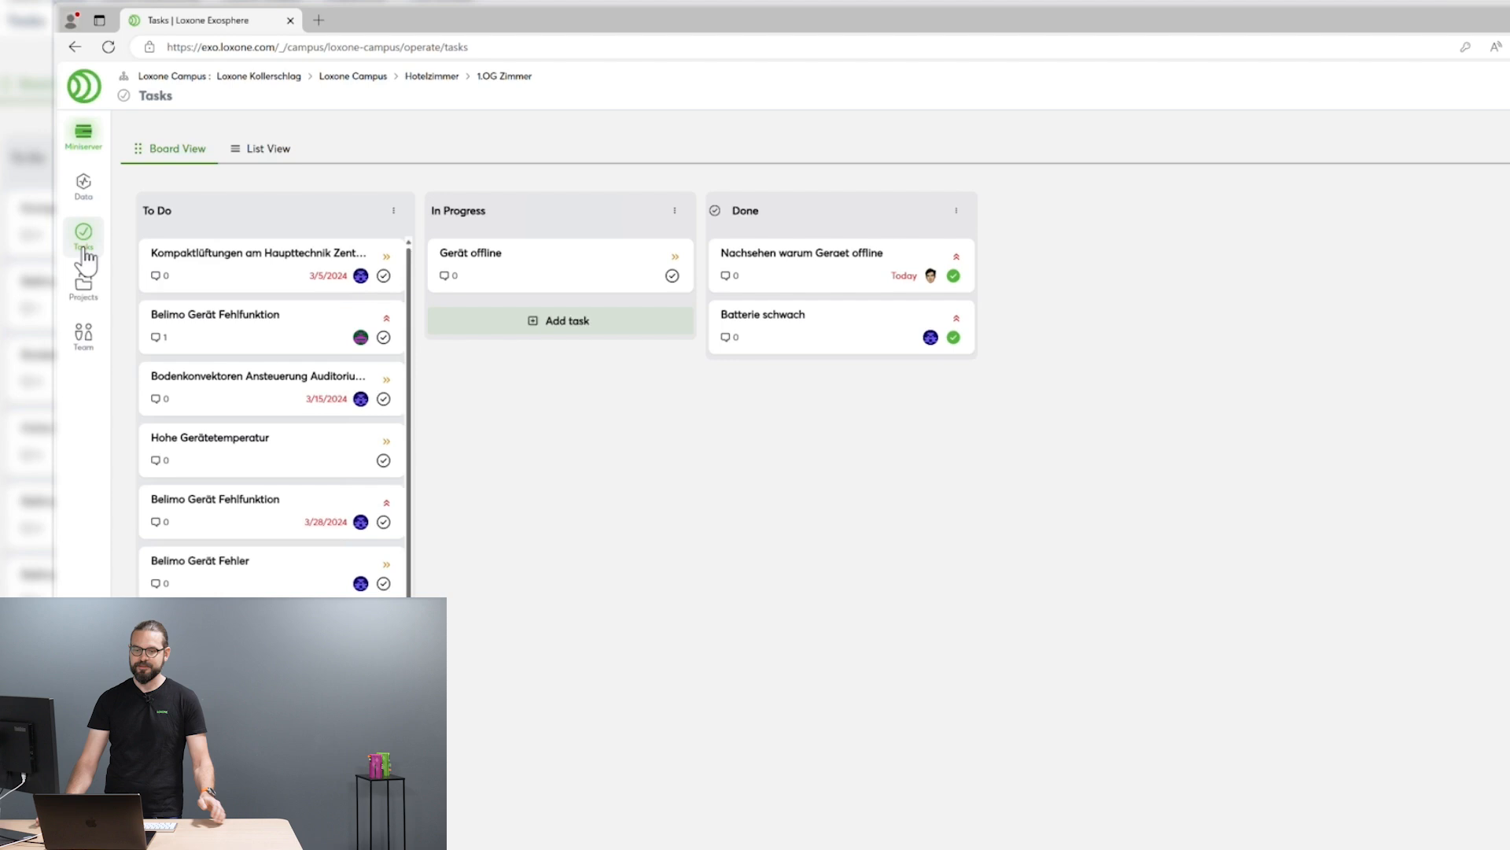
{"action": "left_click", "coordinate": [83, 135]}
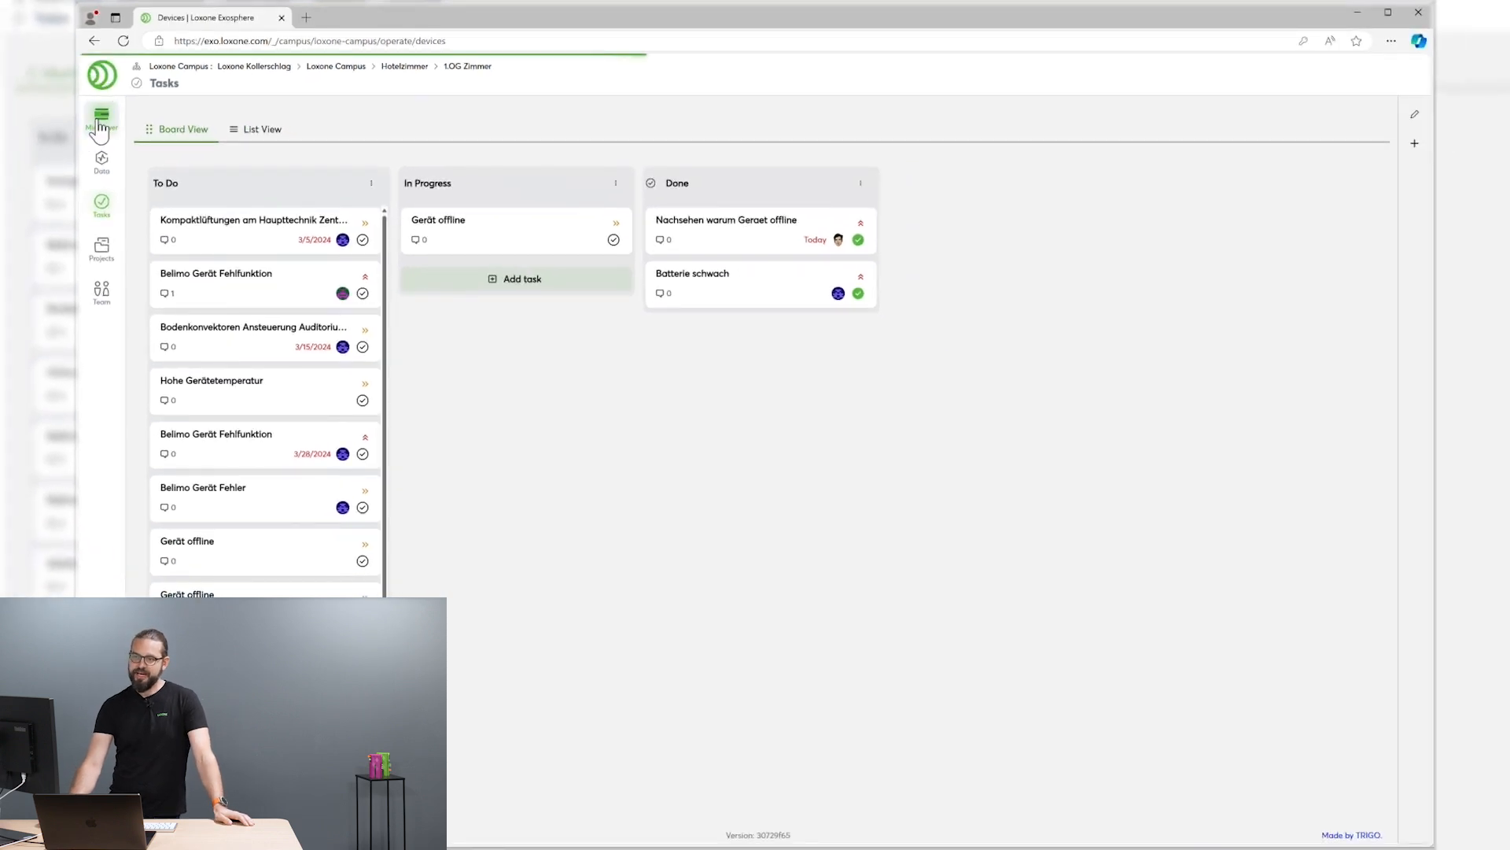
{"action": "left_click", "coordinate": [101, 115]}
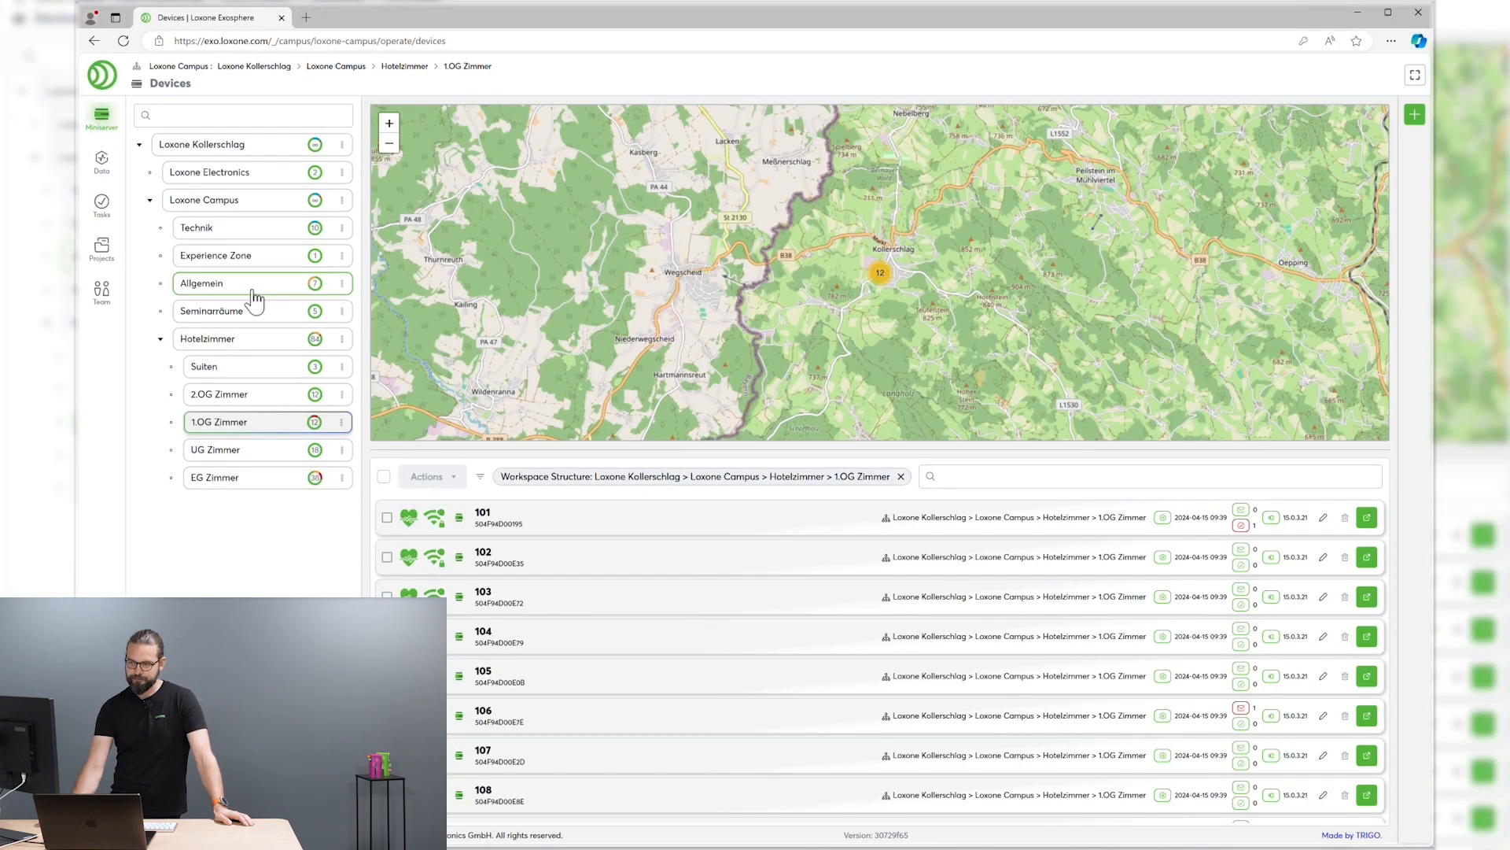
{"action": "mouse_move", "coordinate": [286, 324]}
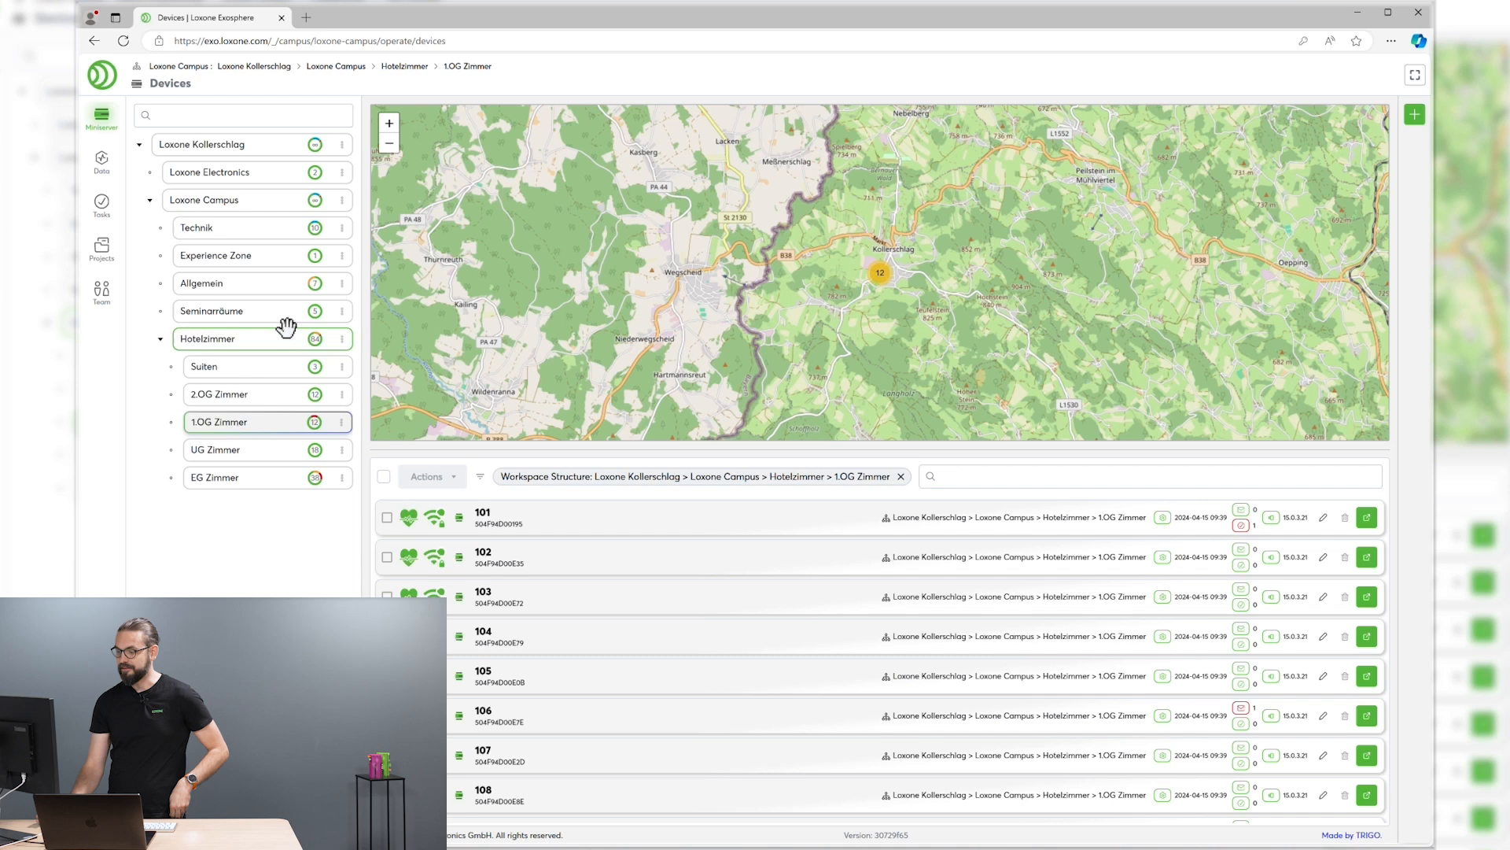
{"action": "mouse_move", "coordinate": [409, 520]}
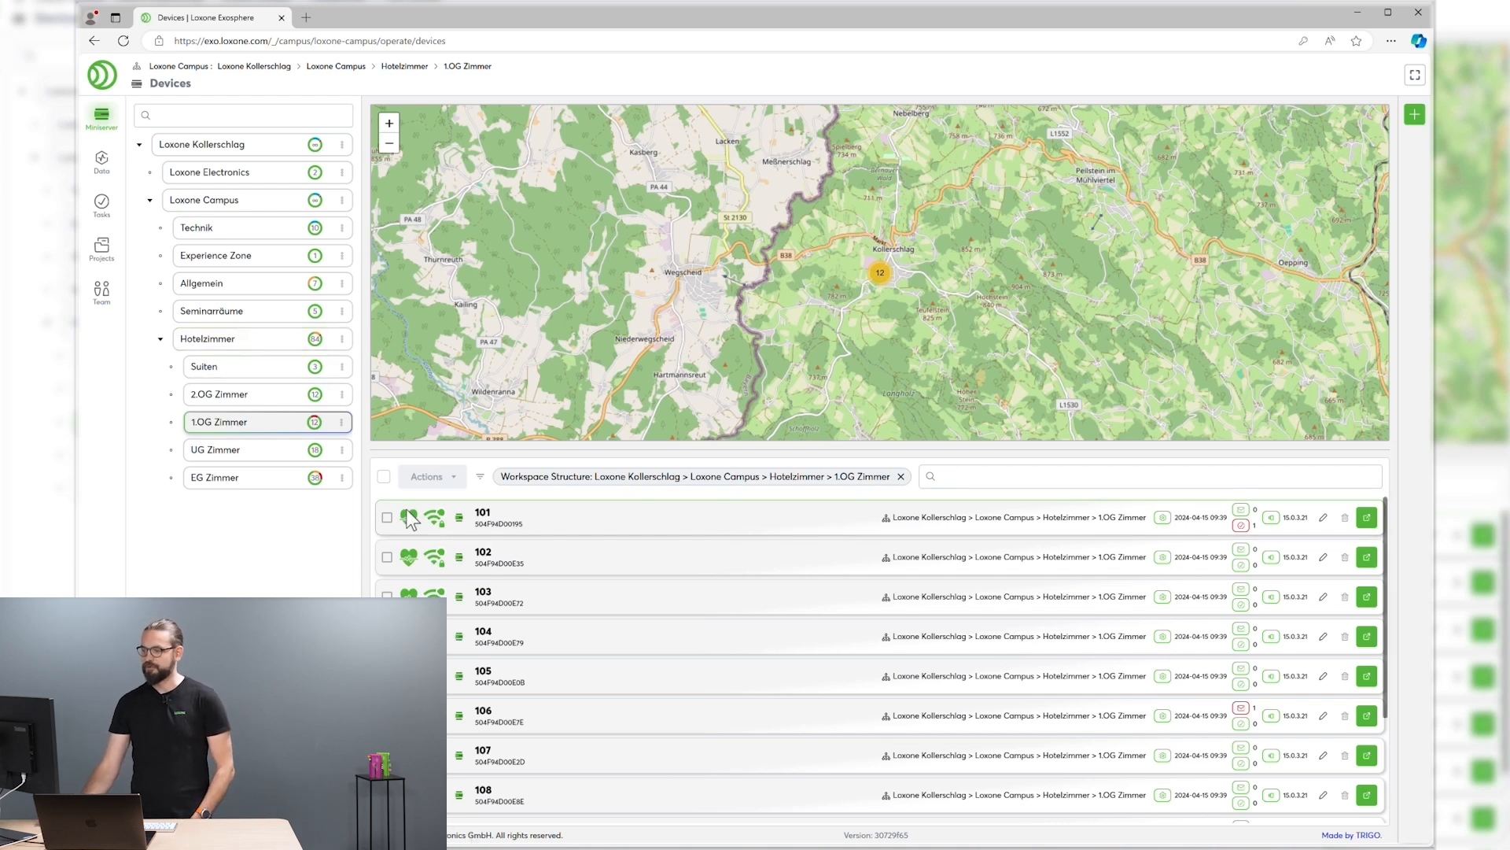
Filter devices to Experience Zone and open the TRIGO Test-Zentrale Miniserver page.
{"action": "left_click", "coordinate": [216, 255]}
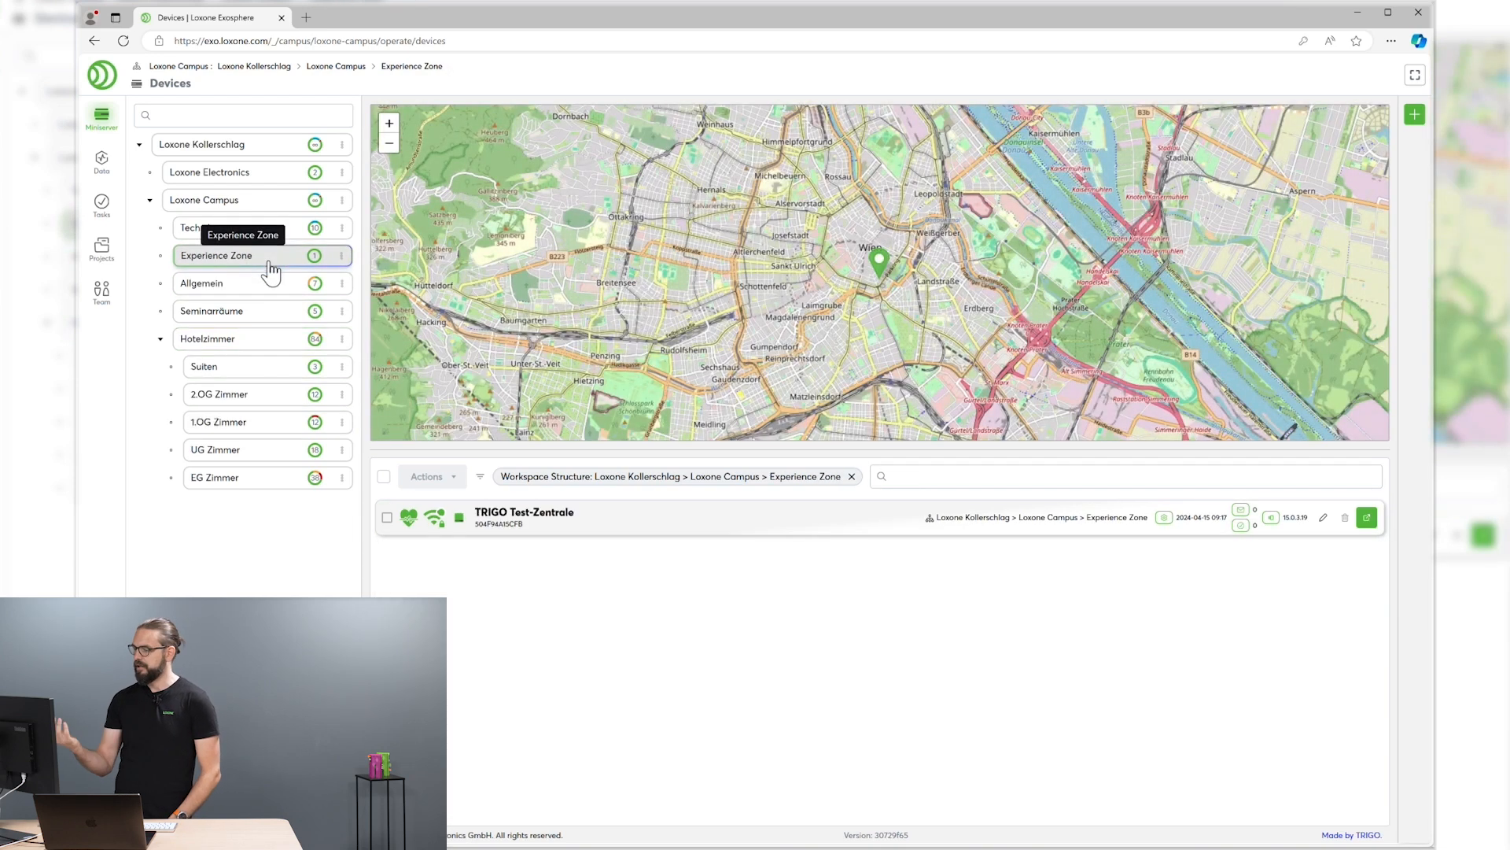
{"action": "mouse_move", "coordinate": [485, 535]}
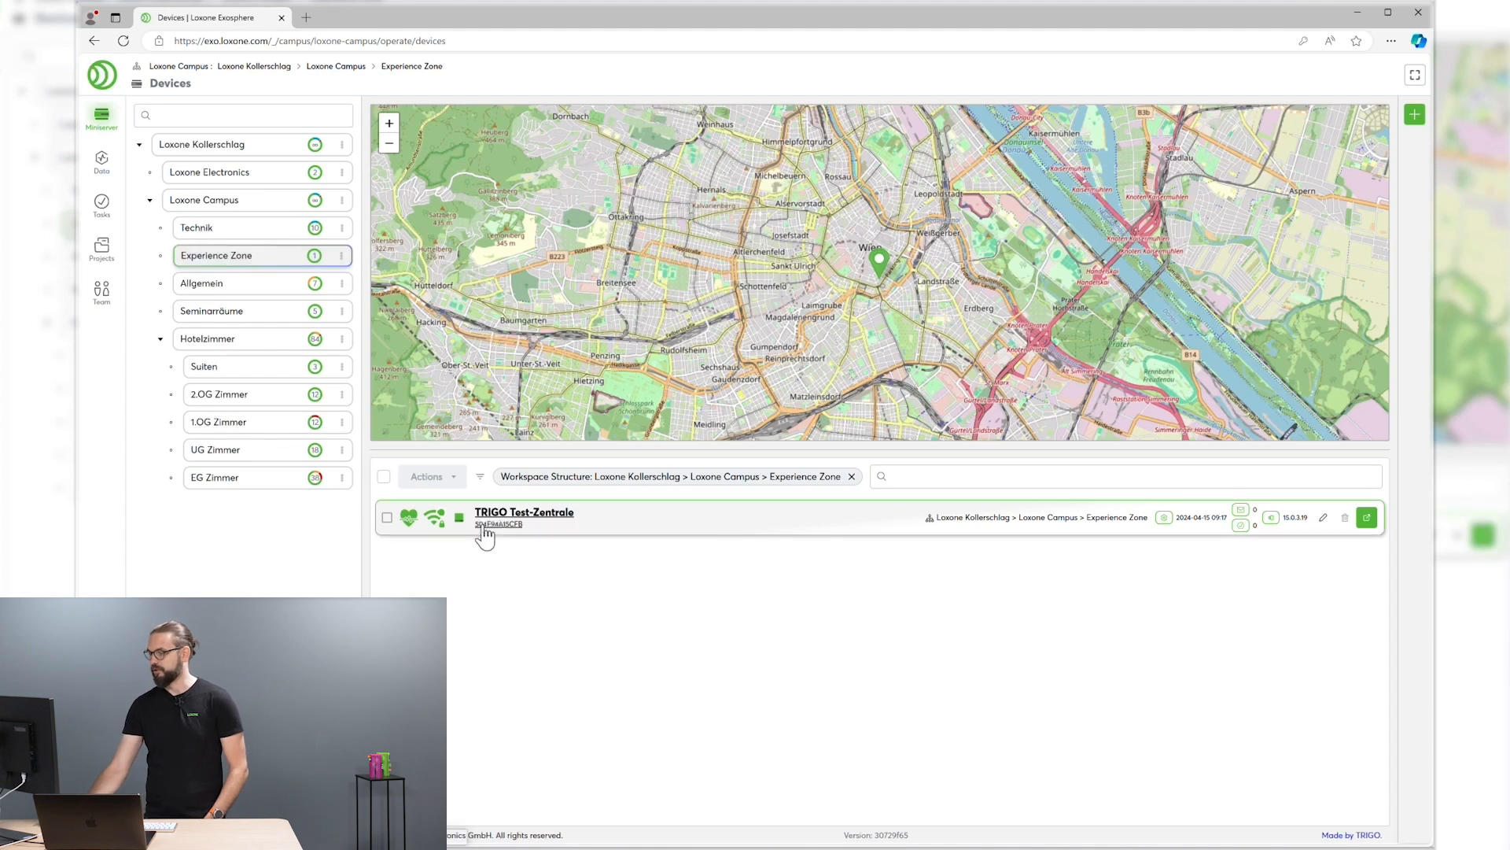
{"action": "left_click", "coordinate": [524, 512]}
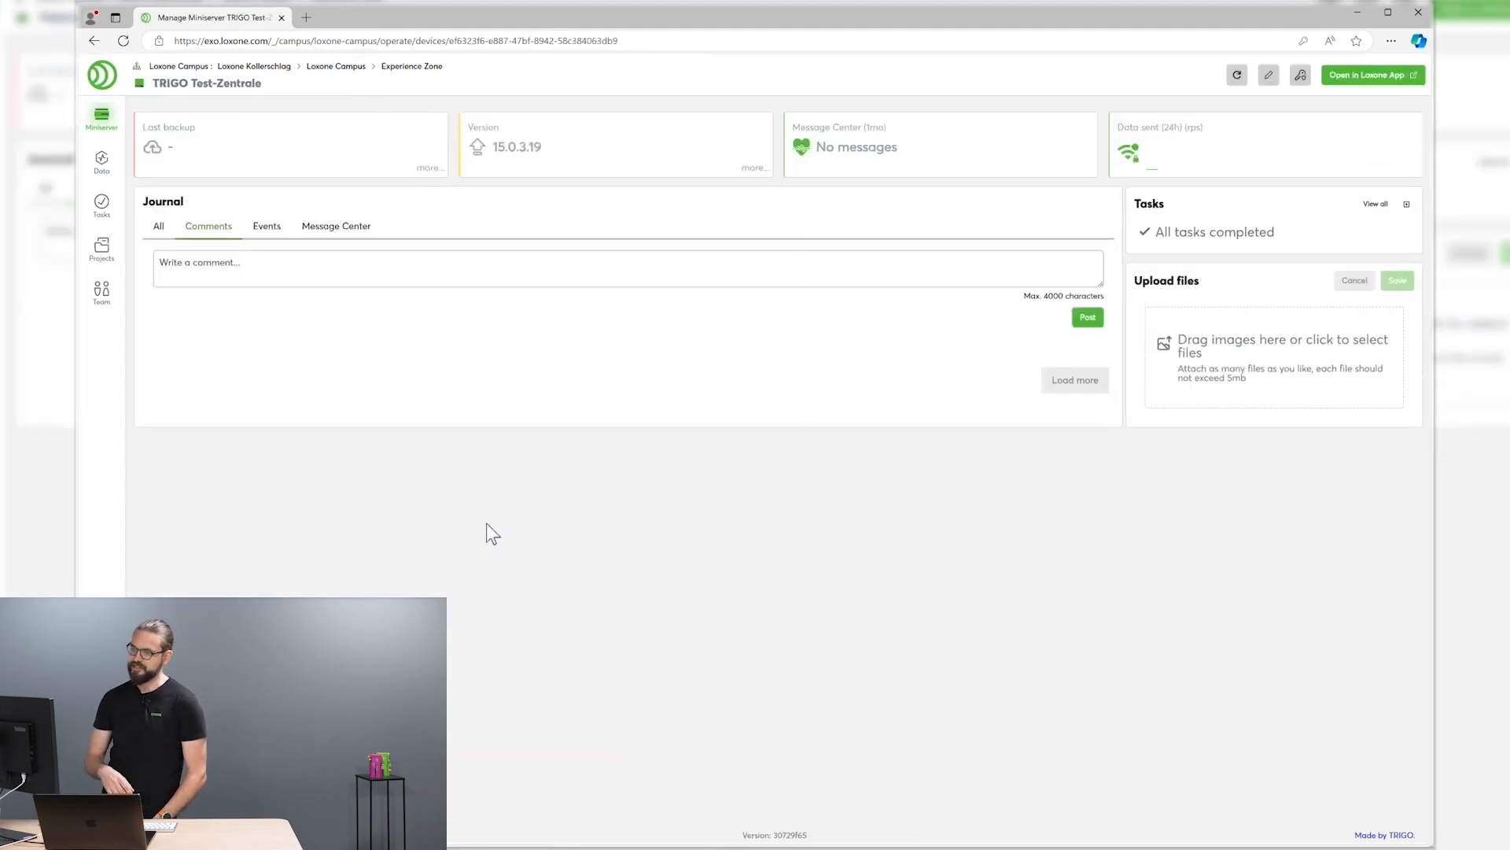
{"action": "mouse_move", "coordinate": [1075, 358]}
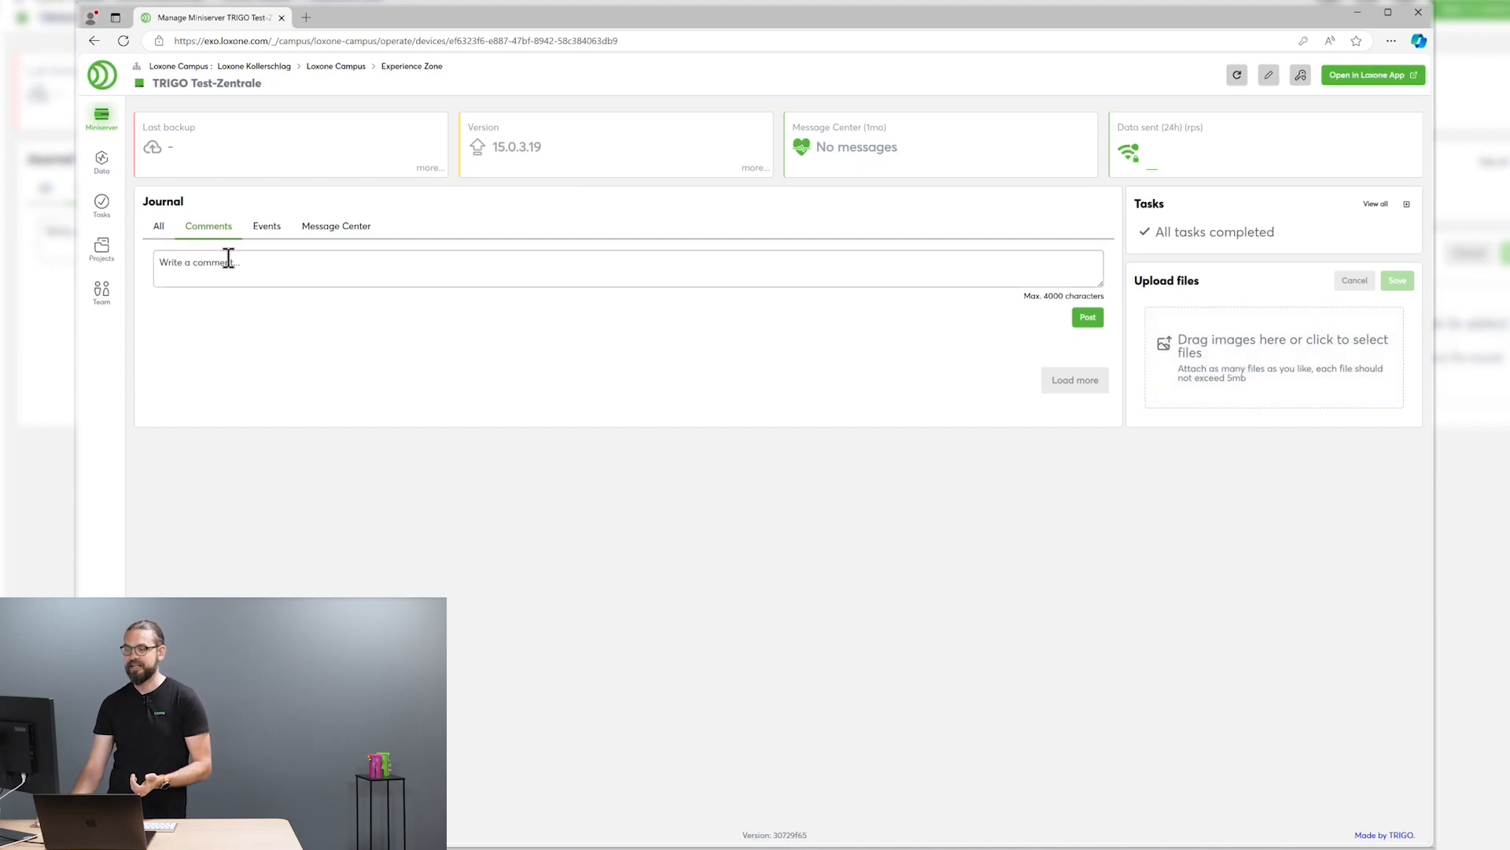
Post a 'hello there' comment in the TRIGO Test-Zentrale journal.
{"action": "left_click", "coordinate": [626, 267]}
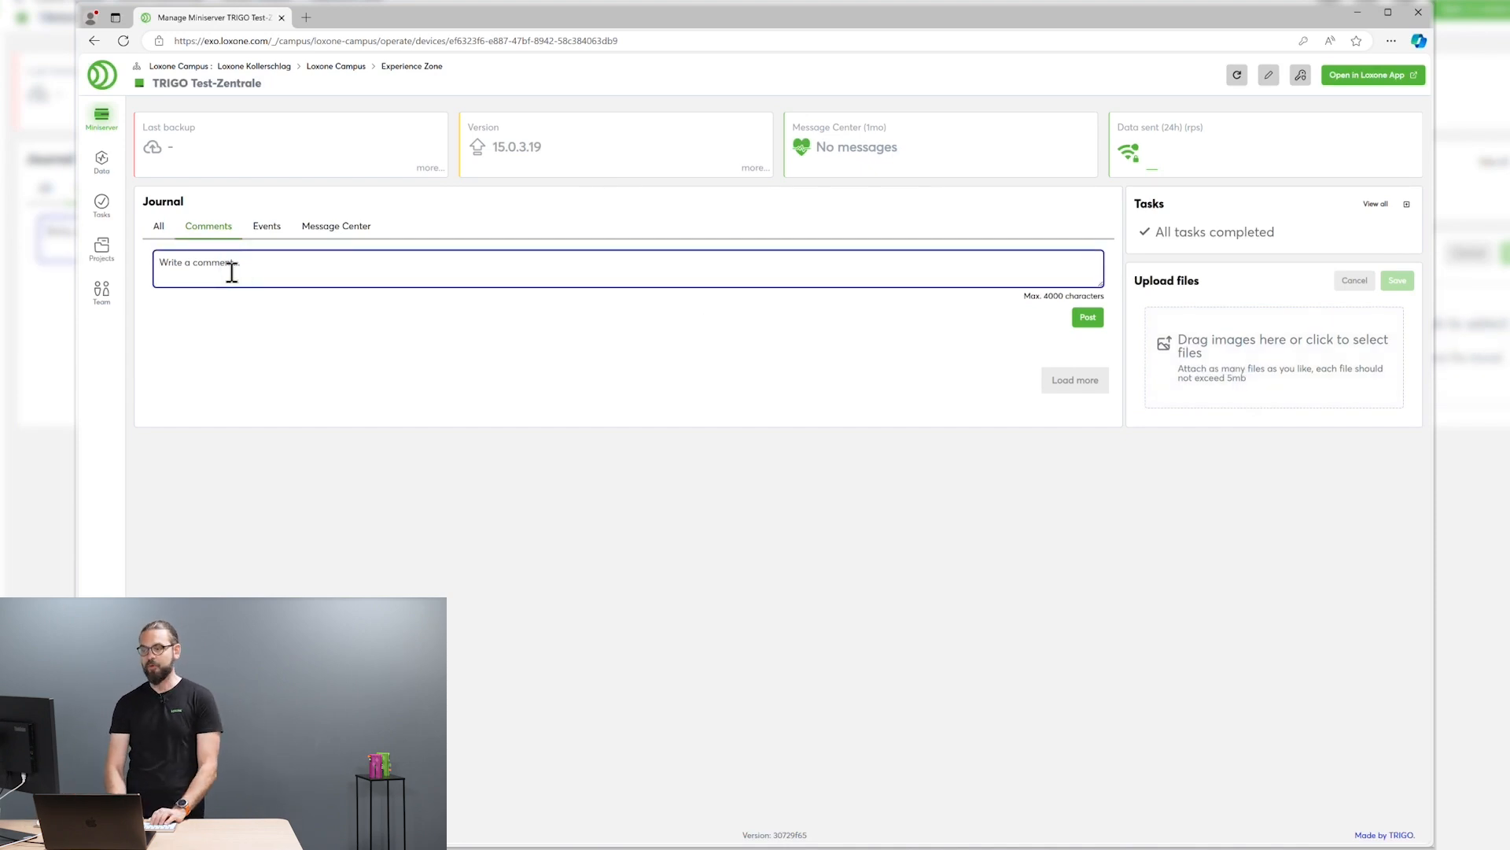
{"action": "type", "text": "hello there"}
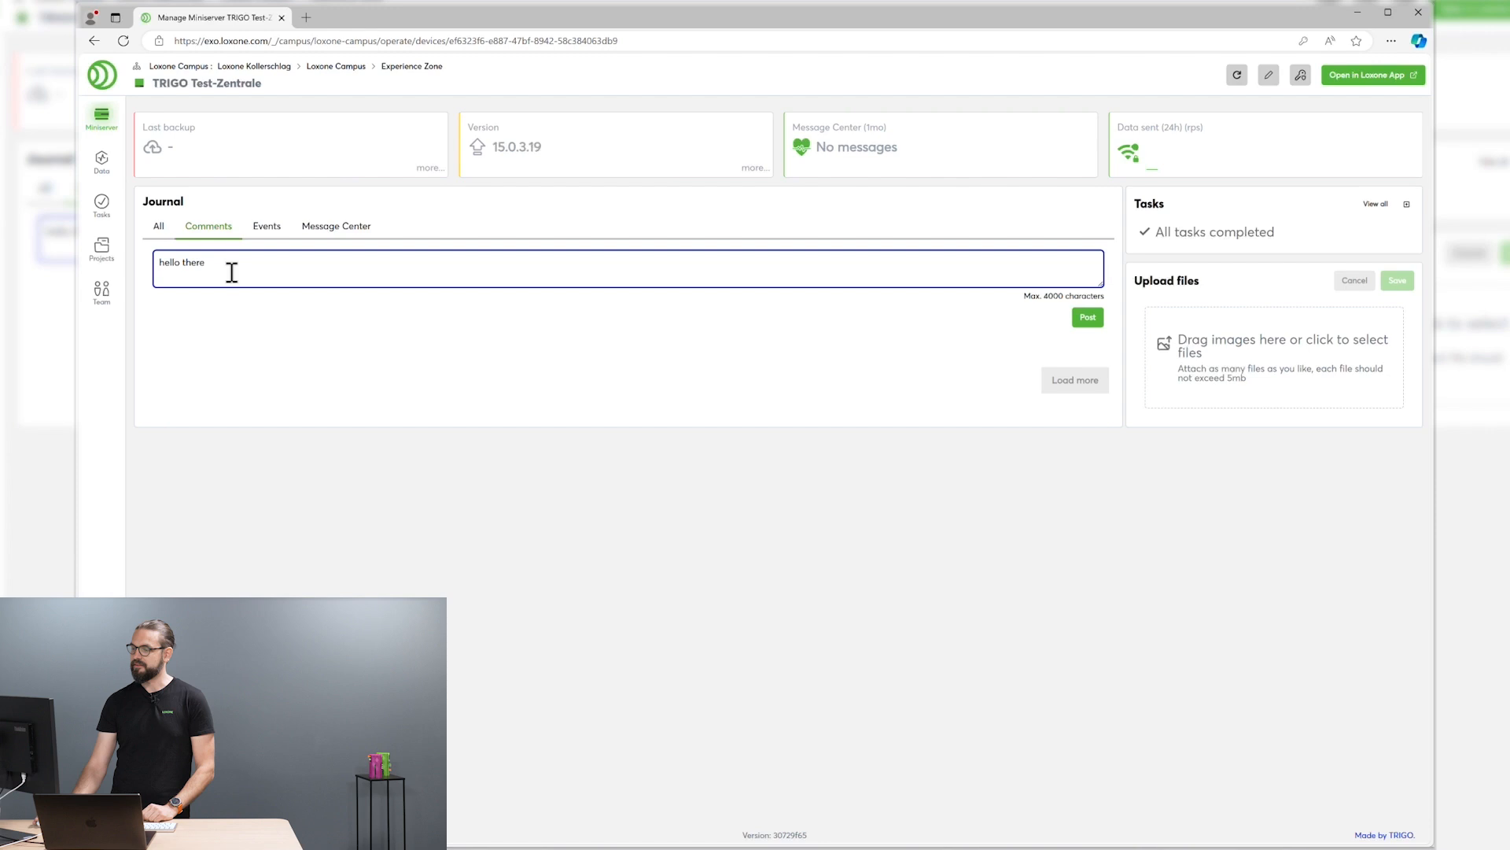
{"action": "left_click", "coordinate": [1087, 316]}
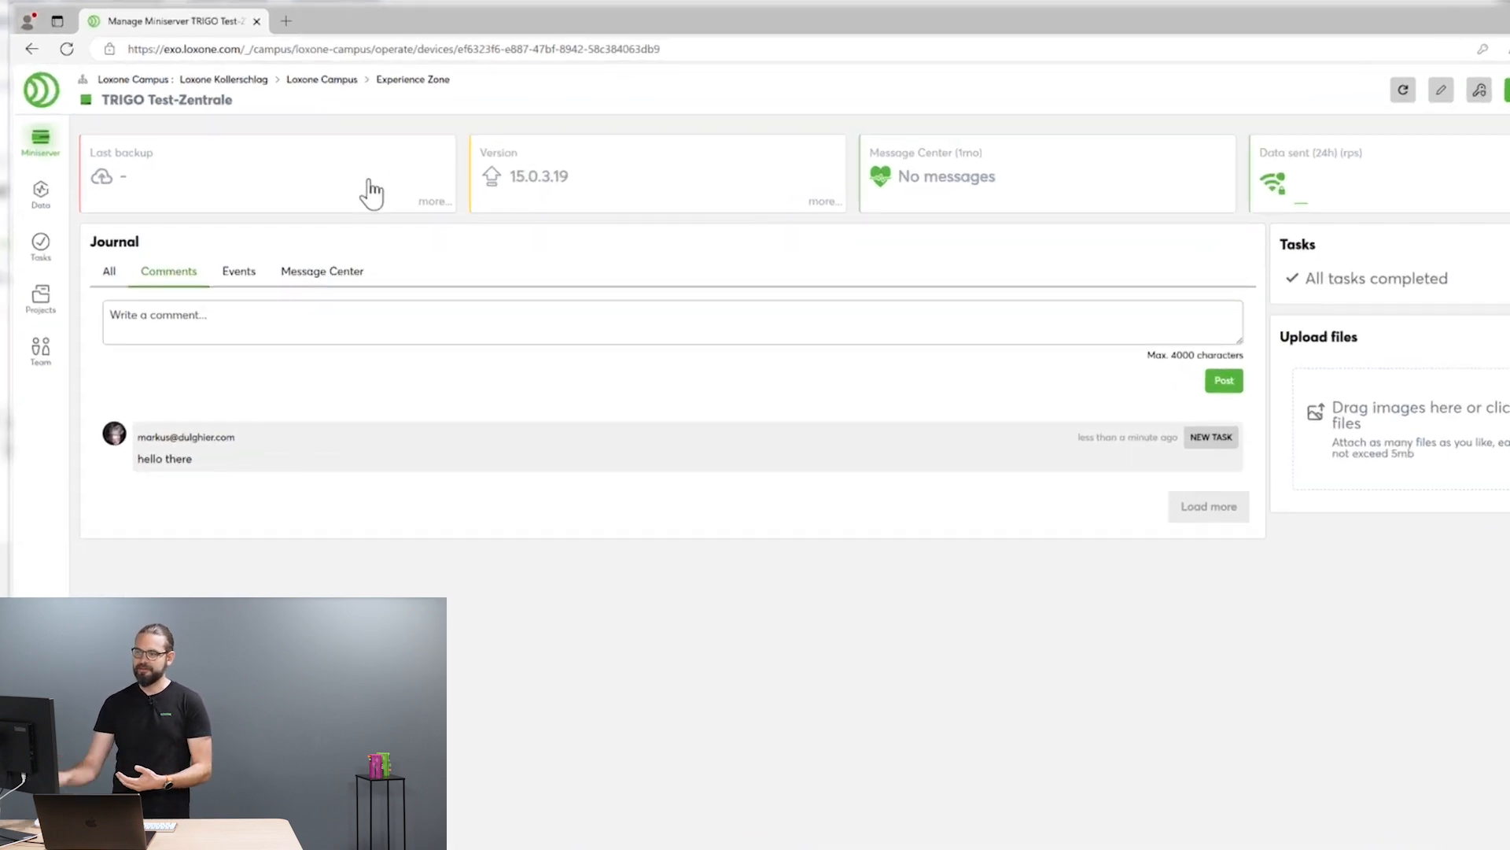
{"action": "mouse_move", "coordinate": [641, 193]}
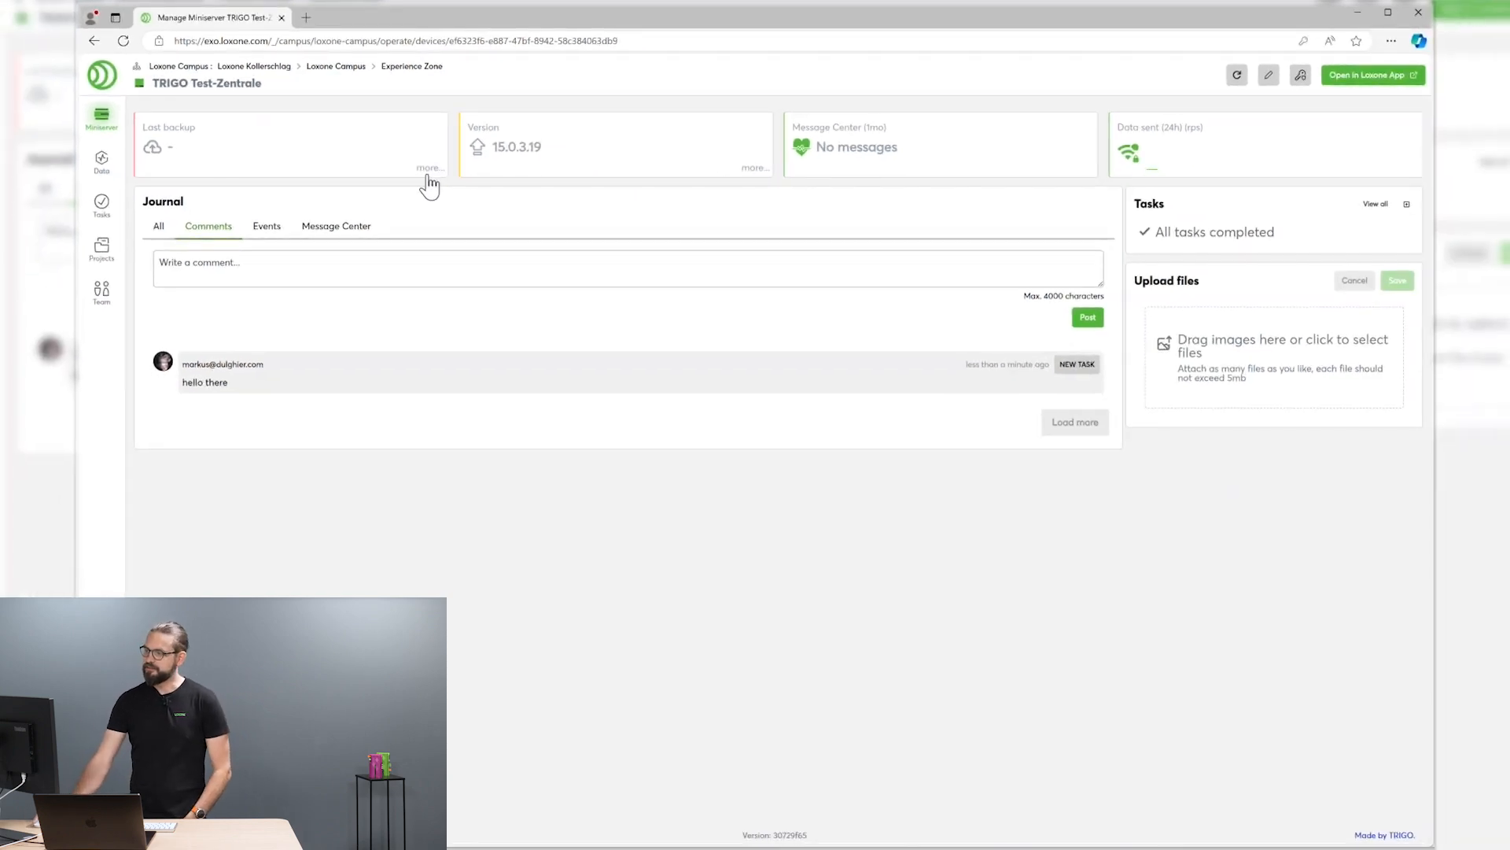
Enable automatic daily backups at 02:00 for TRIGO Test-Zentrale in the Backup panel.
{"action": "left_click", "coordinate": [430, 169]}
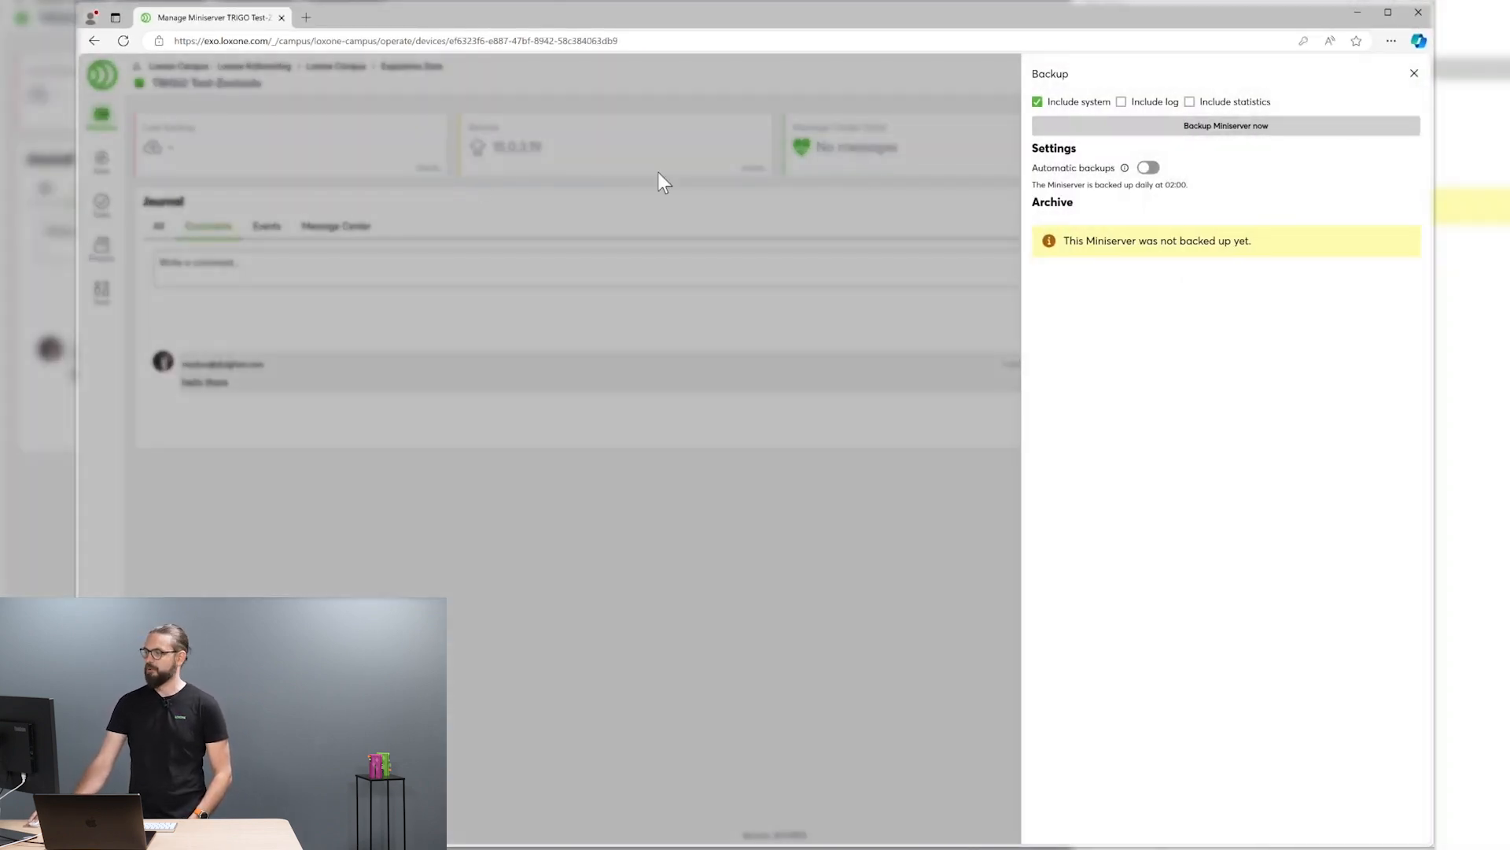
{"action": "left_click", "coordinate": [1147, 166]}
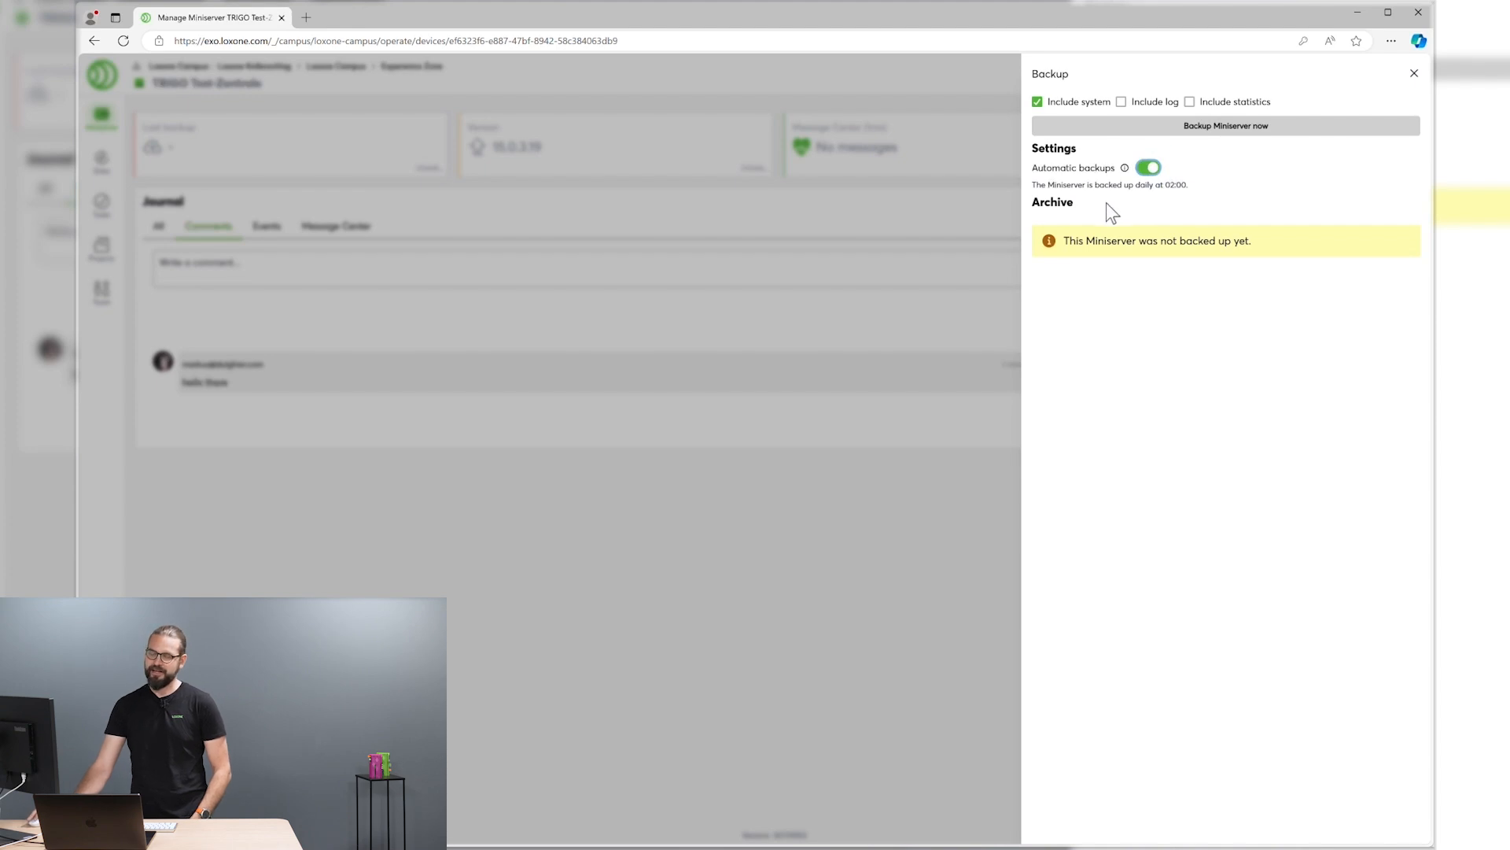
{"action": "mouse_move", "coordinate": [957, 274]}
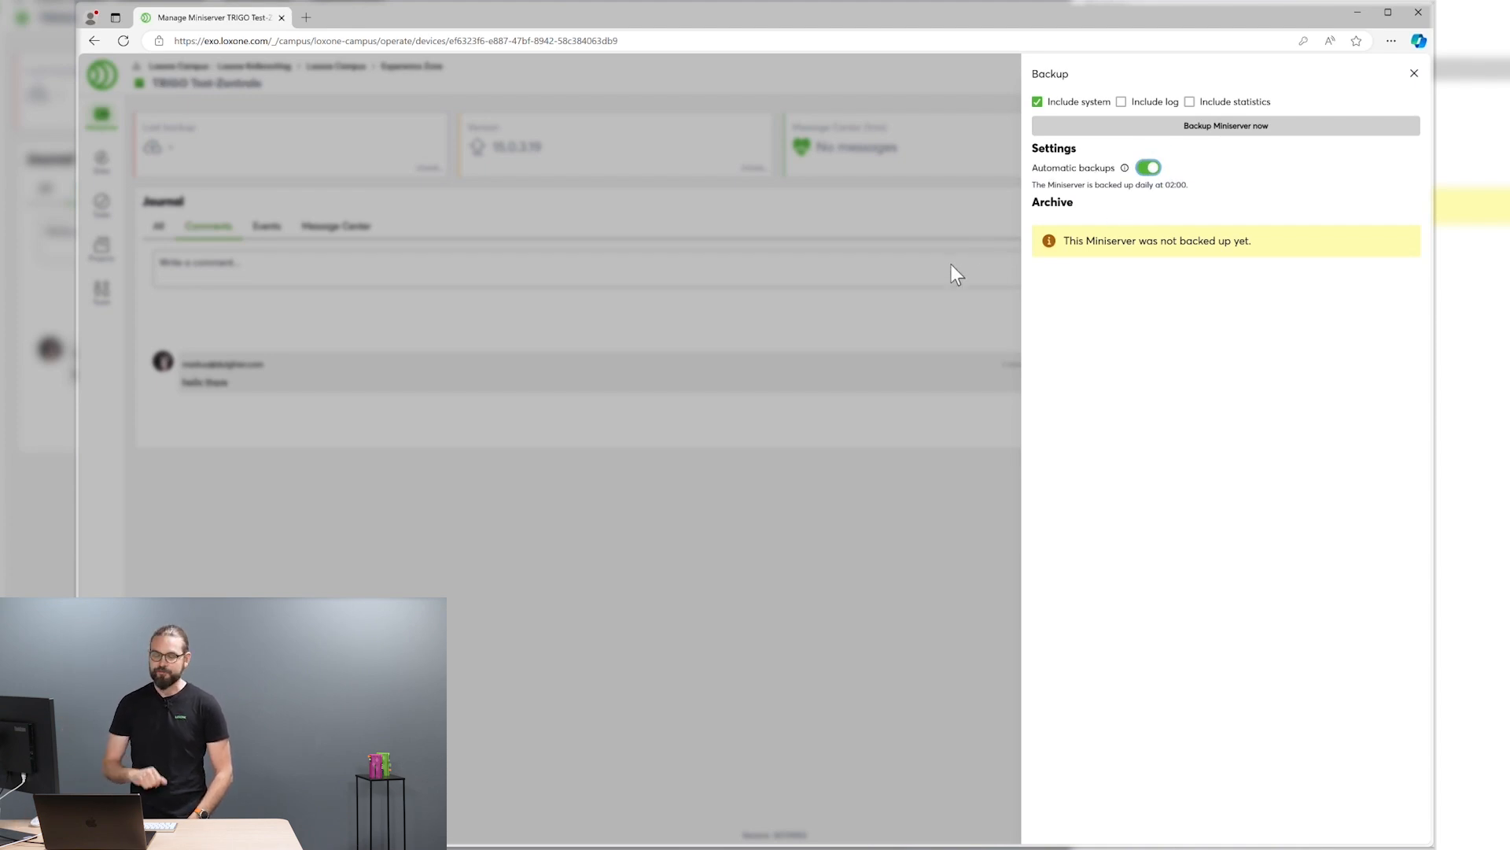
{"action": "mouse_move", "coordinate": [419, 504]}
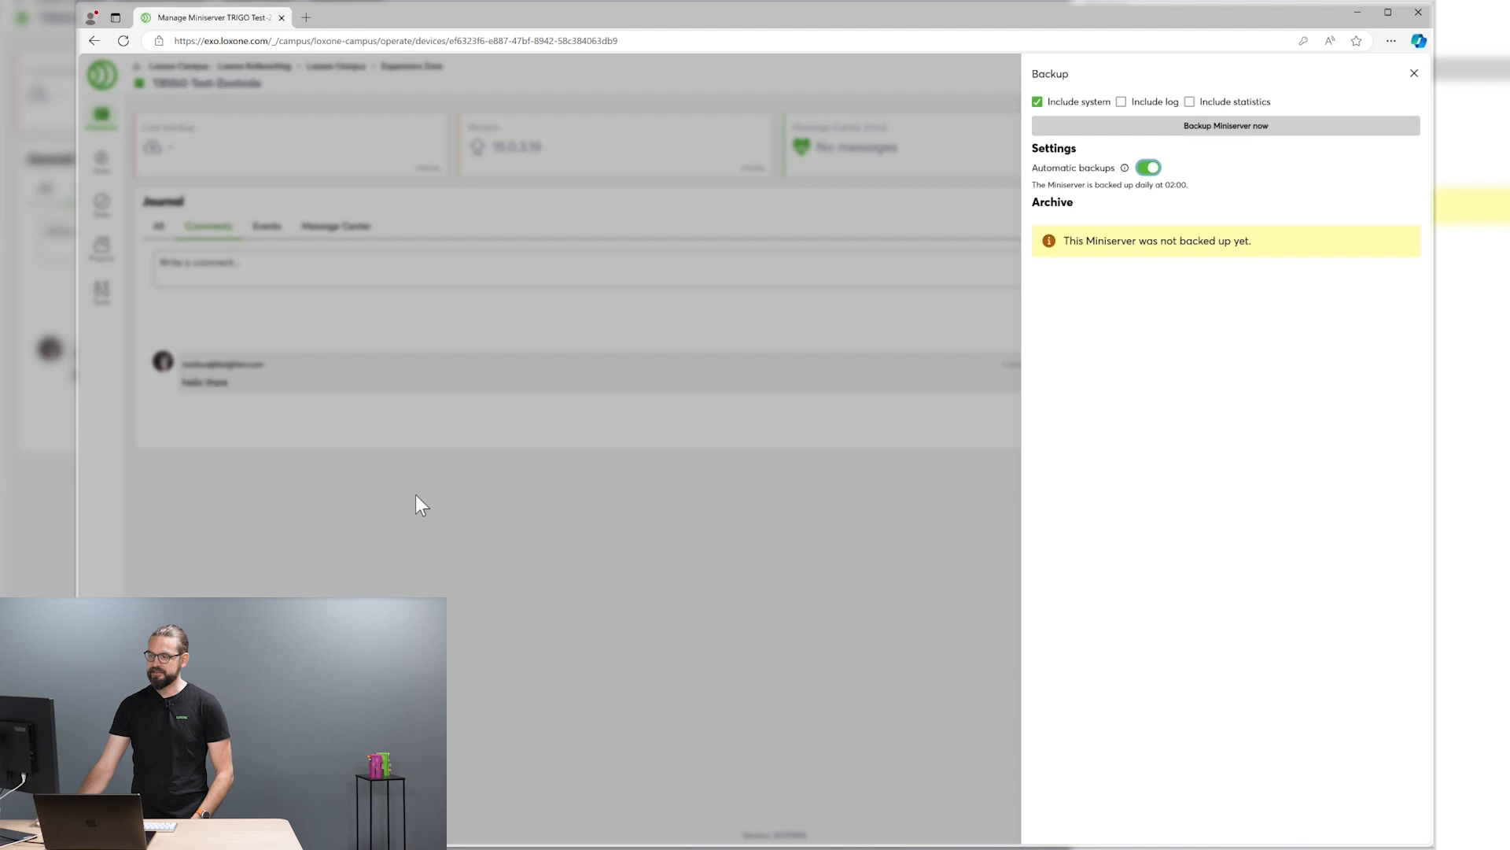
{"action": "left_click", "coordinate": [1412, 73]}
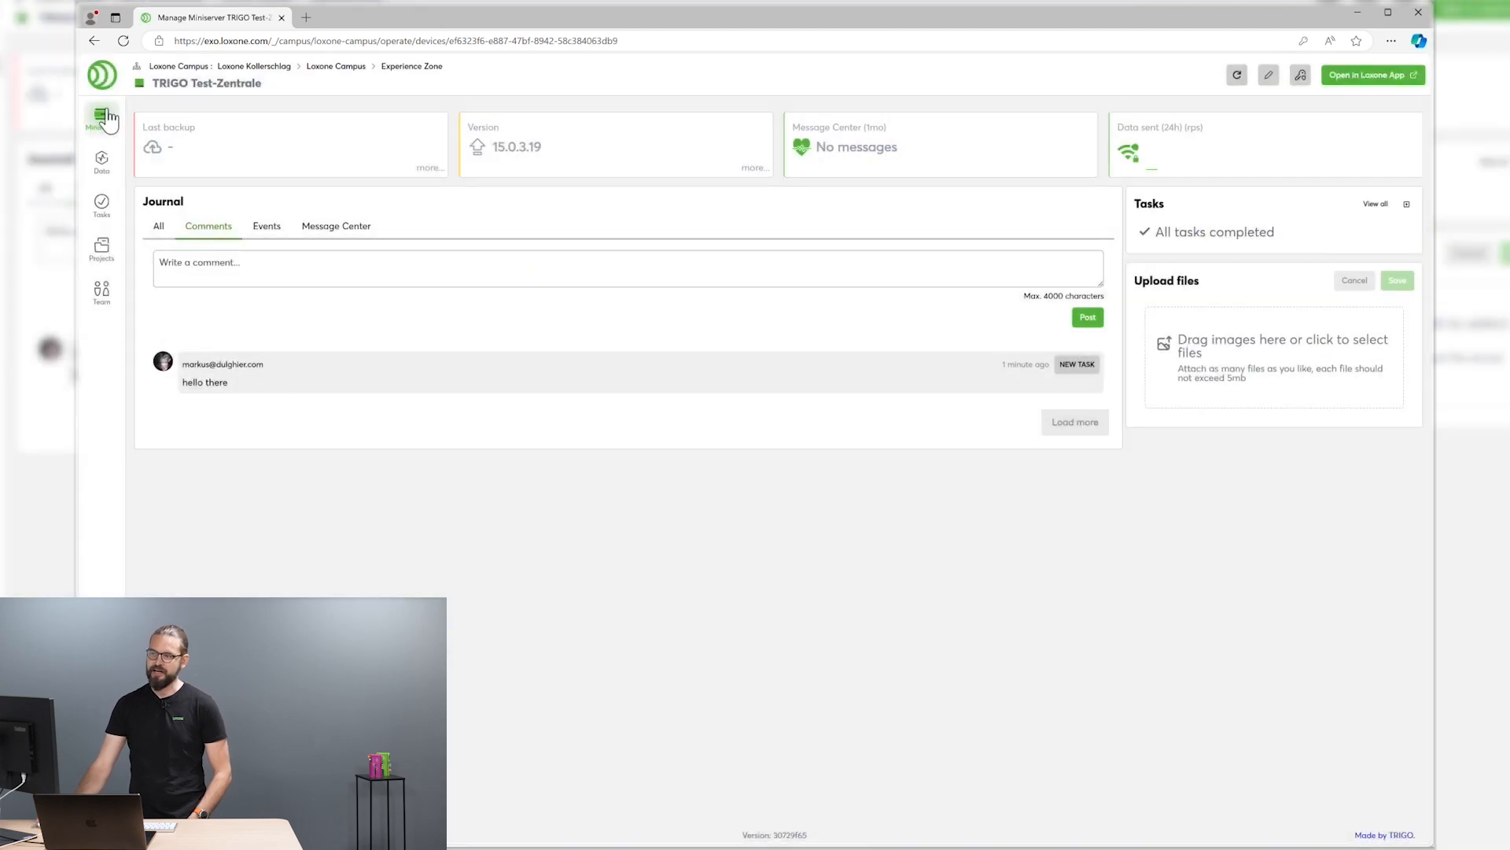
Save Loxone Electronics backup settings with backup on config update enabled.
{"action": "left_click", "coordinate": [100, 118]}
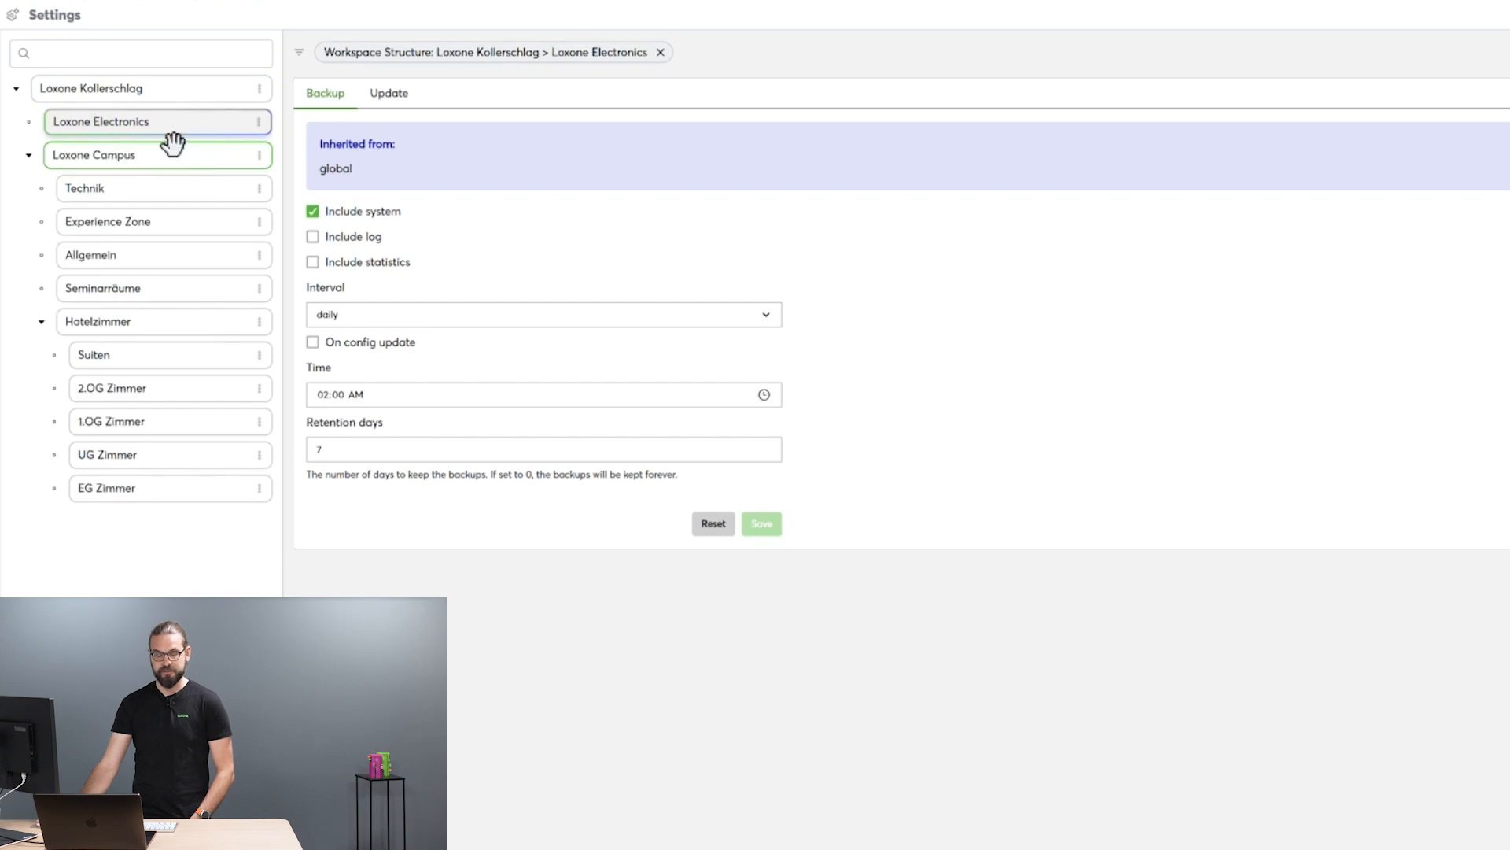
{"action": "mouse_move", "coordinate": [366, 214]}
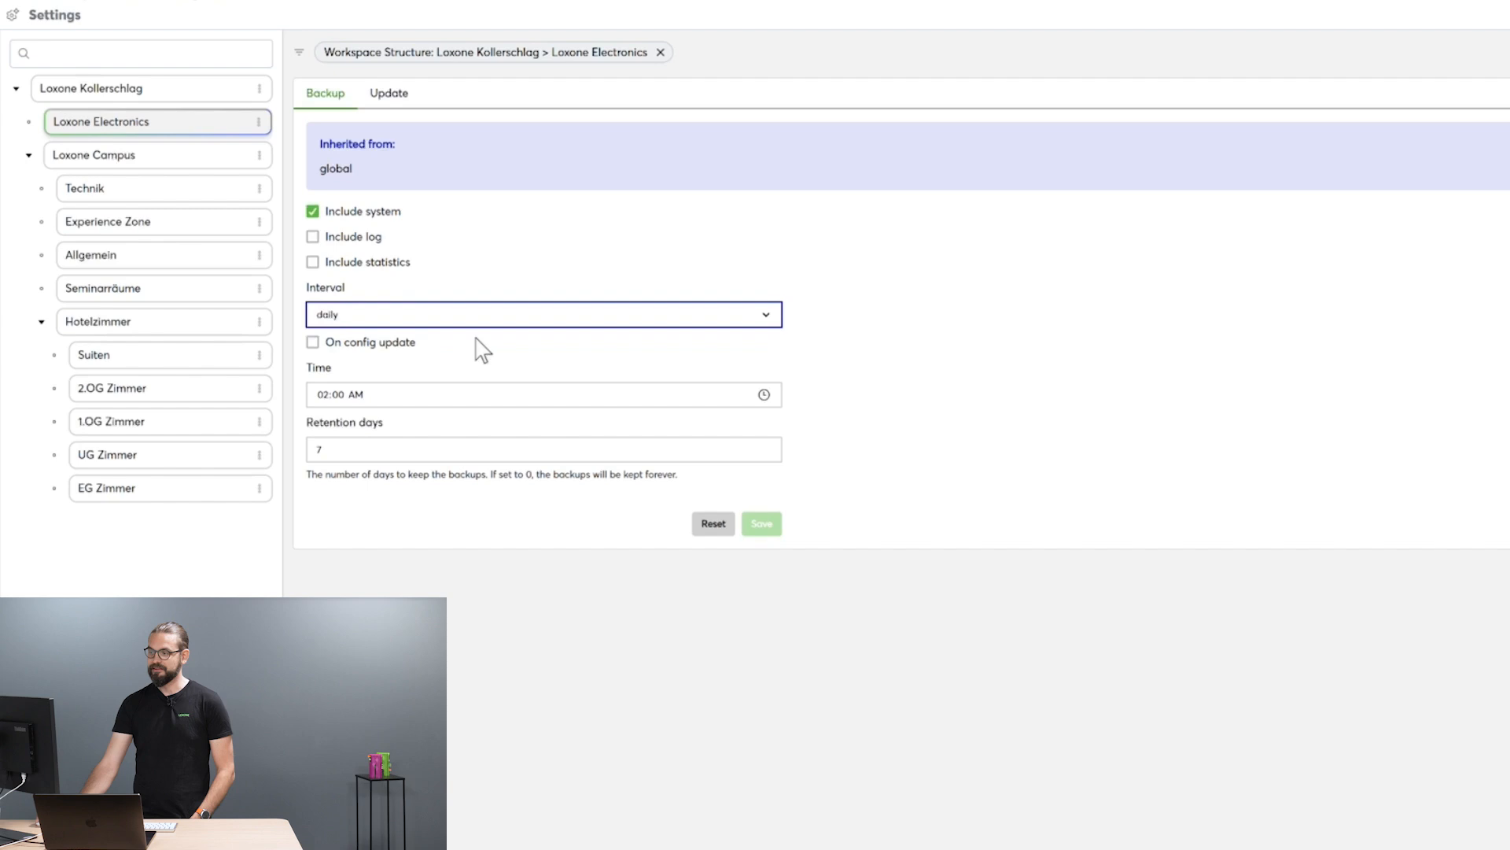
{"action": "left_click", "coordinate": [311, 342]}
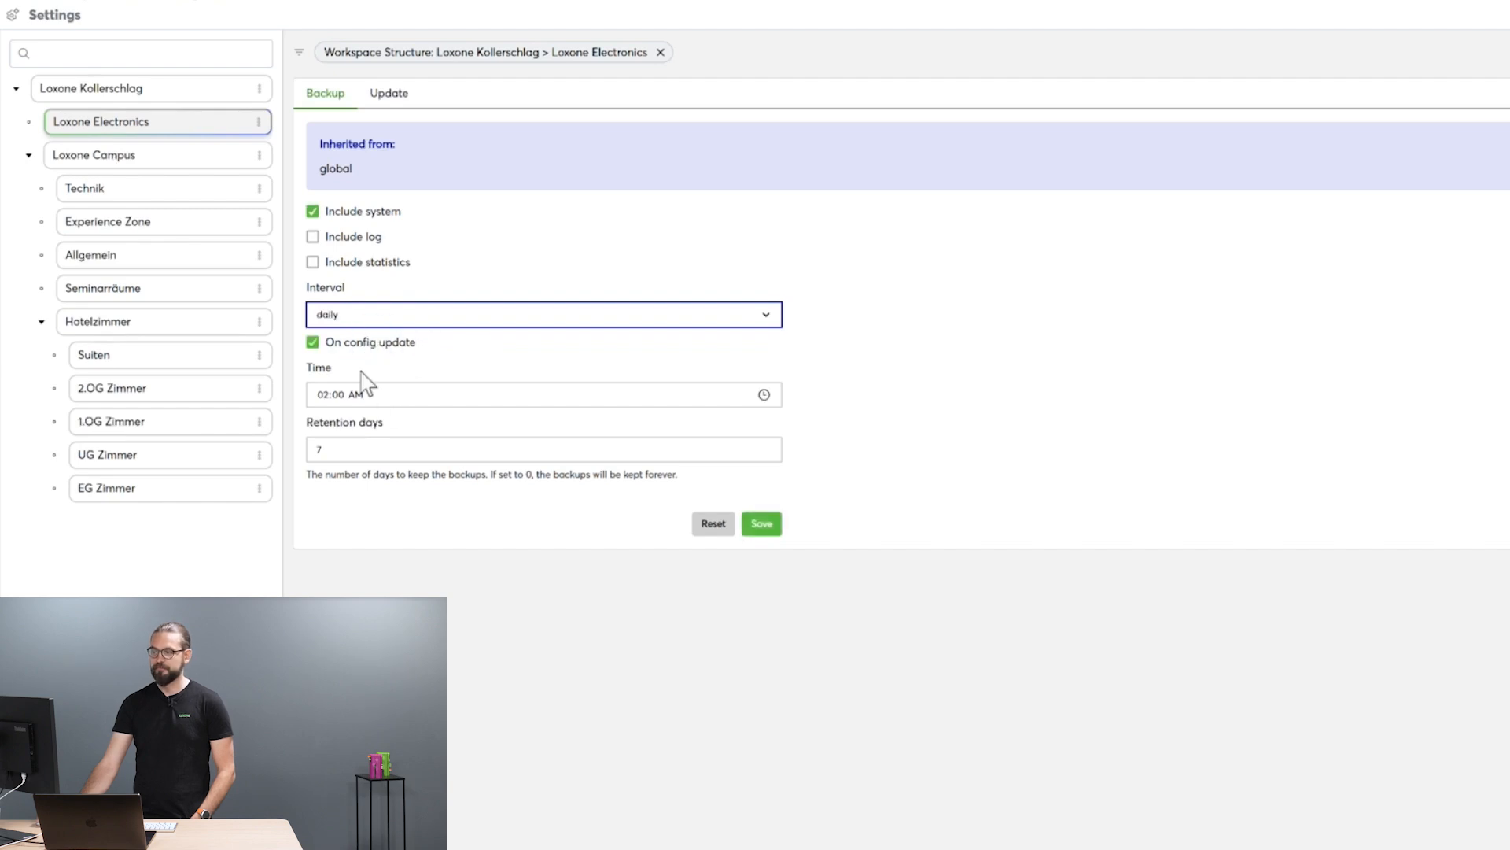
{"action": "left_click", "coordinate": [760, 522]}
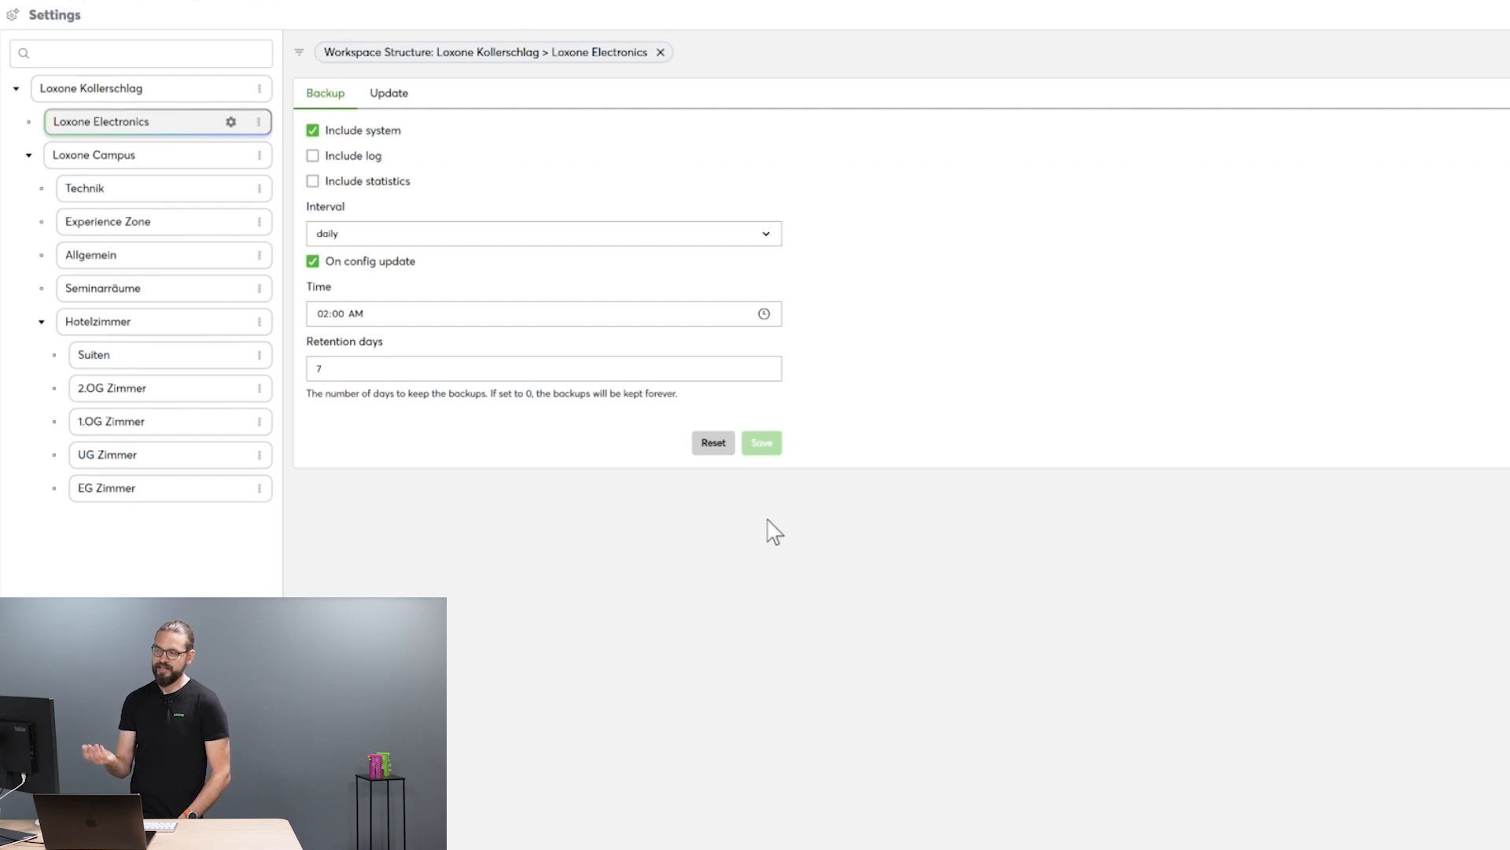
{"action": "mouse_move", "coordinate": [735, 527]}
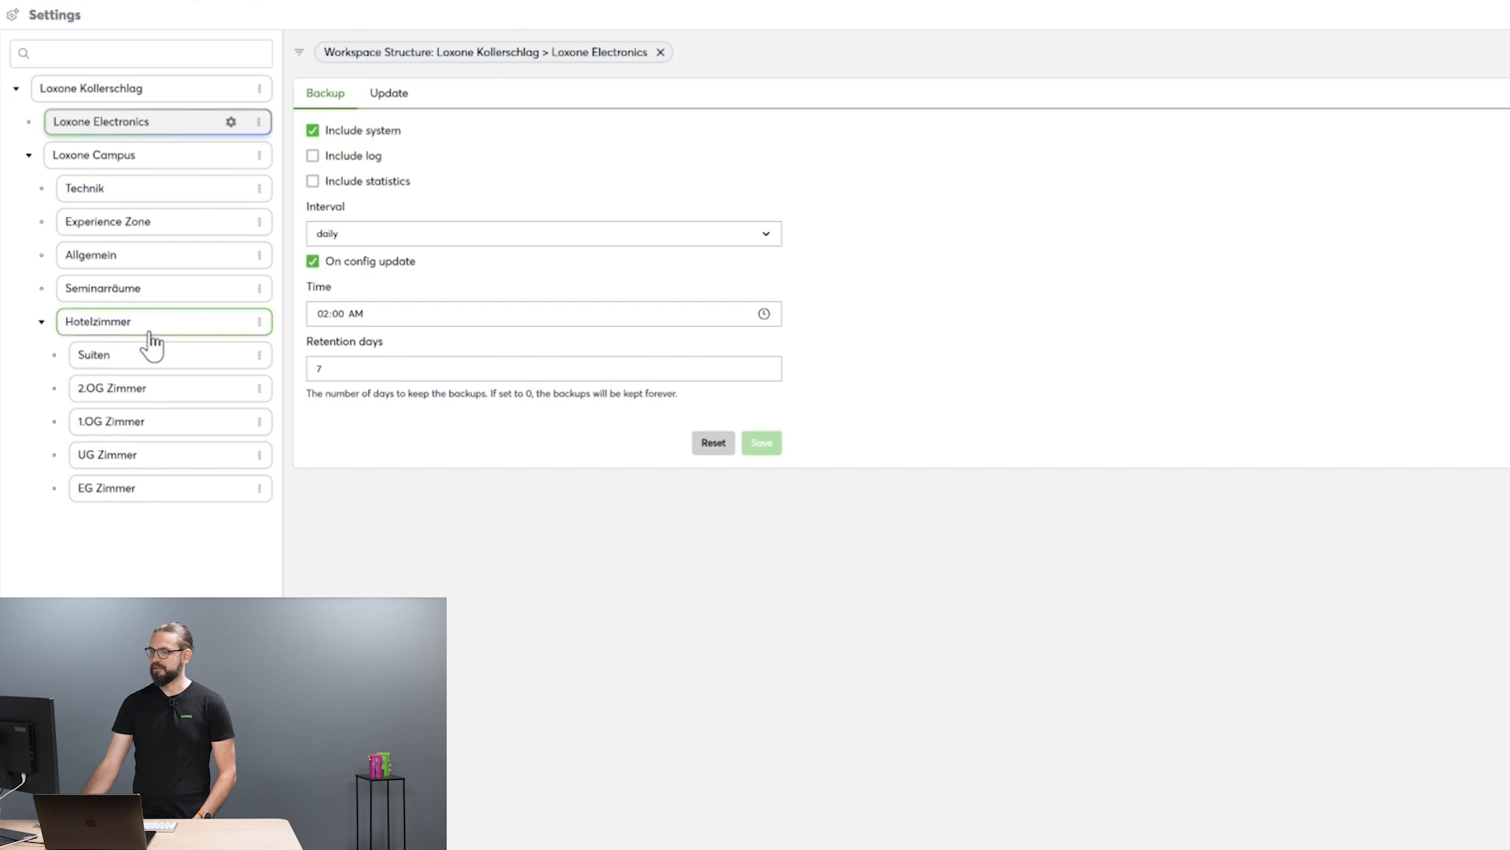
Review the Hotelzimmer group's monthly backup schedule.
{"action": "left_click", "coordinate": [98, 321]}
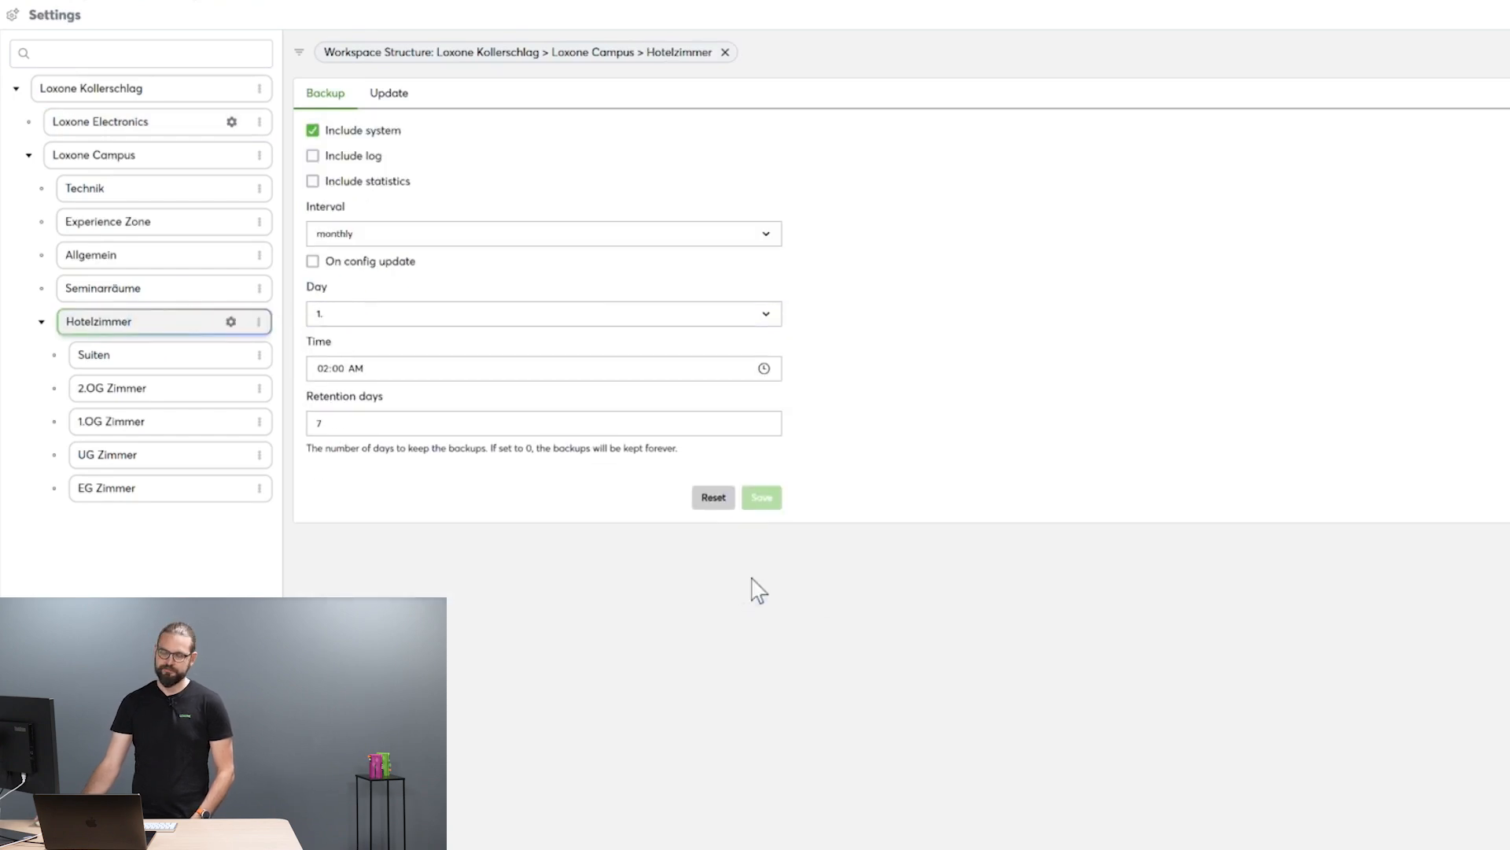
{"action": "left_click", "coordinate": [761, 497]}
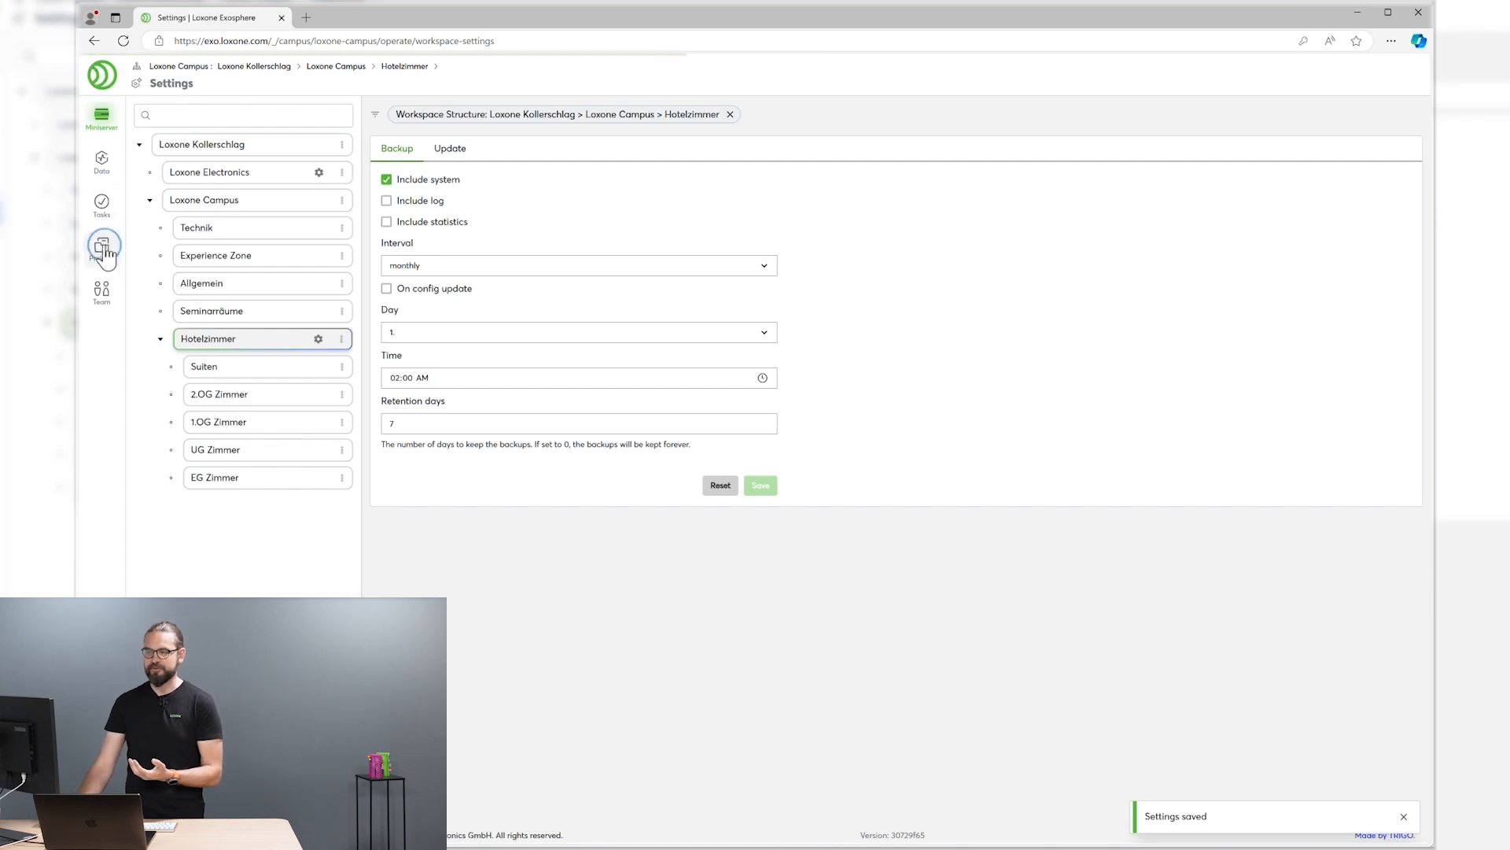
List the project files for the whole Loxone Kollerschlag workspace.
{"action": "left_click", "coordinate": [100, 245]}
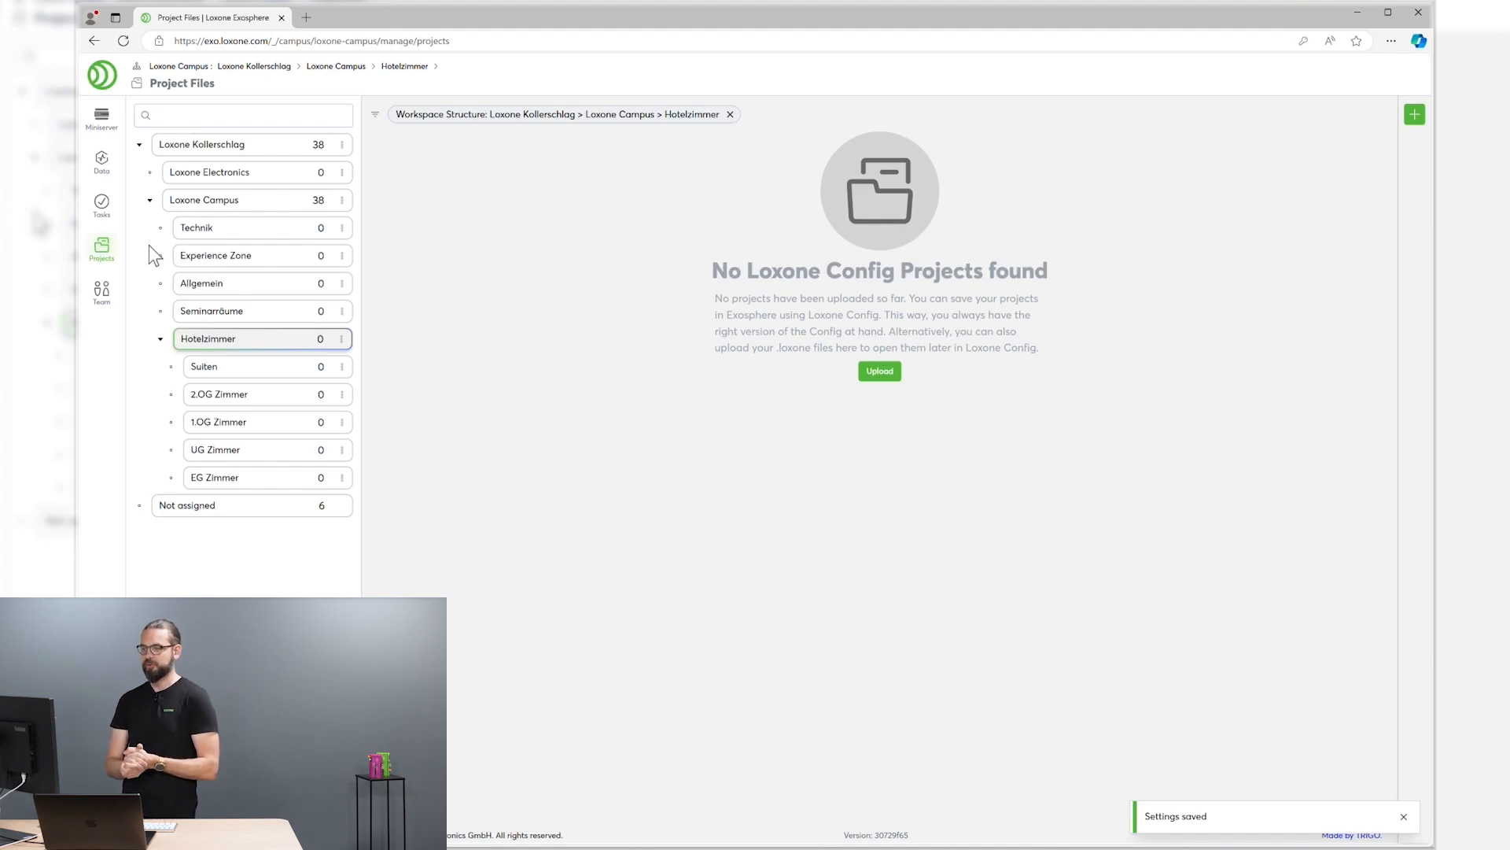
{"action": "left_click", "coordinate": [208, 145]}
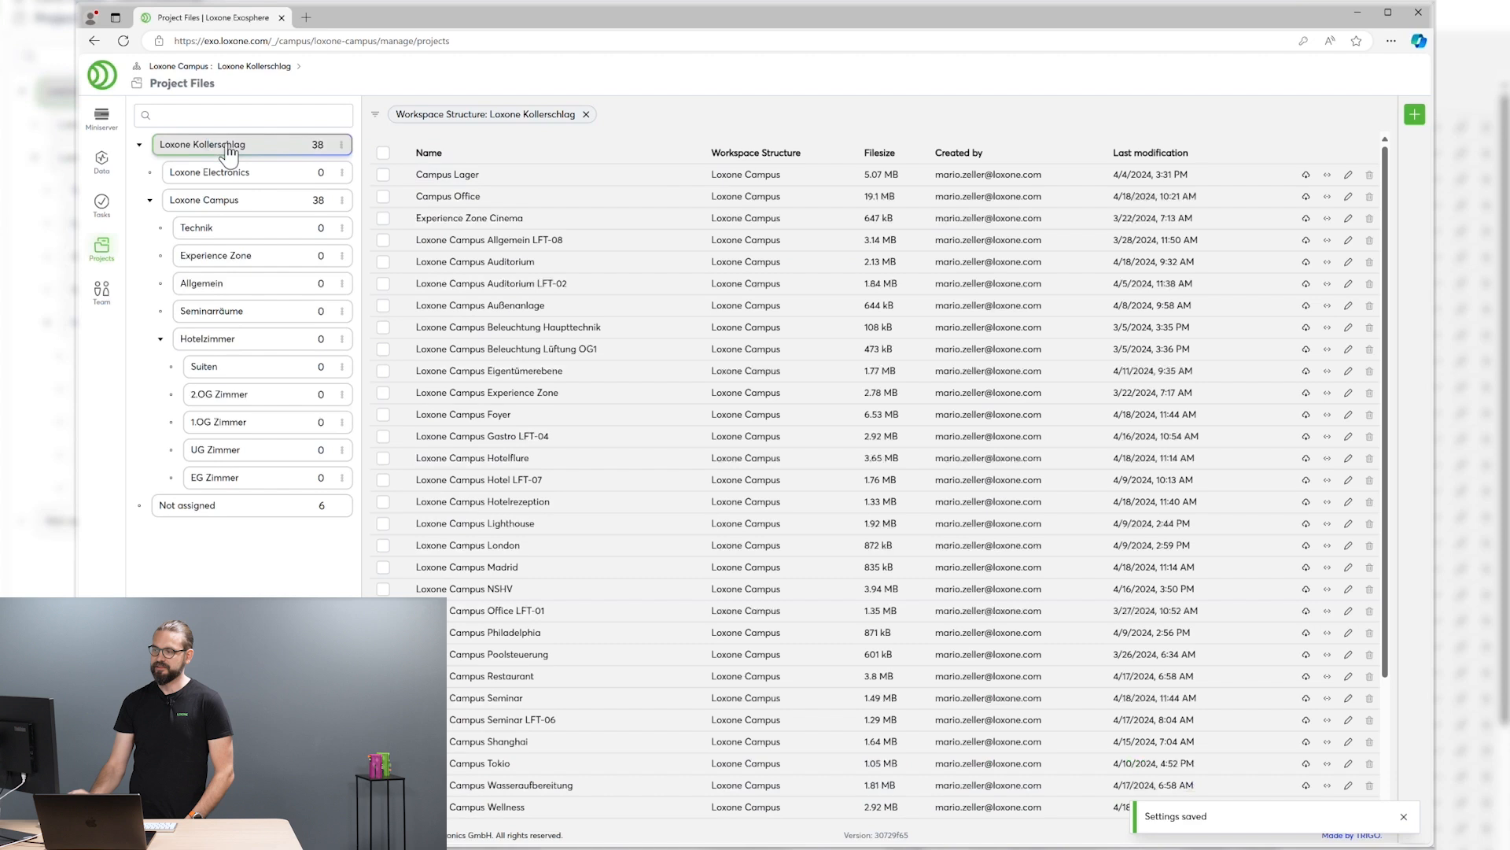
{"action": "mouse_move", "coordinate": [228, 151]}
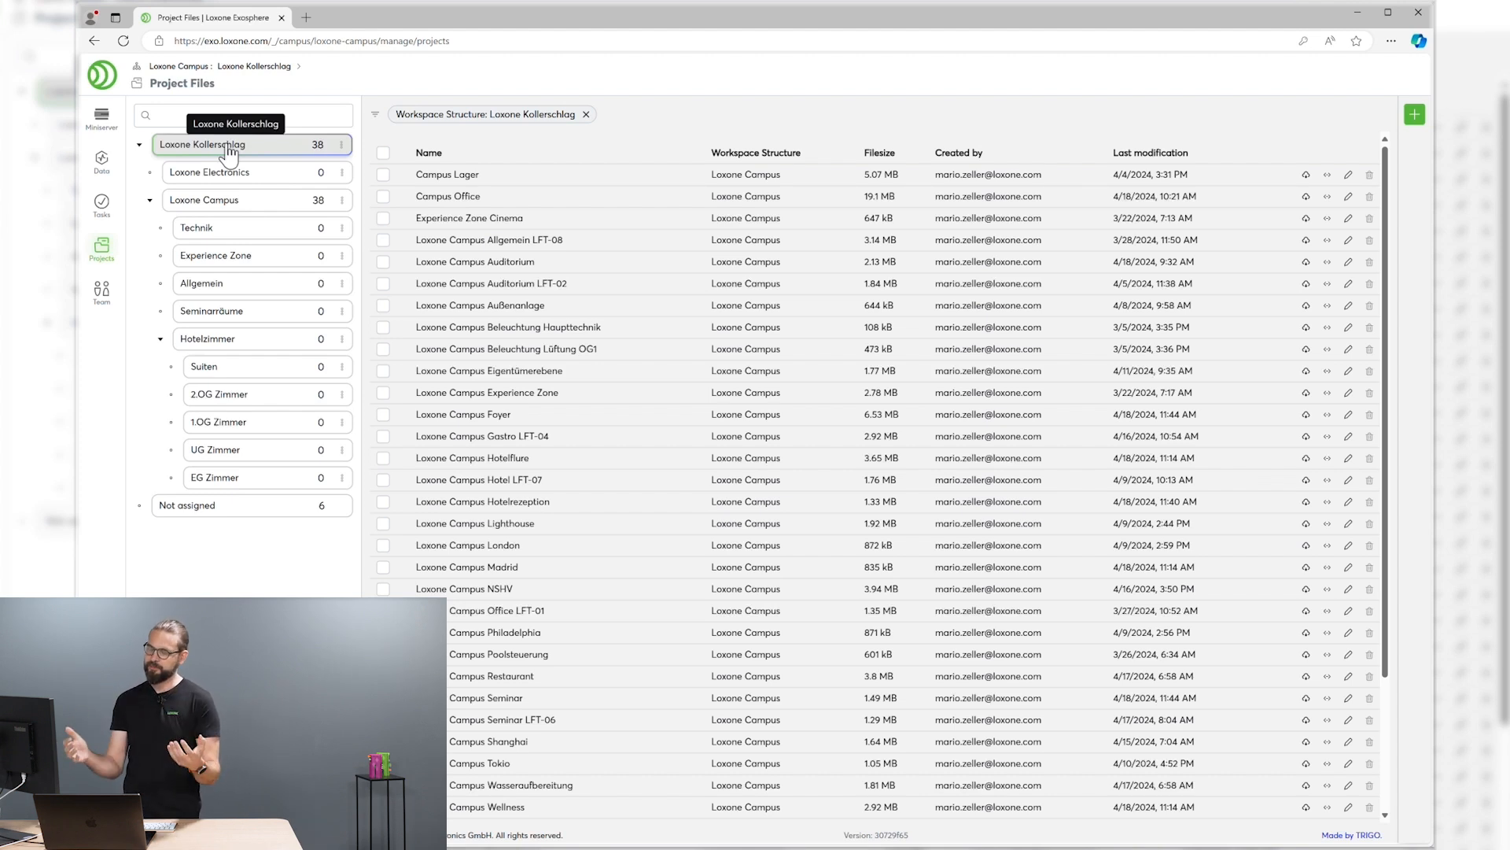
{"action": "mouse_move", "coordinate": [100, 163]}
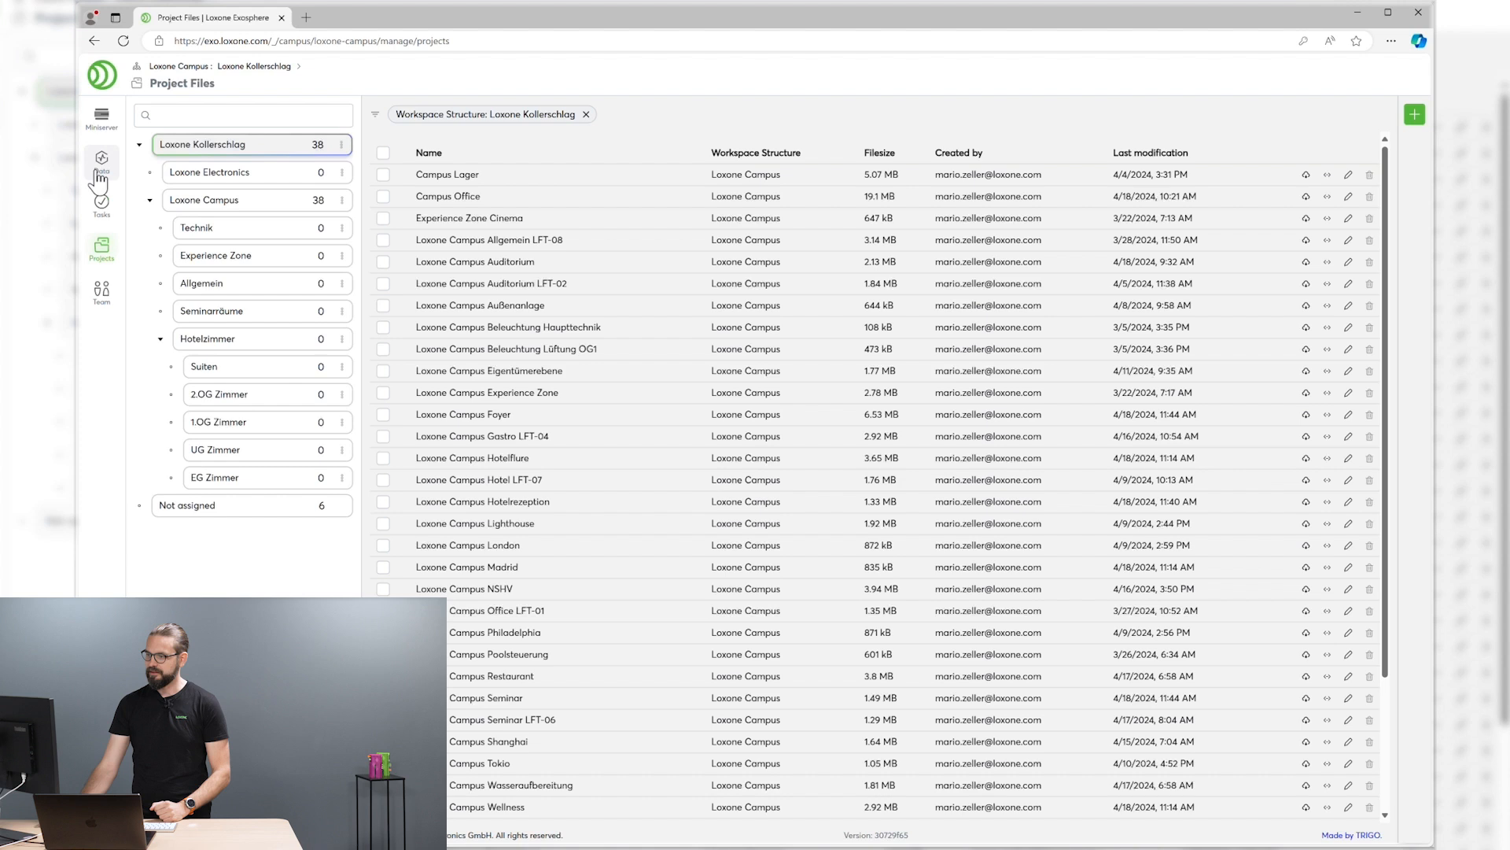
View the Energie - PV power chart and return to the Dashboards overview.
{"action": "left_click", "coordinate": [101, 161]}
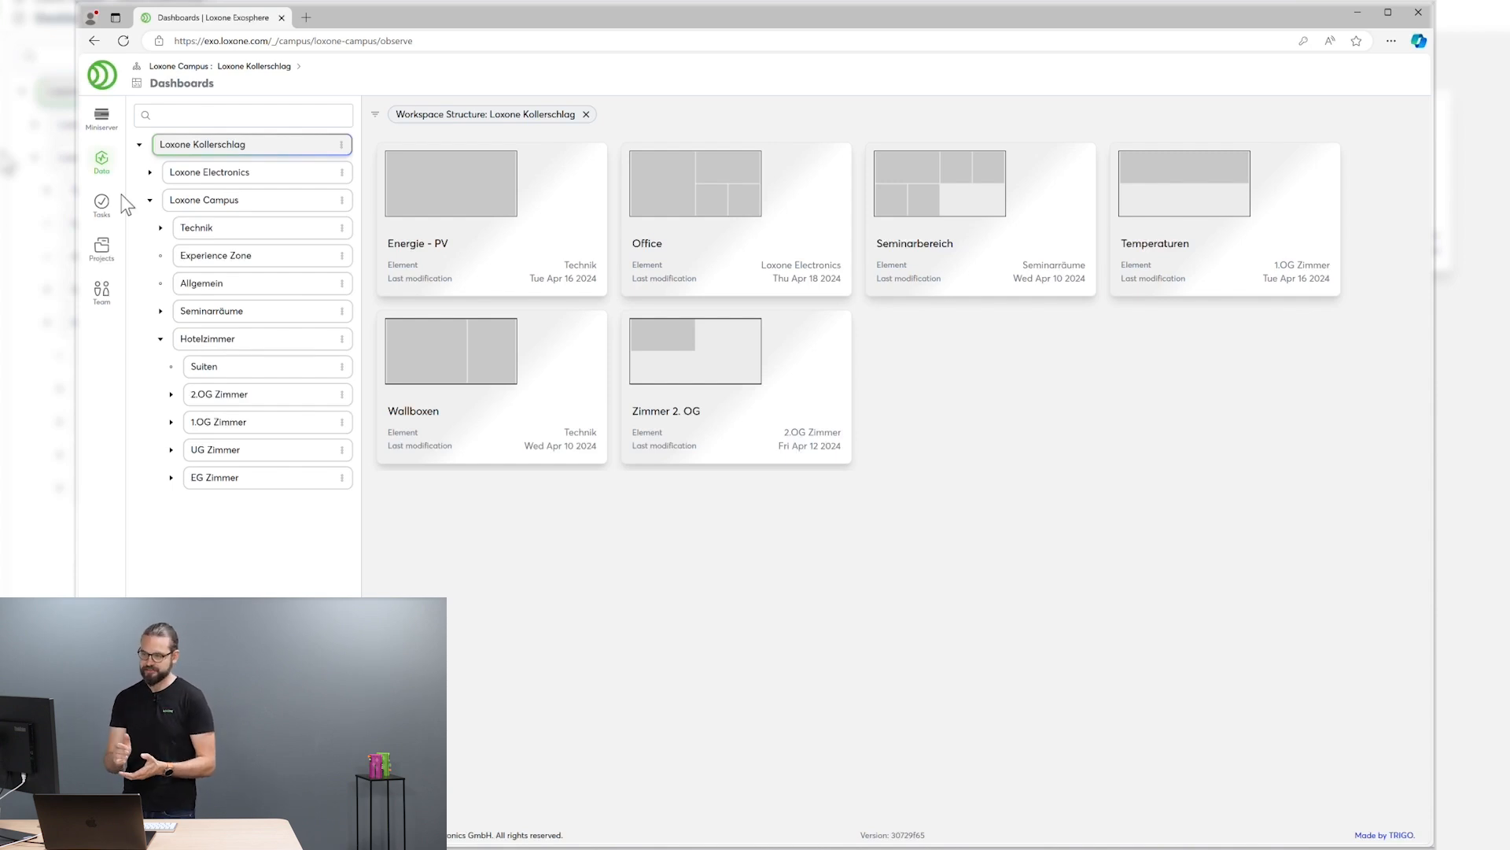
{"action": "mouse_move", "coordinate": [364, 200]}
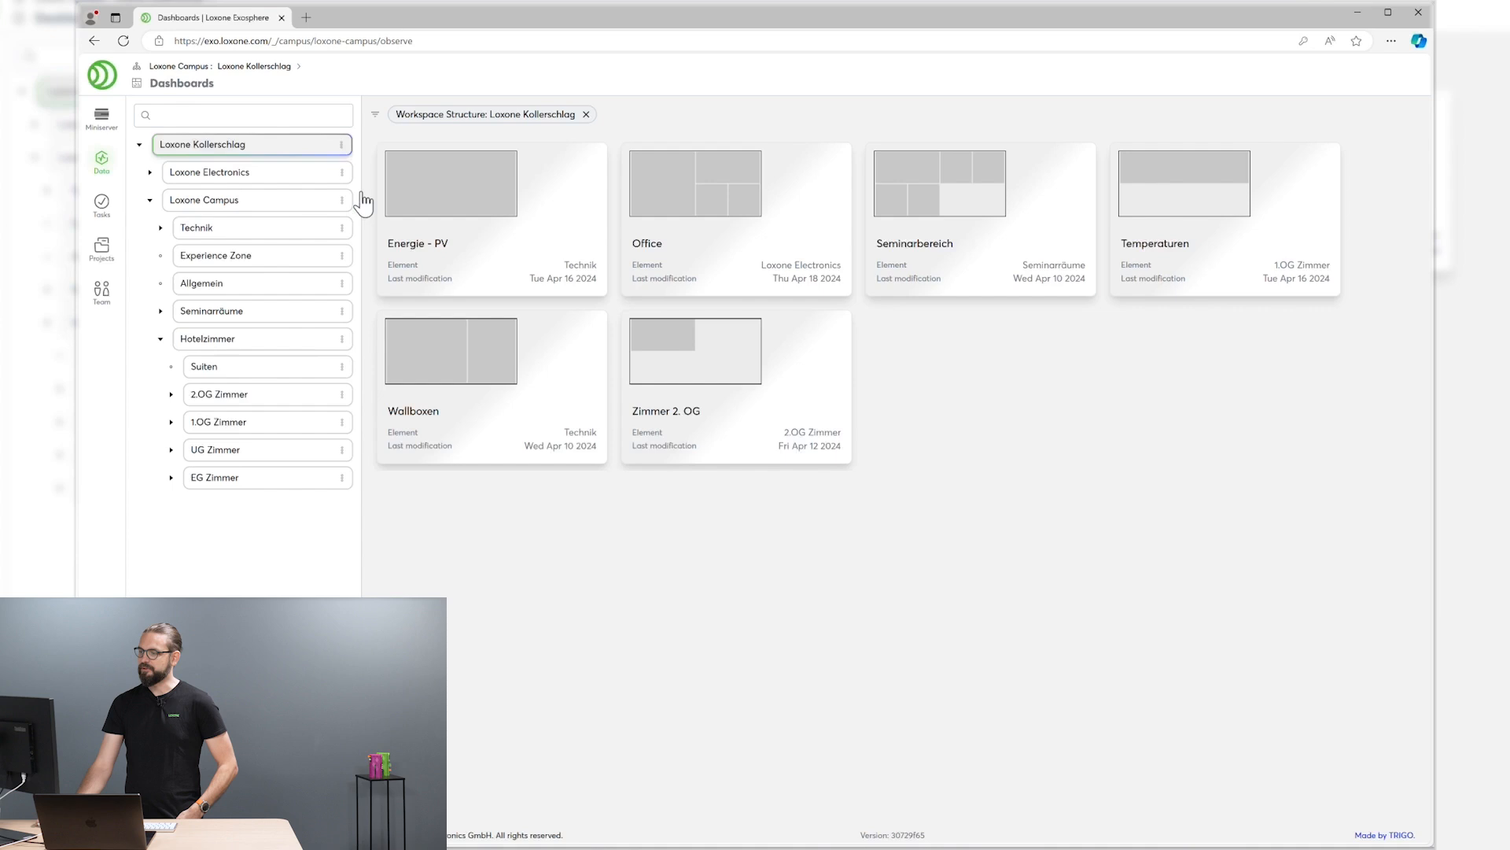
{"action": "left_click", "coordinate": [450, 217]}
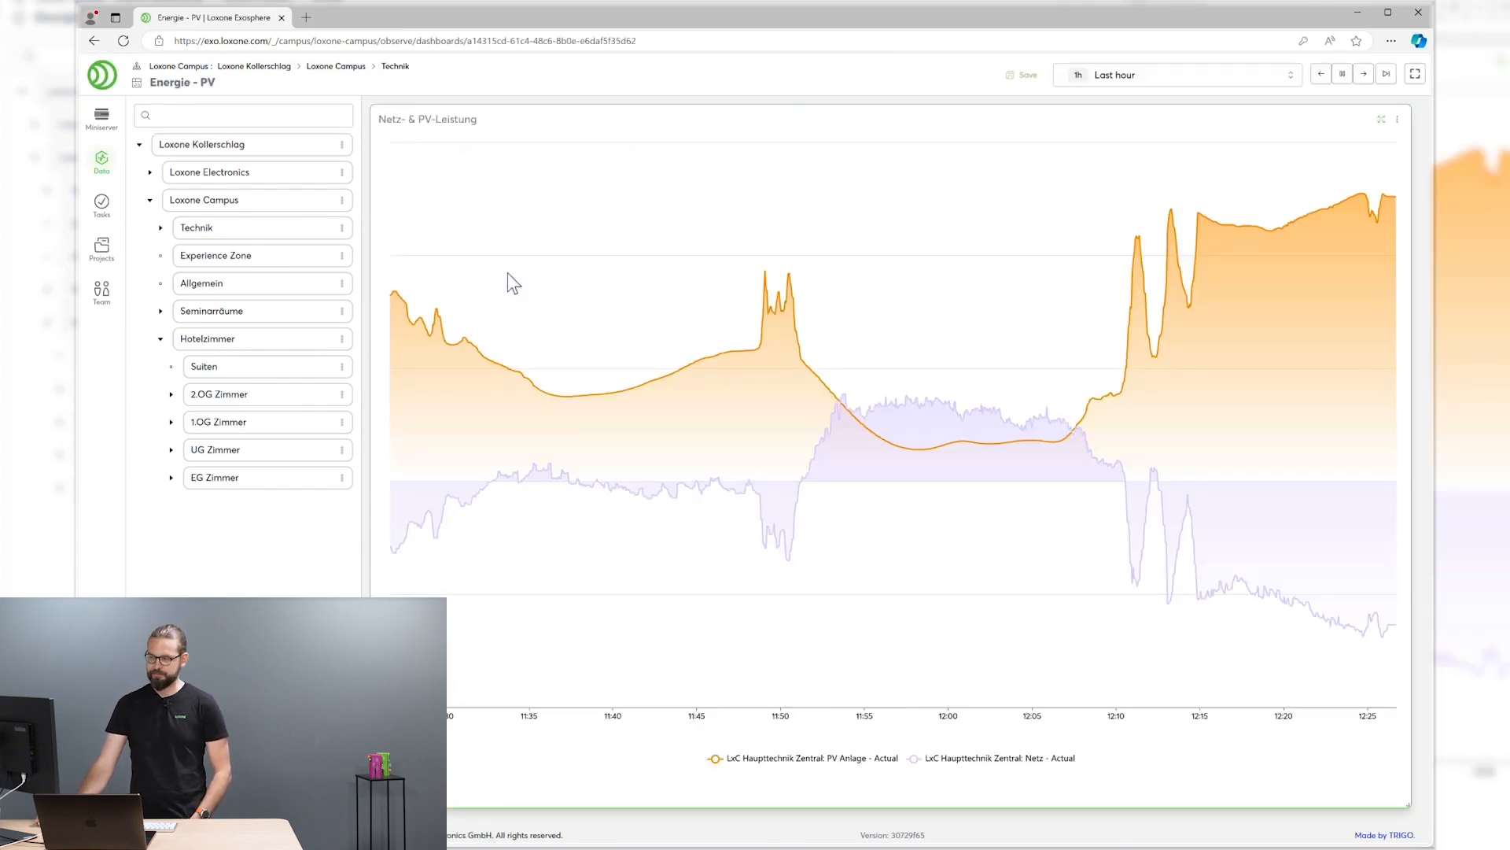
{"action": "mouse_move", "coordinate": [522, 281]}
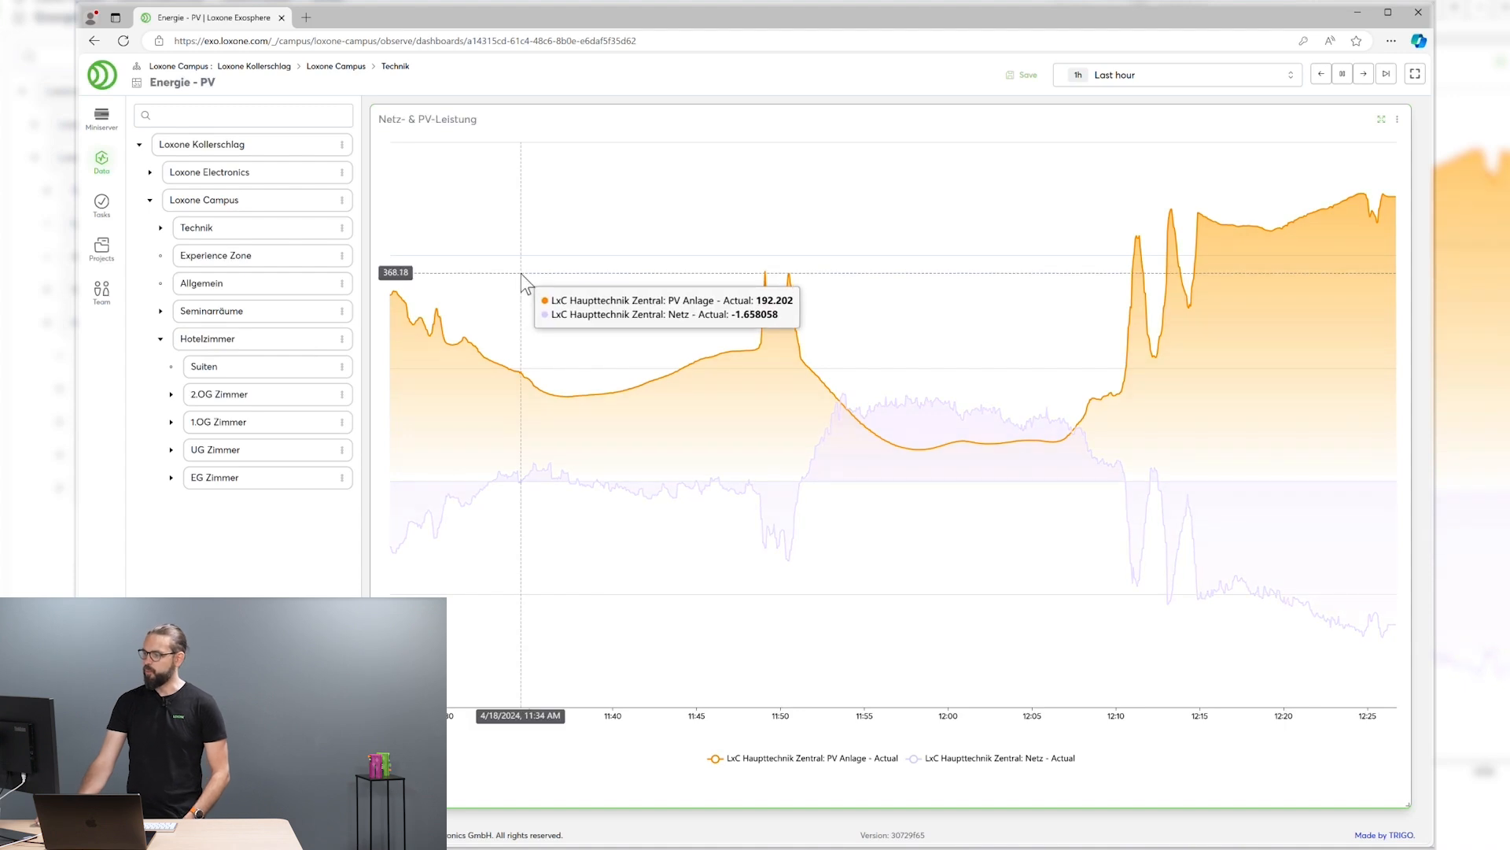
{"action": "mouse_move", "coordinate": [782, 323]}
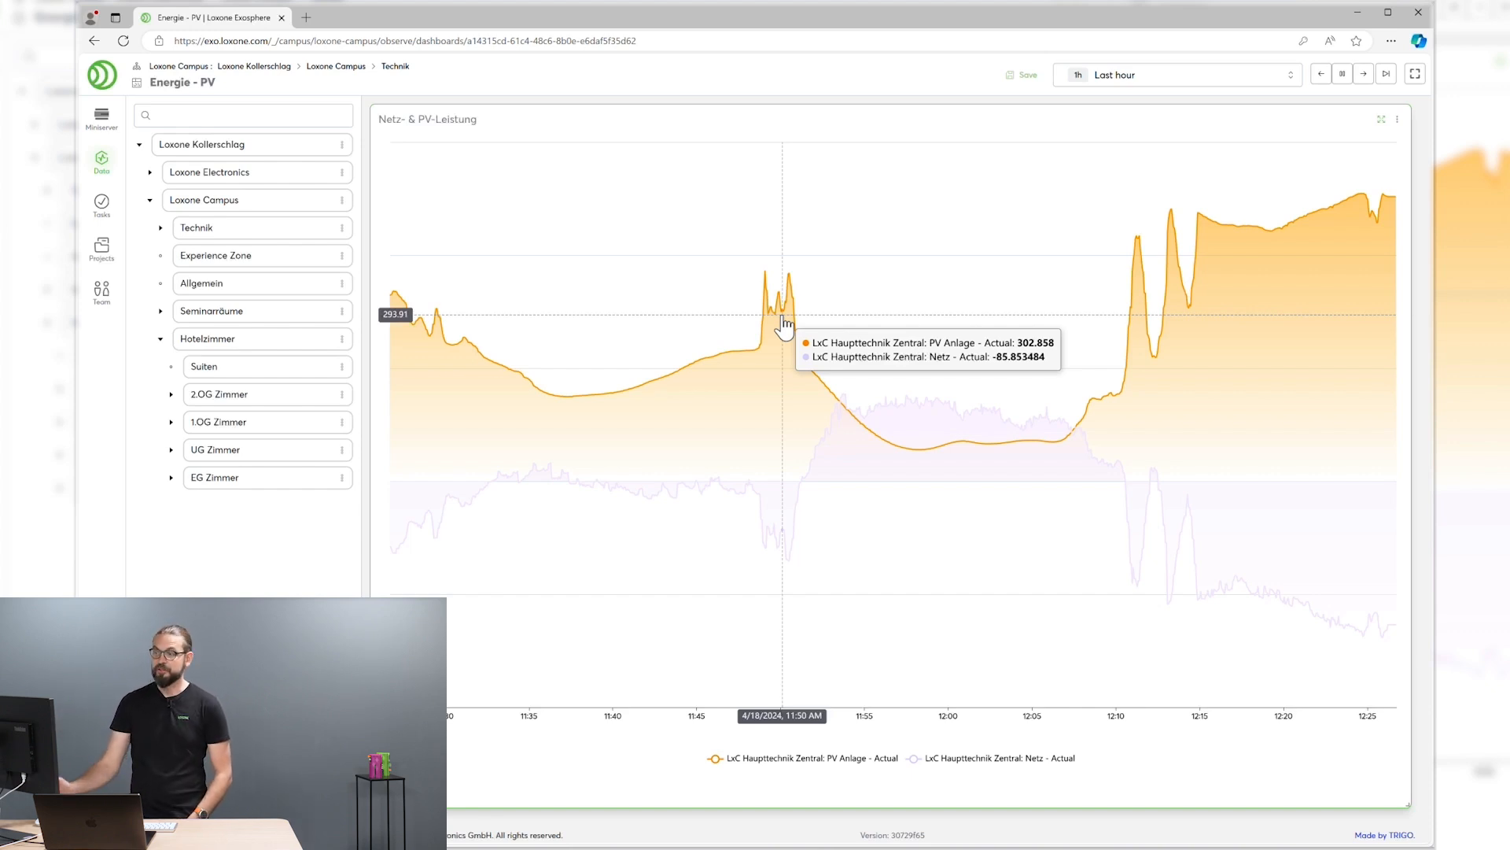
{"action": "left_click", "coordinate": [93, 41]}
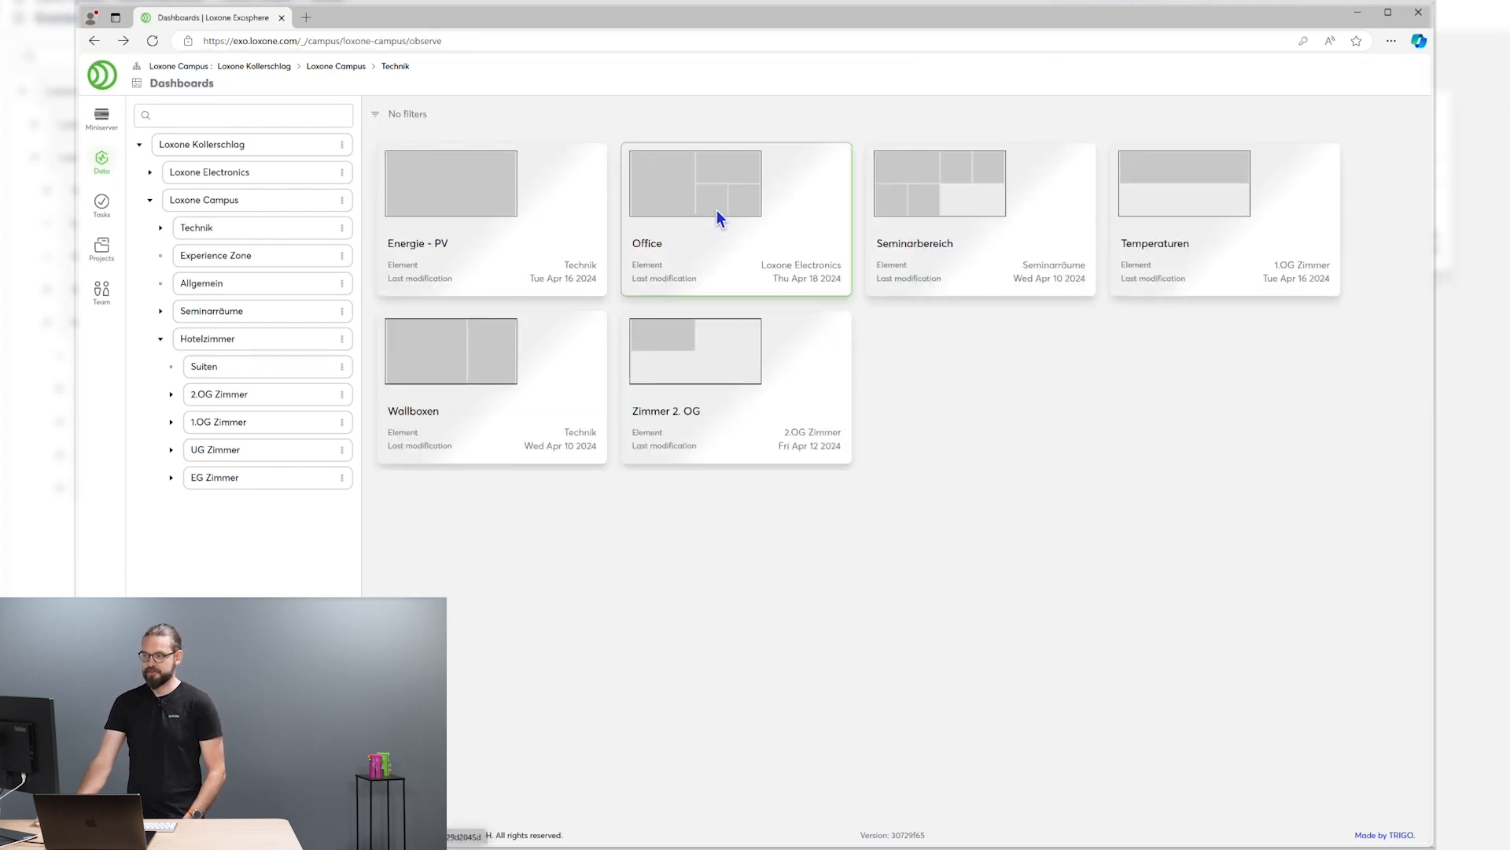
Open the Office dashboard with floor plan and energy pie charts.
{"action": "left_click", "coordinate": [736, 219]}
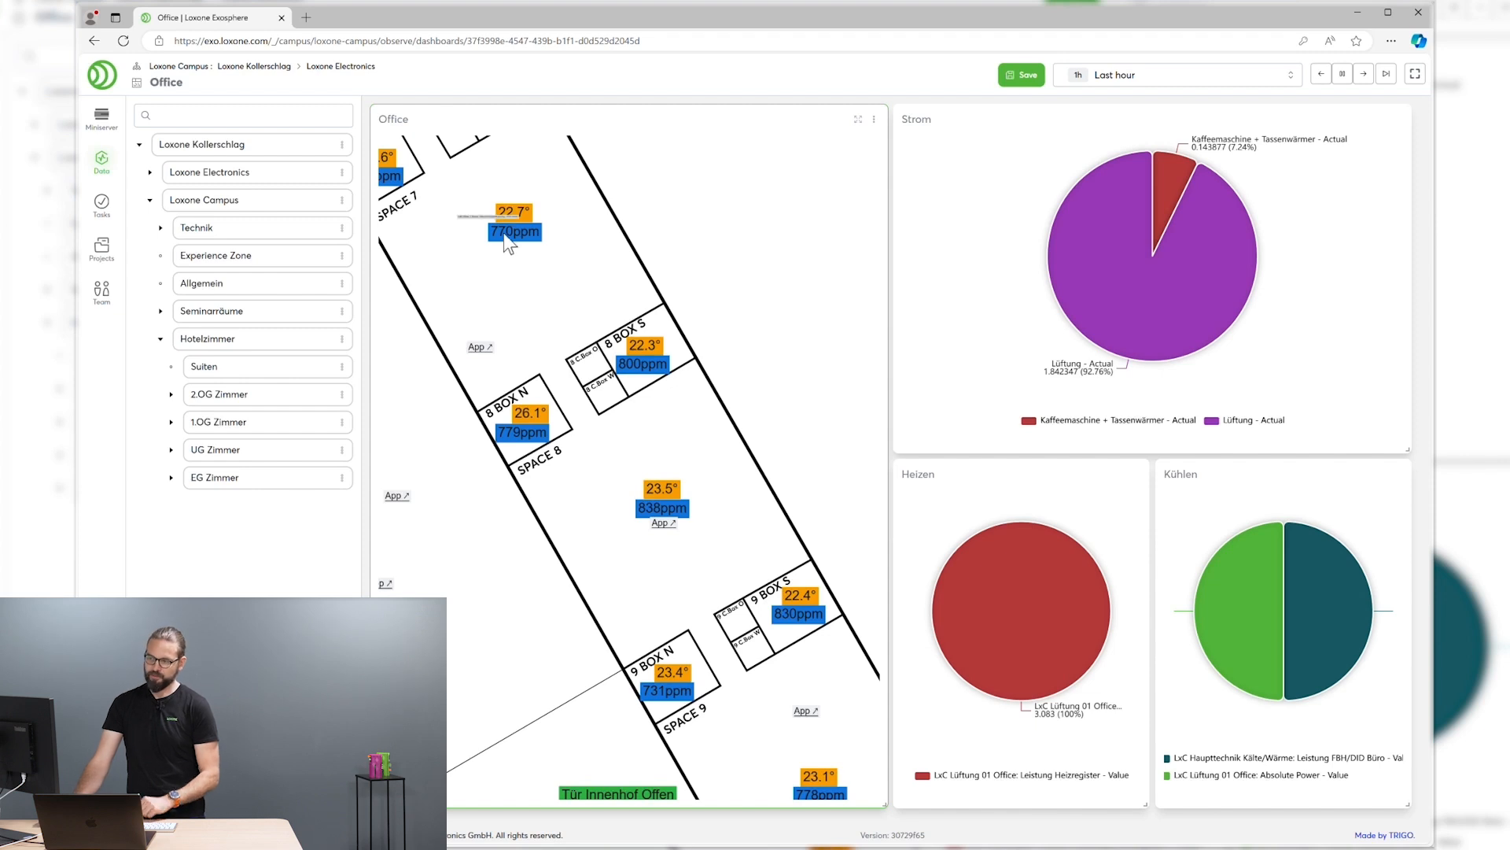
{"action": "mouse_move", "coordinate": [513, 243]}
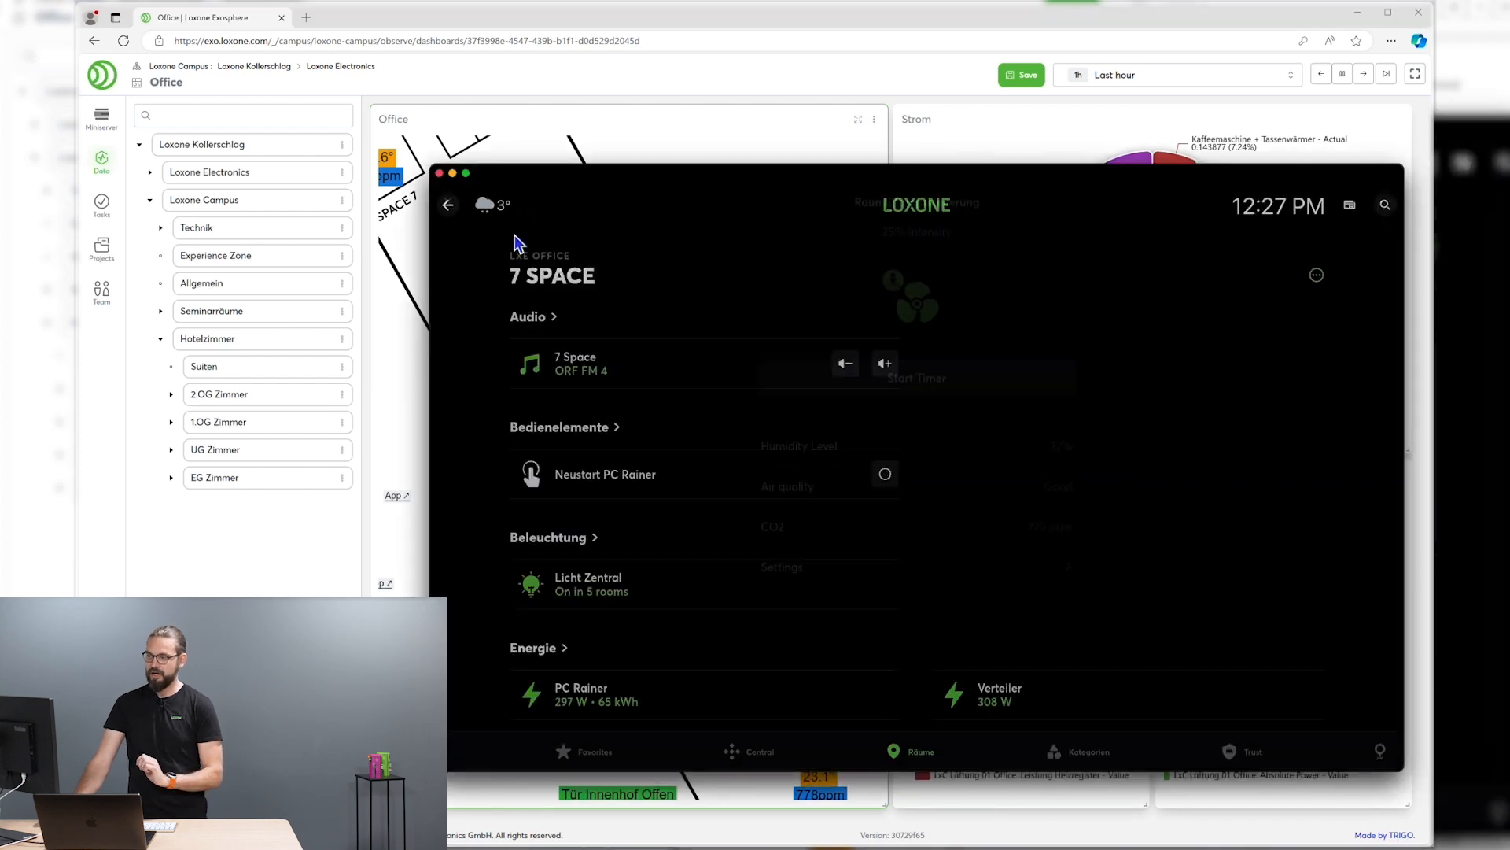
View the Raumlüftungssteuerung control in the Loxone App, then return to Exosphere.
{"action": "left_click", "coordinate": [916, 297]}
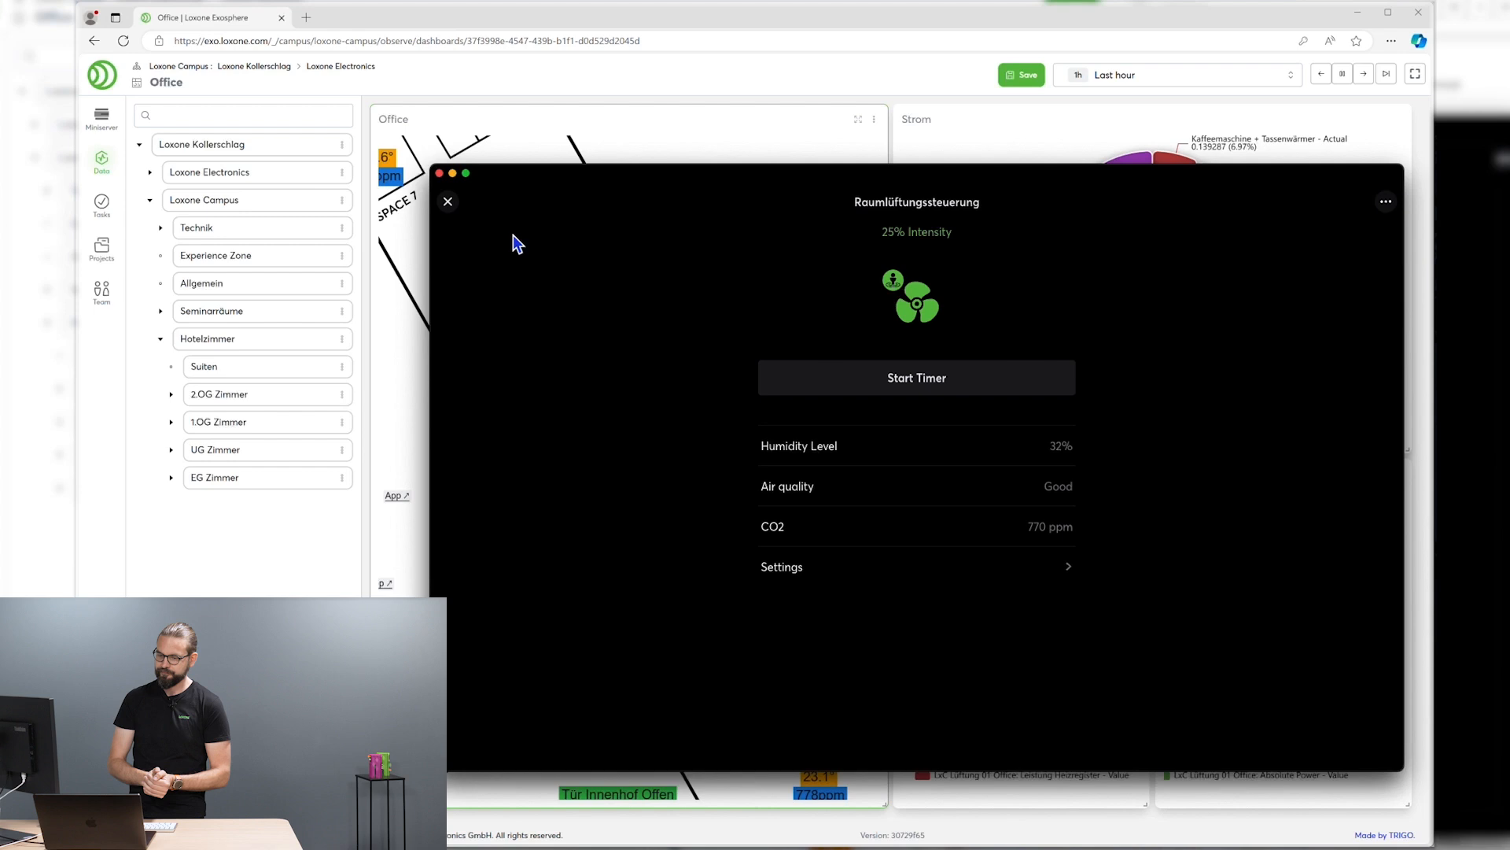
{"action": "mouse_move", "coordinate": [266, 593]}
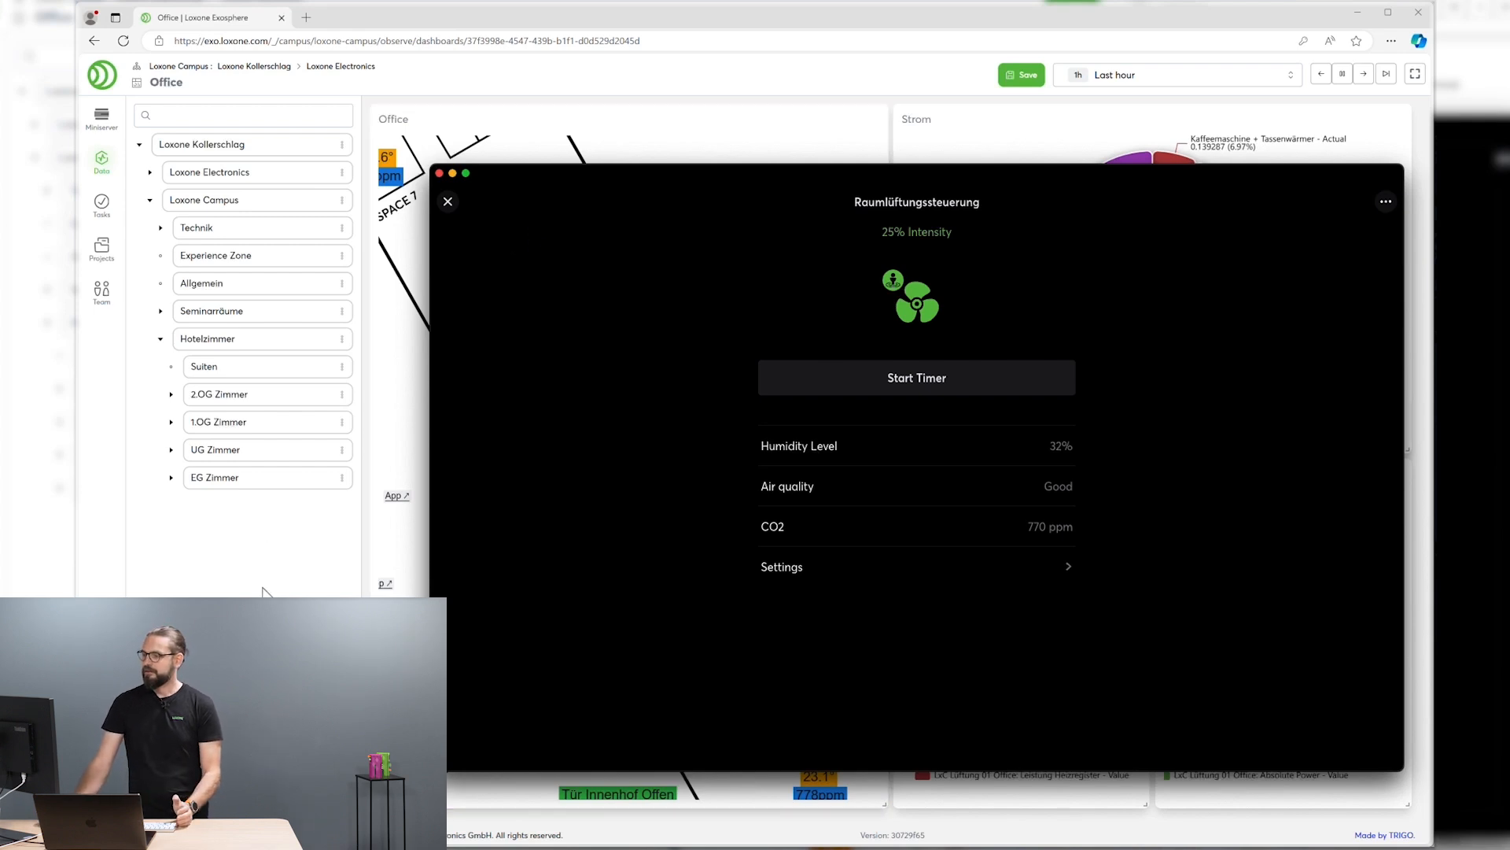
{"action": "left_click", "coordinate": [446, 201]}
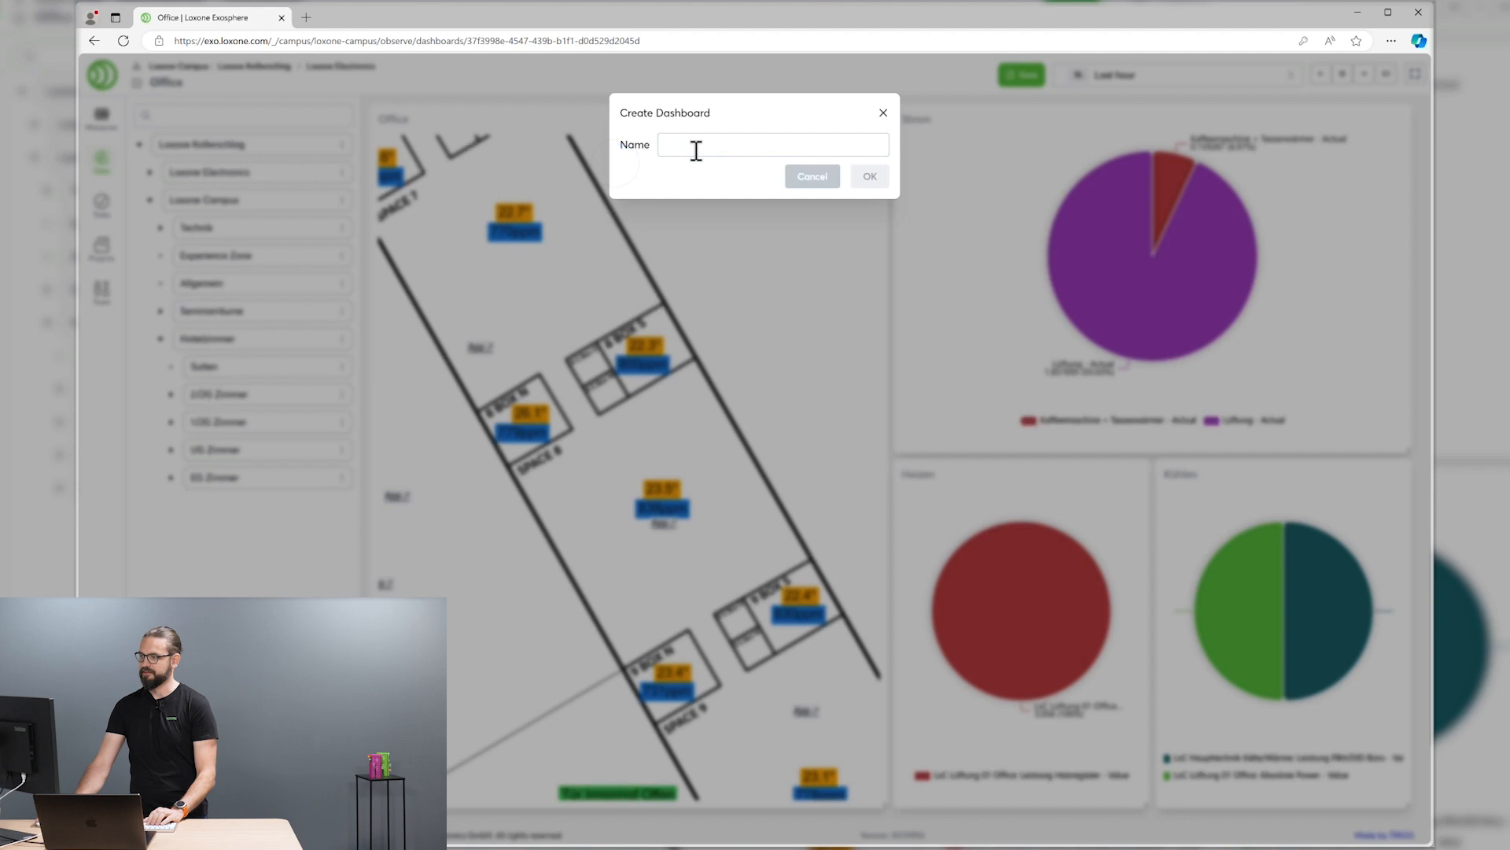
Create the 'Temps' dashboard and add a new chart also named 'Temps'.
{"action": "type", "text": "Temp"}
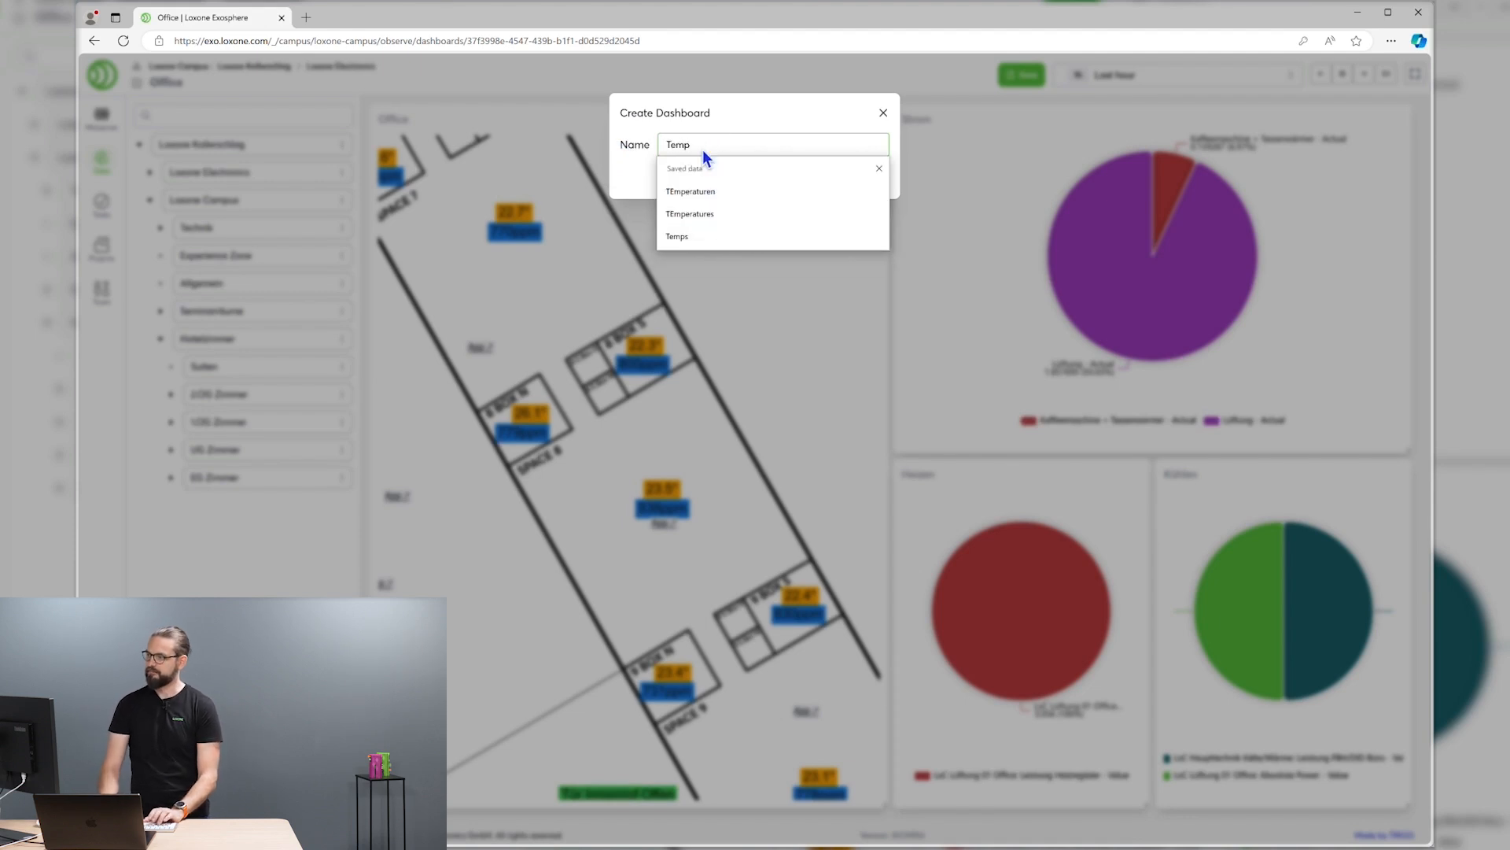
{"action": "left_click", "coordinate": [881, 113]}
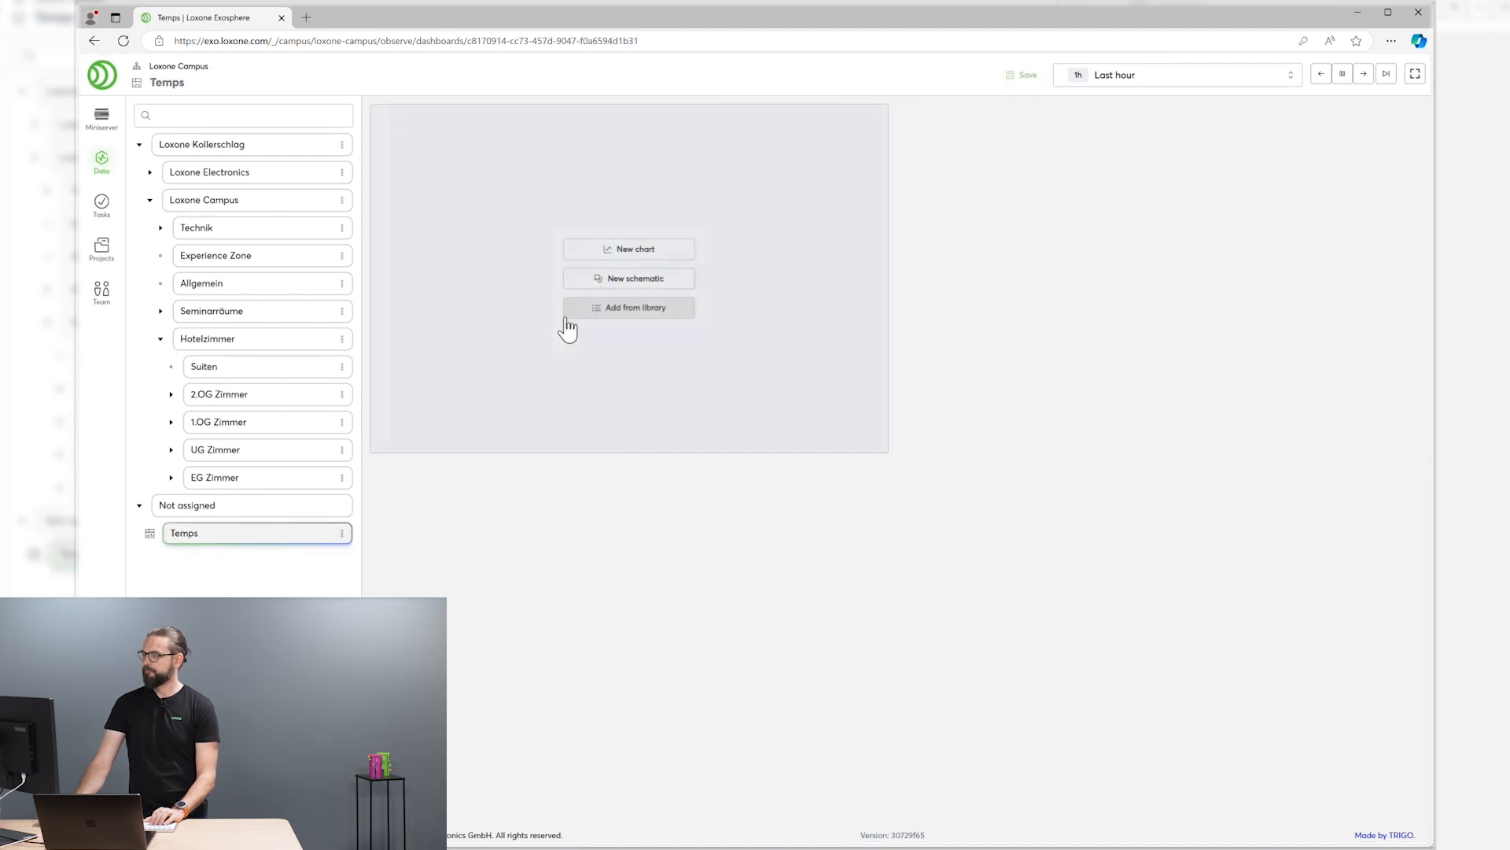
{"action": "left_click", "coordinate": [629, 248]}
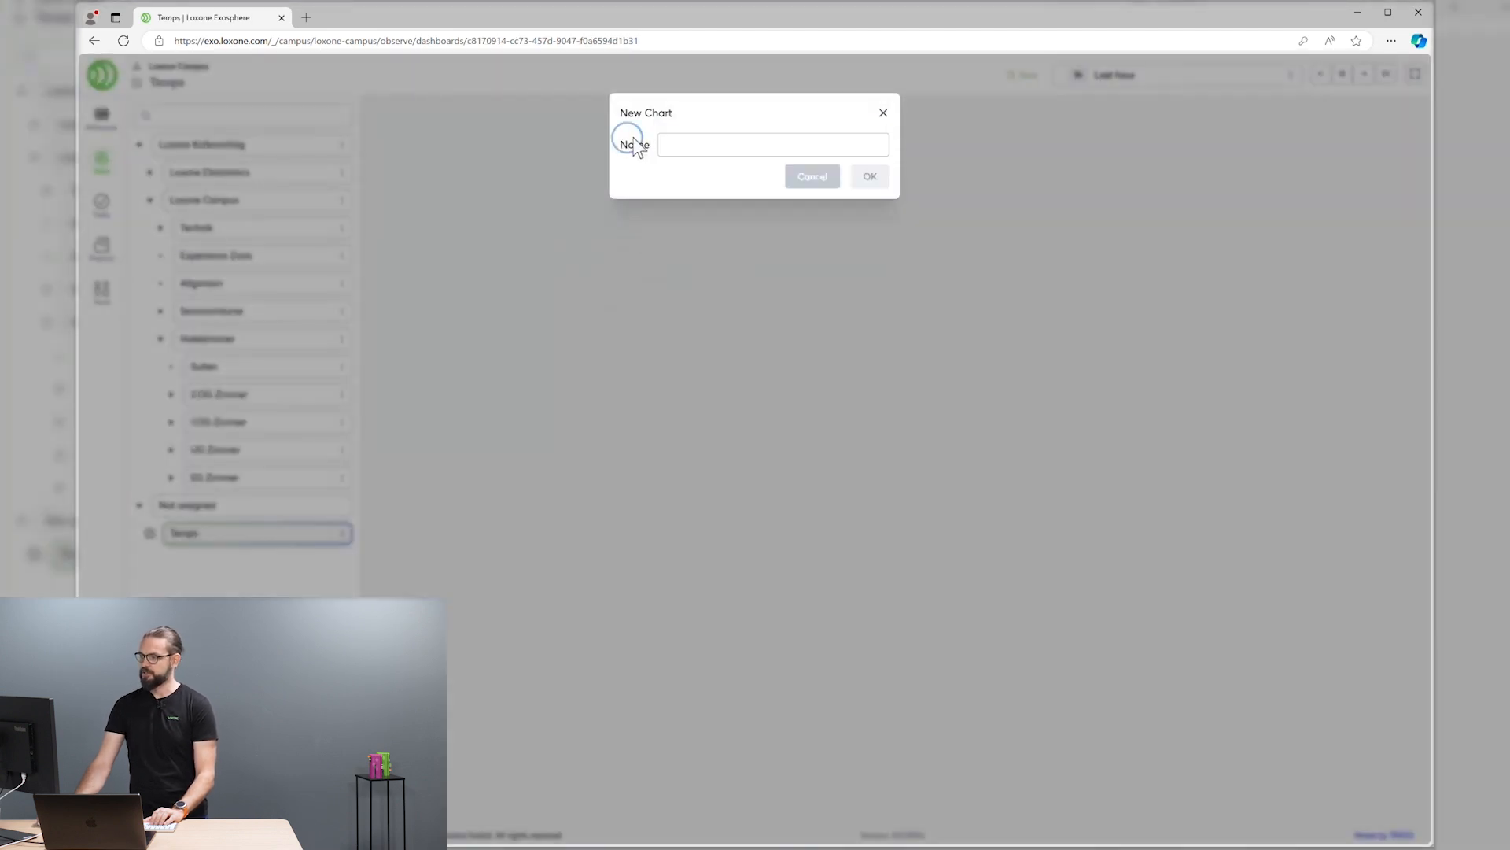
{"action": "type", "text": "Temps"}
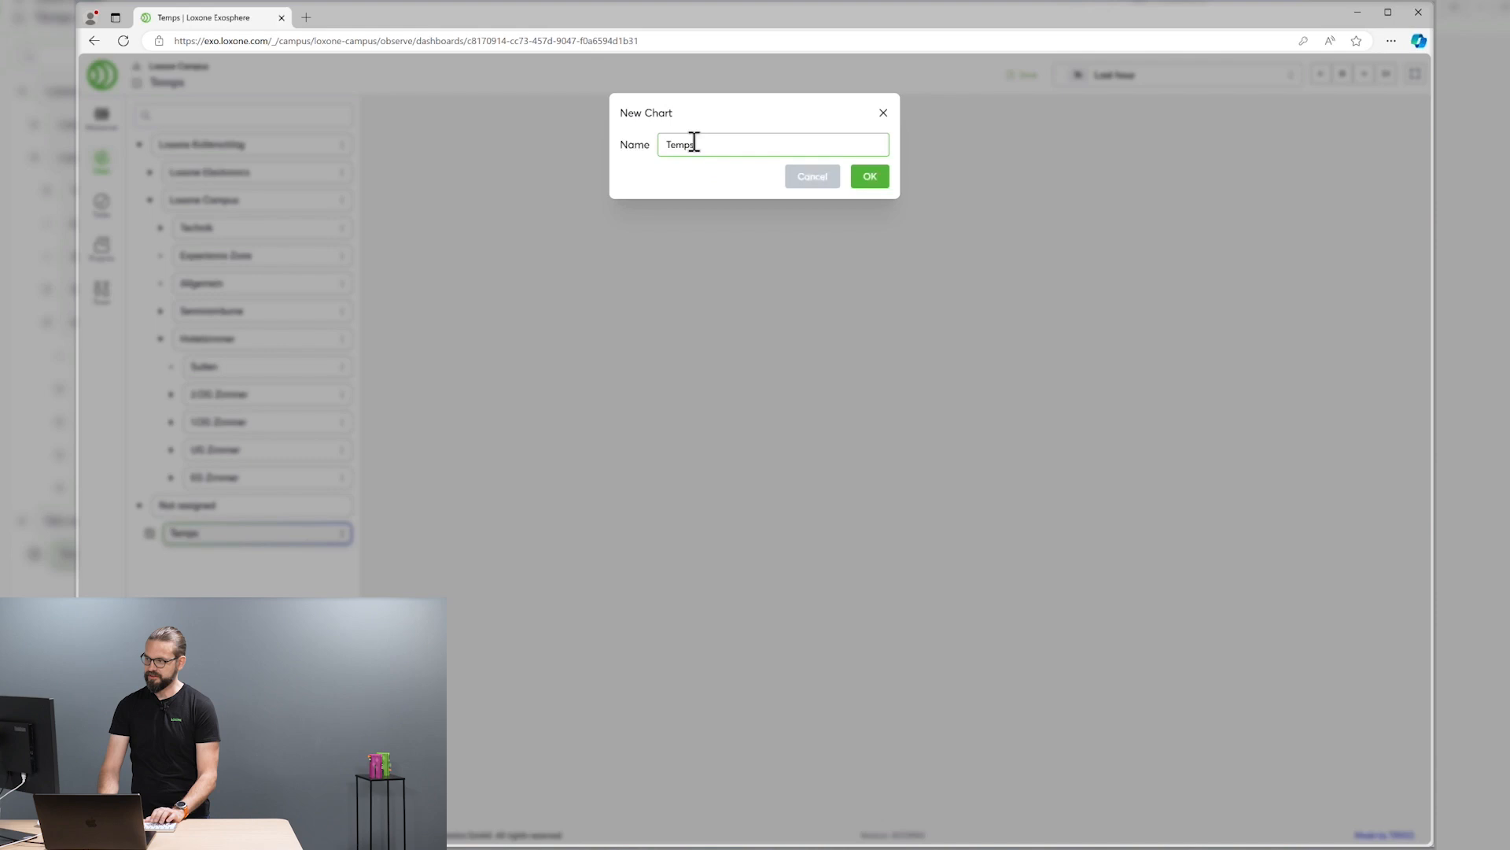
{"action": "left_click", "coordinate": [867, 176]}
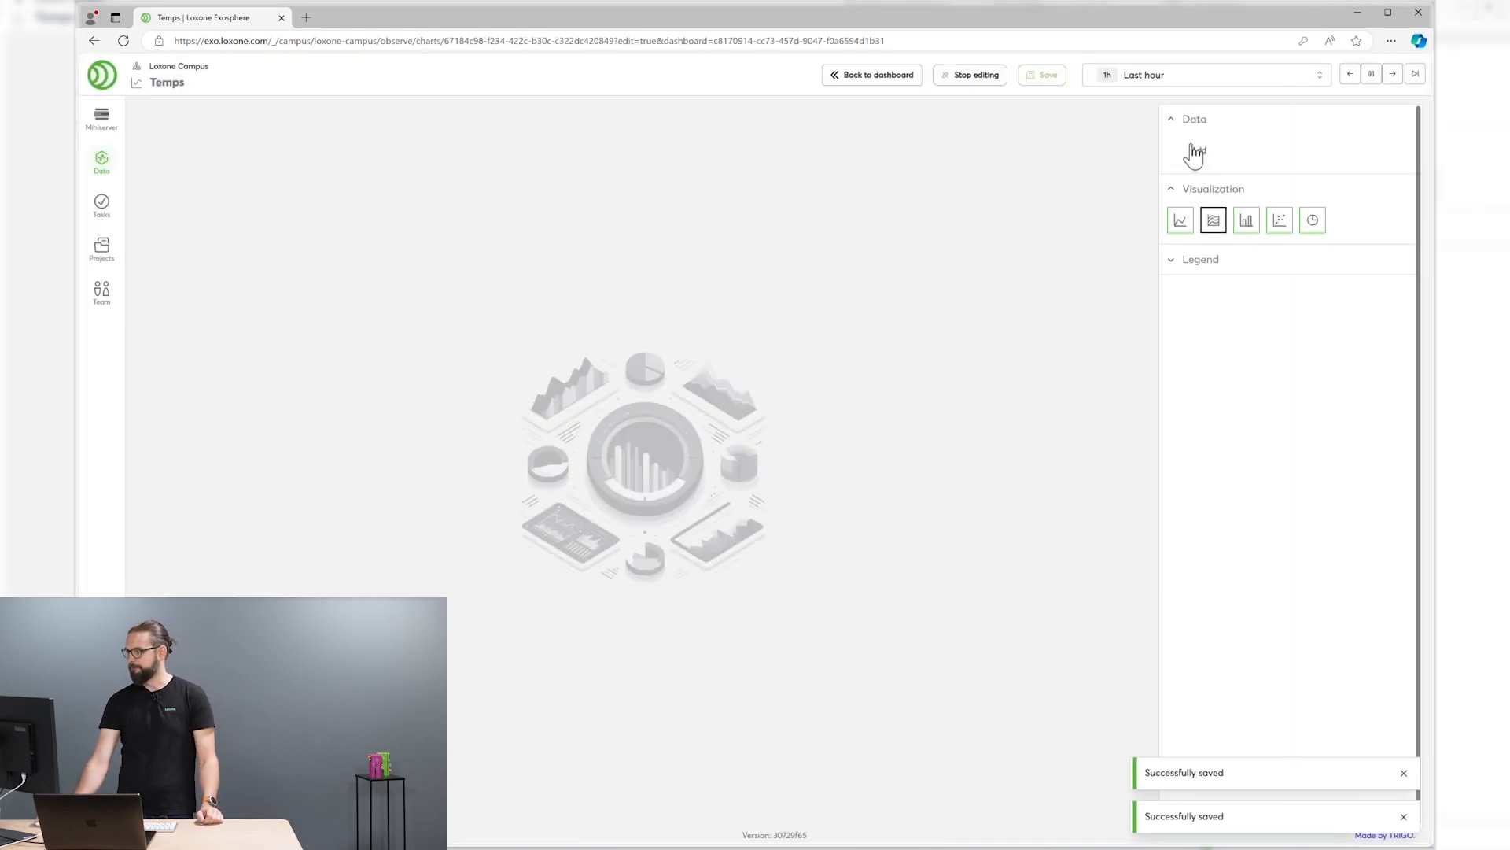
Add Current Temp. from two Intelligente Raumregelung controllers (searched as 'intelligent room') as chart data.
{"action": "left_click", "coordinate": [1194, 156]}
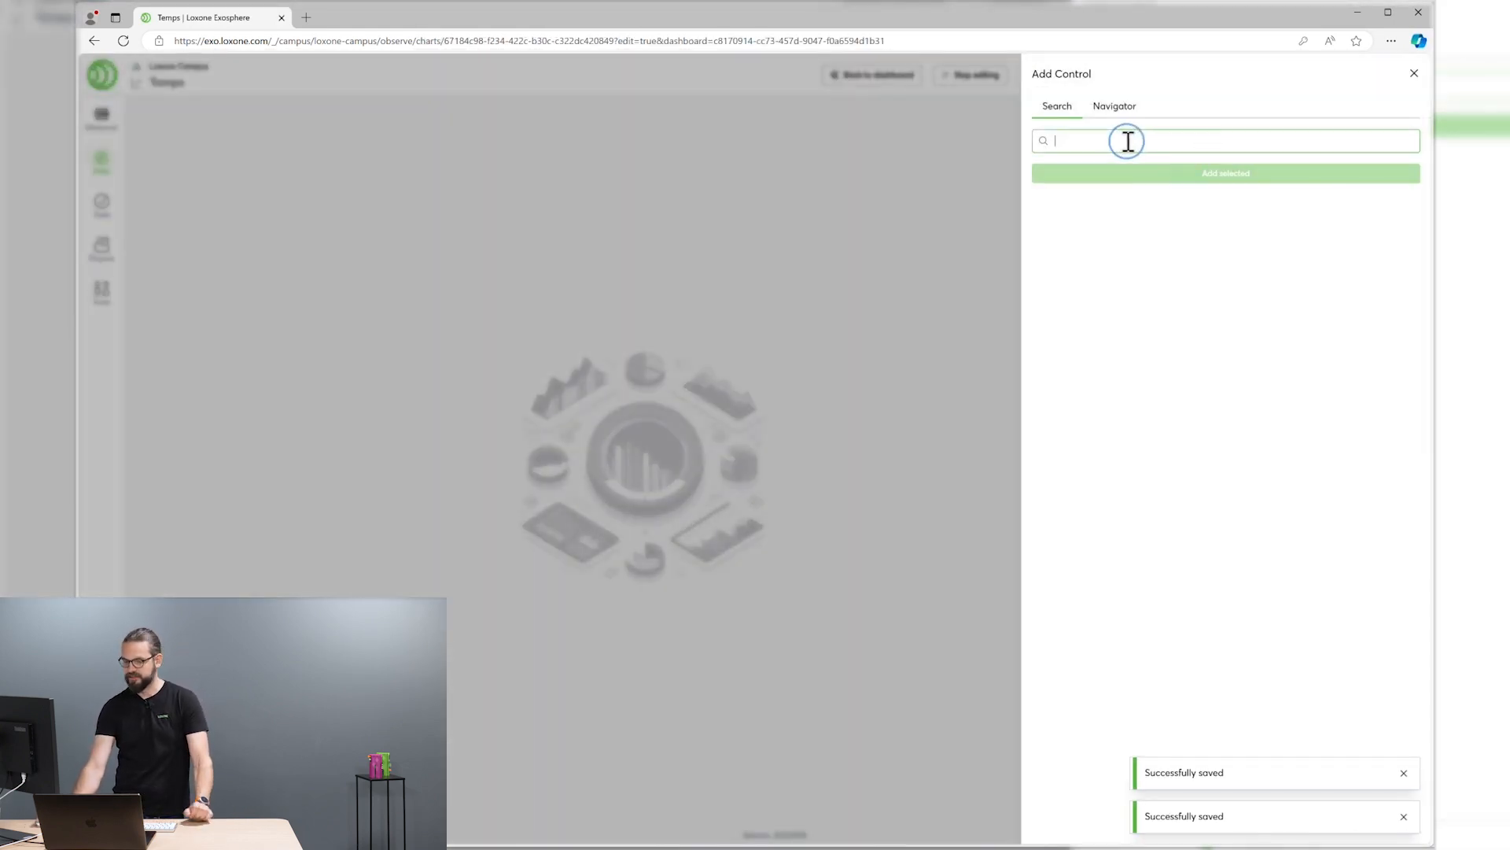
{"action": "mouse_move", "coordinate": [1127, 140]}
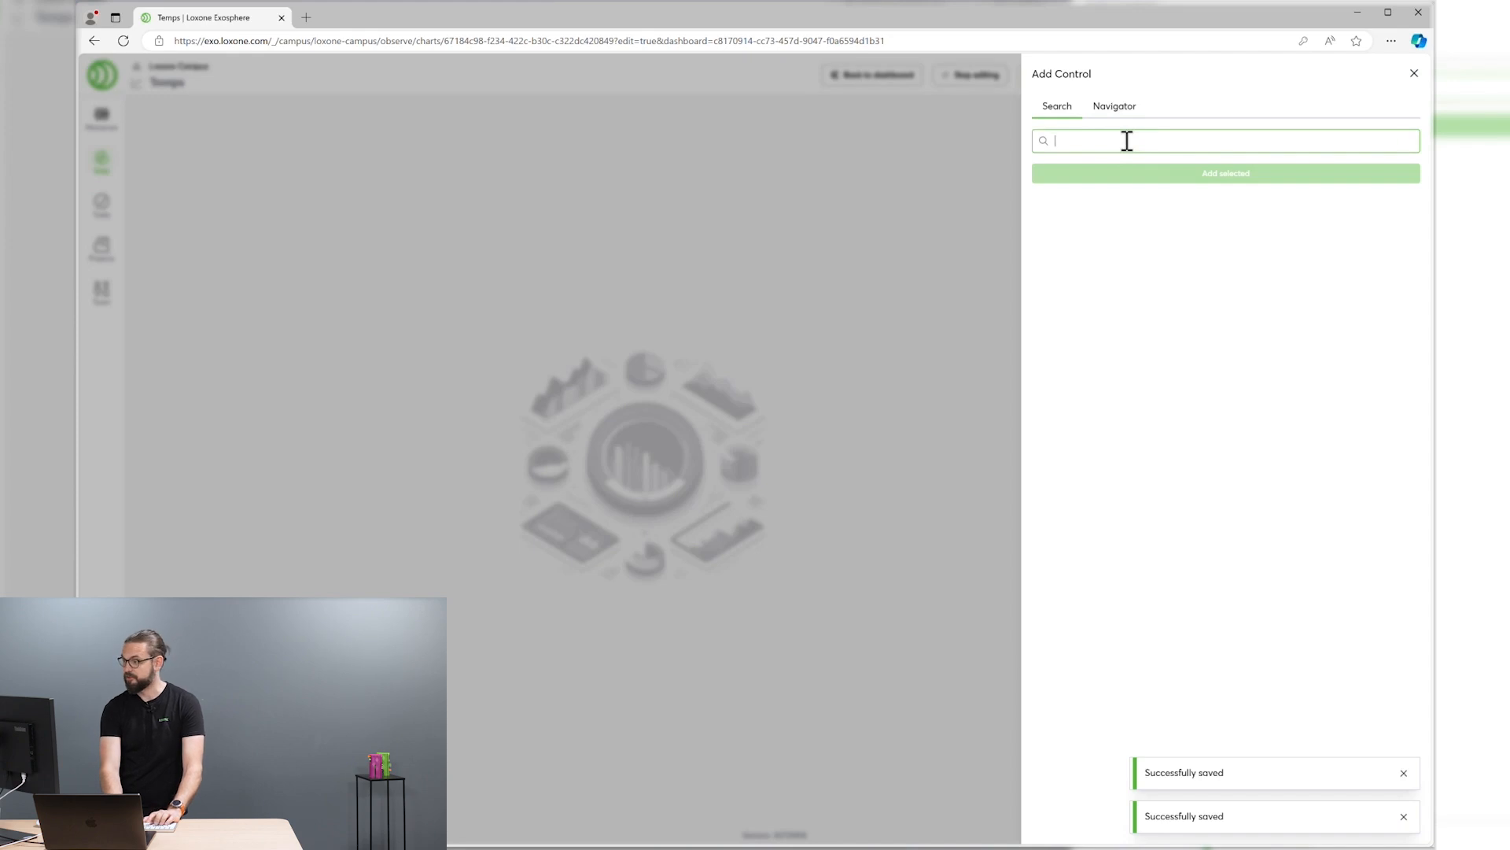
{"action": "type", "text": "intelligent room"}
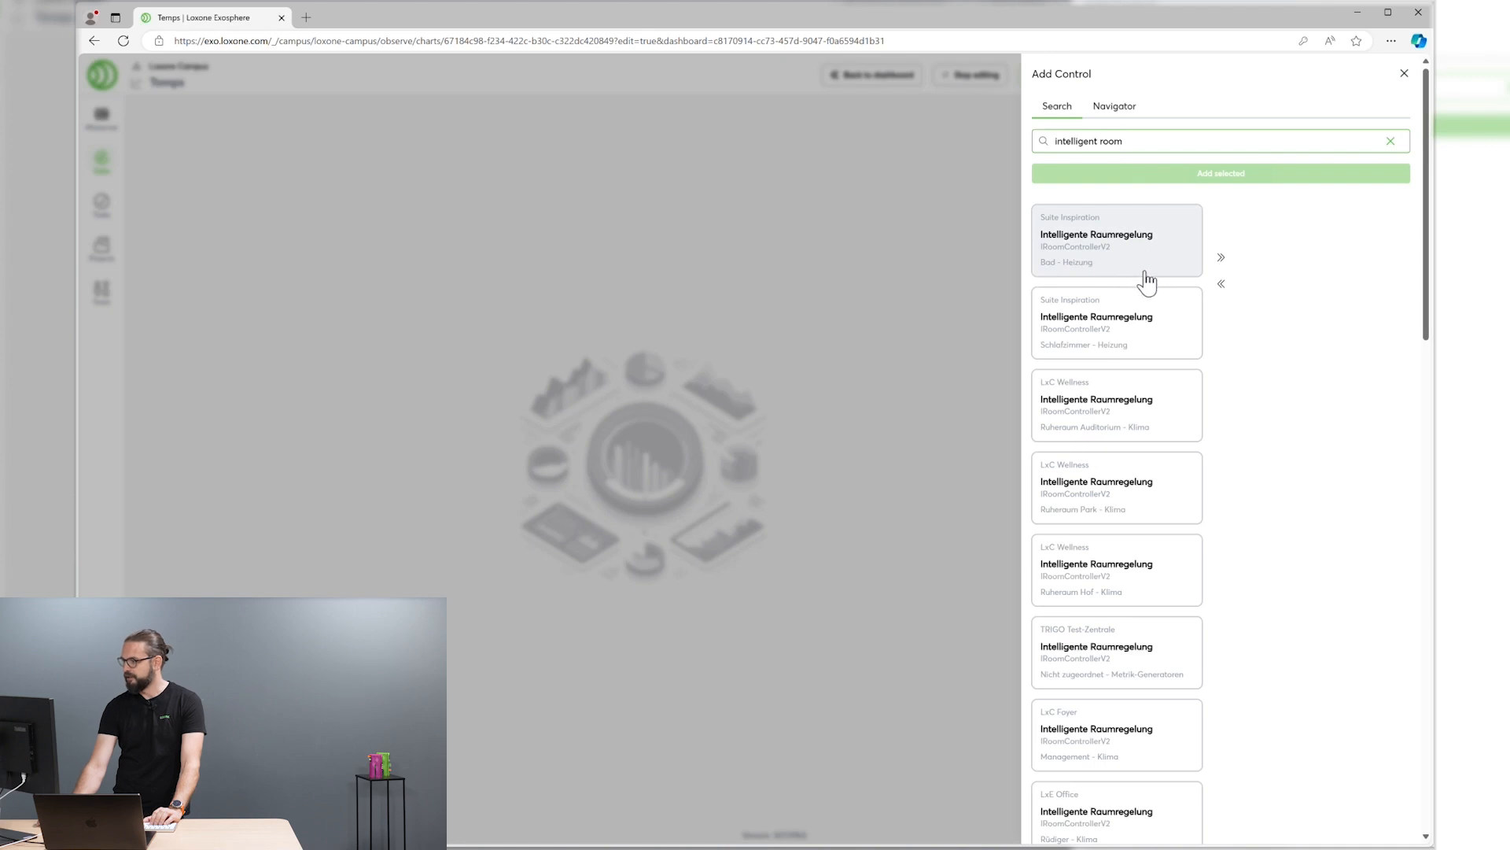
{"action": "mouse_move", "coordinate": [1146, 267]}
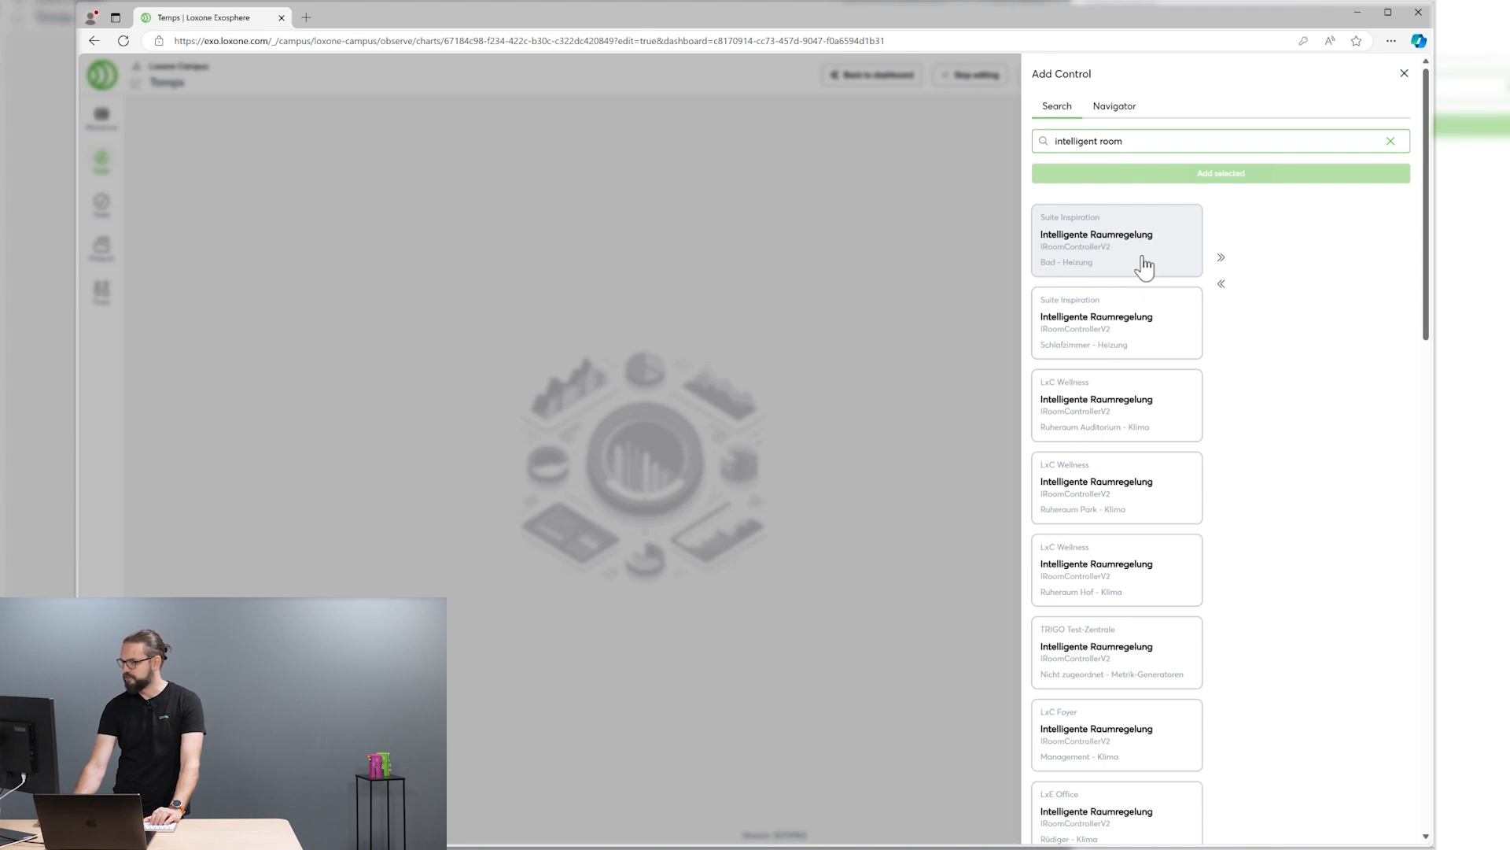
{"action": "left_click", "coordinate": [1221, 257]}
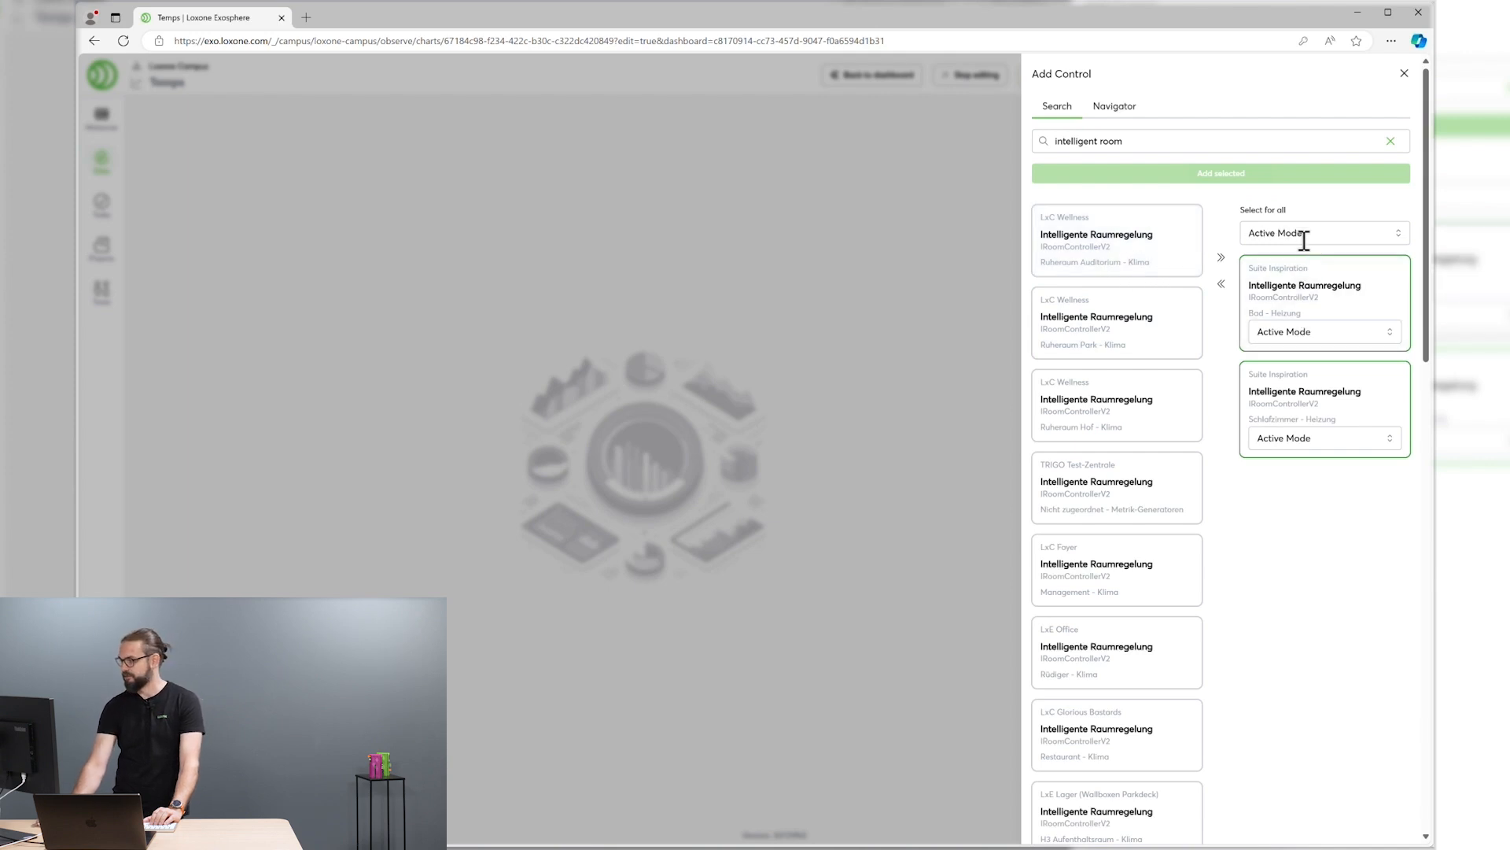
{"action": "left_click", "coordinate": [1323, 233]}
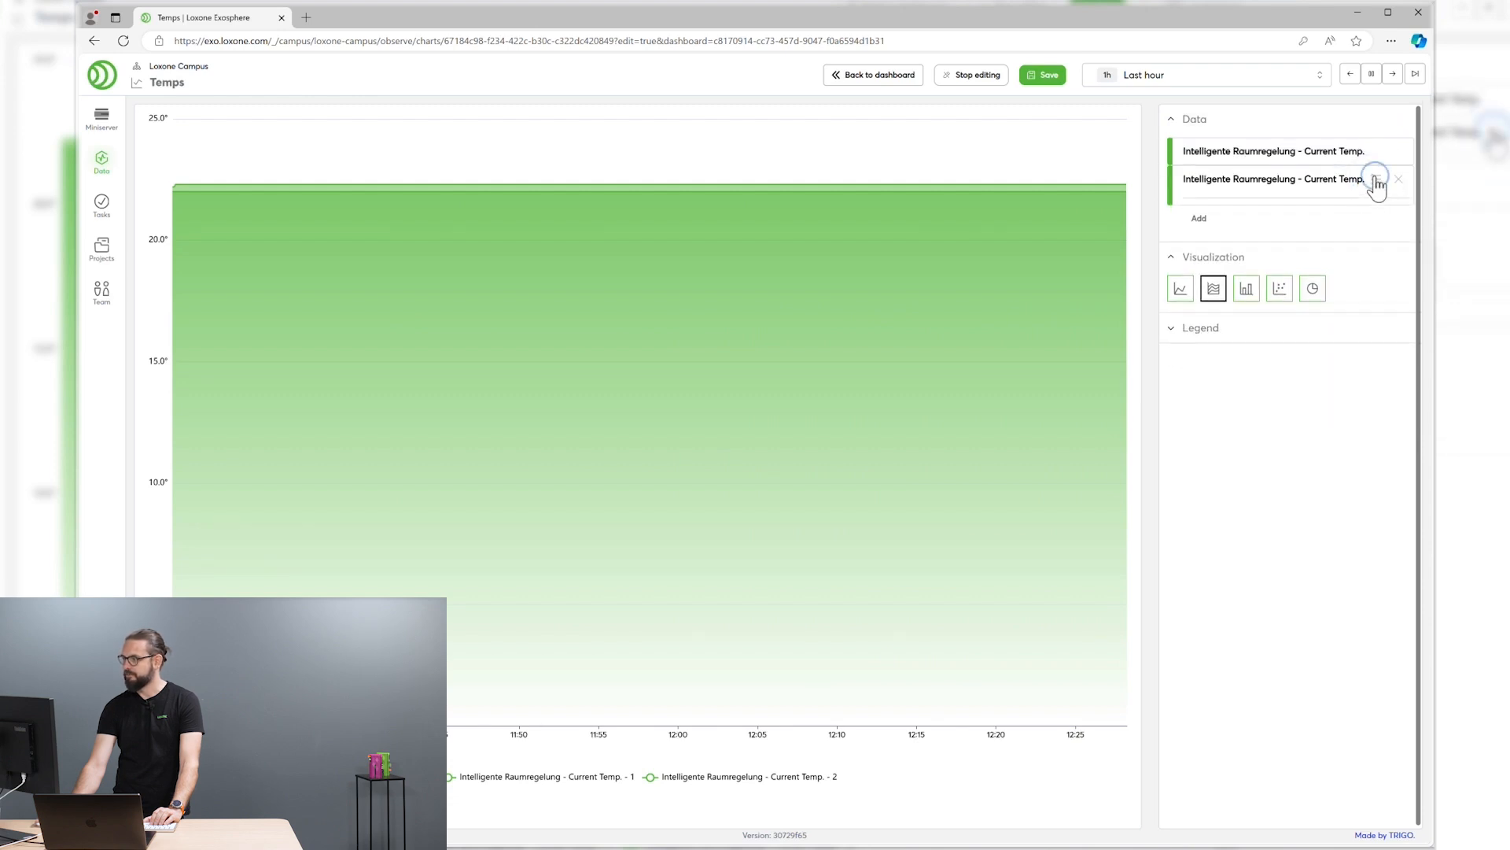
Colour the second temperature series blue and set the chart range to Last week.
{"action": "left_click", "coordinate": [1375, 182]}
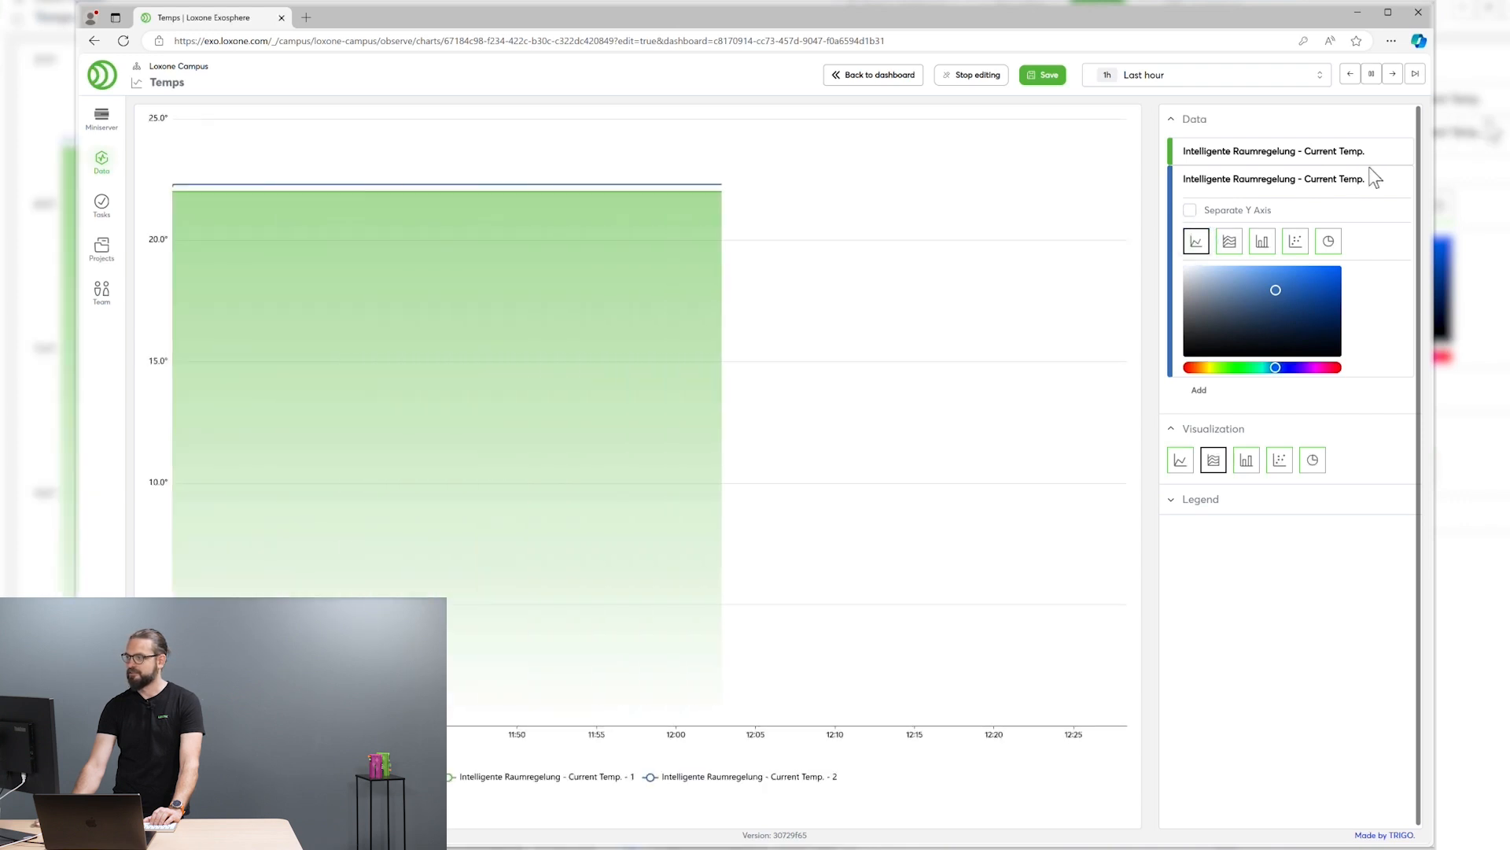
{"action": "left_click", "coordinate": [1273, 178]}
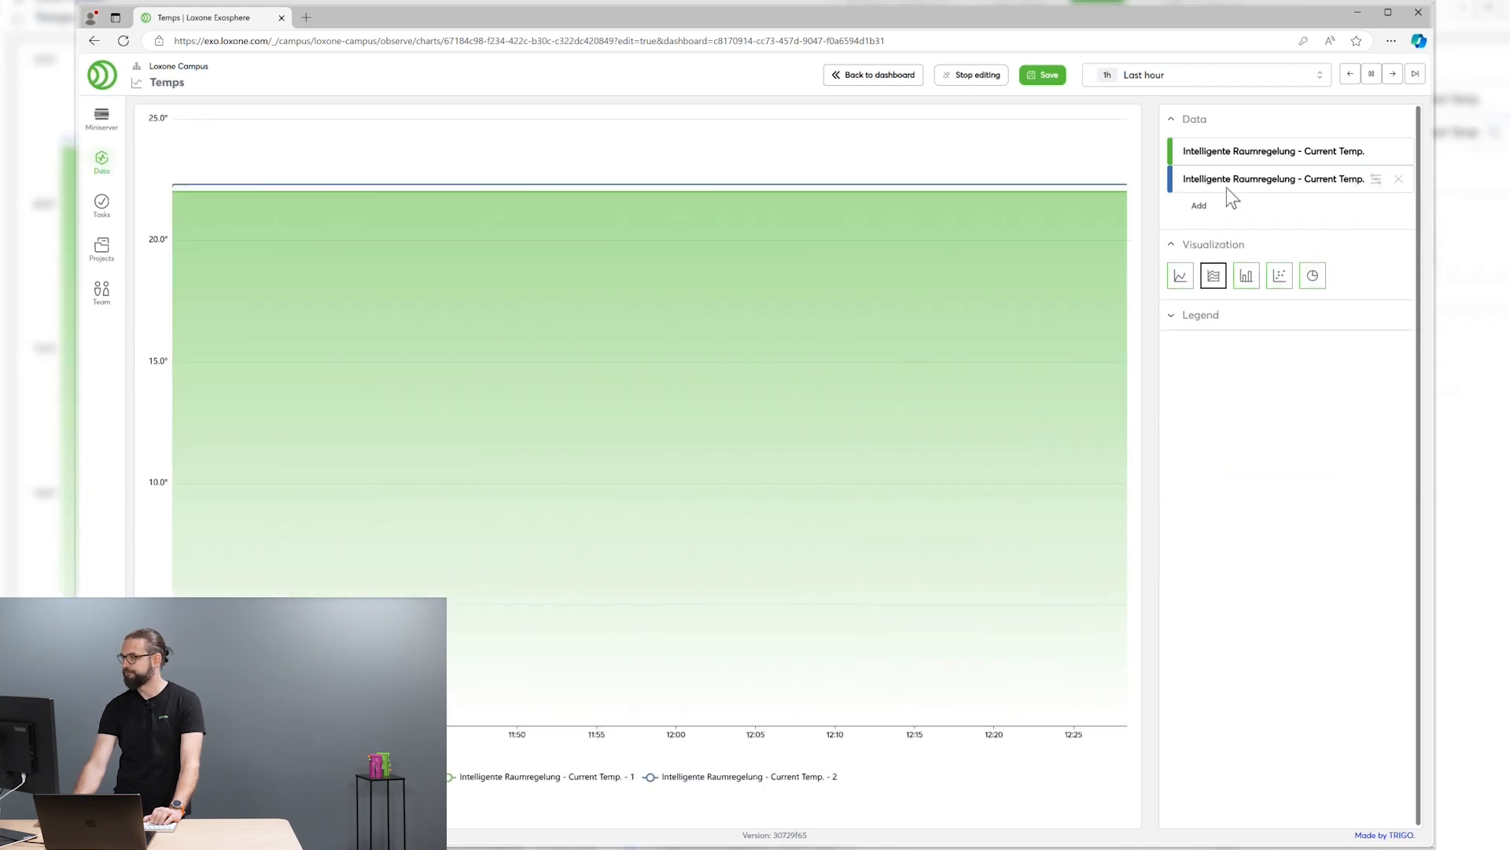
{"action": "left_click", "coordinate": [1204, 74]}
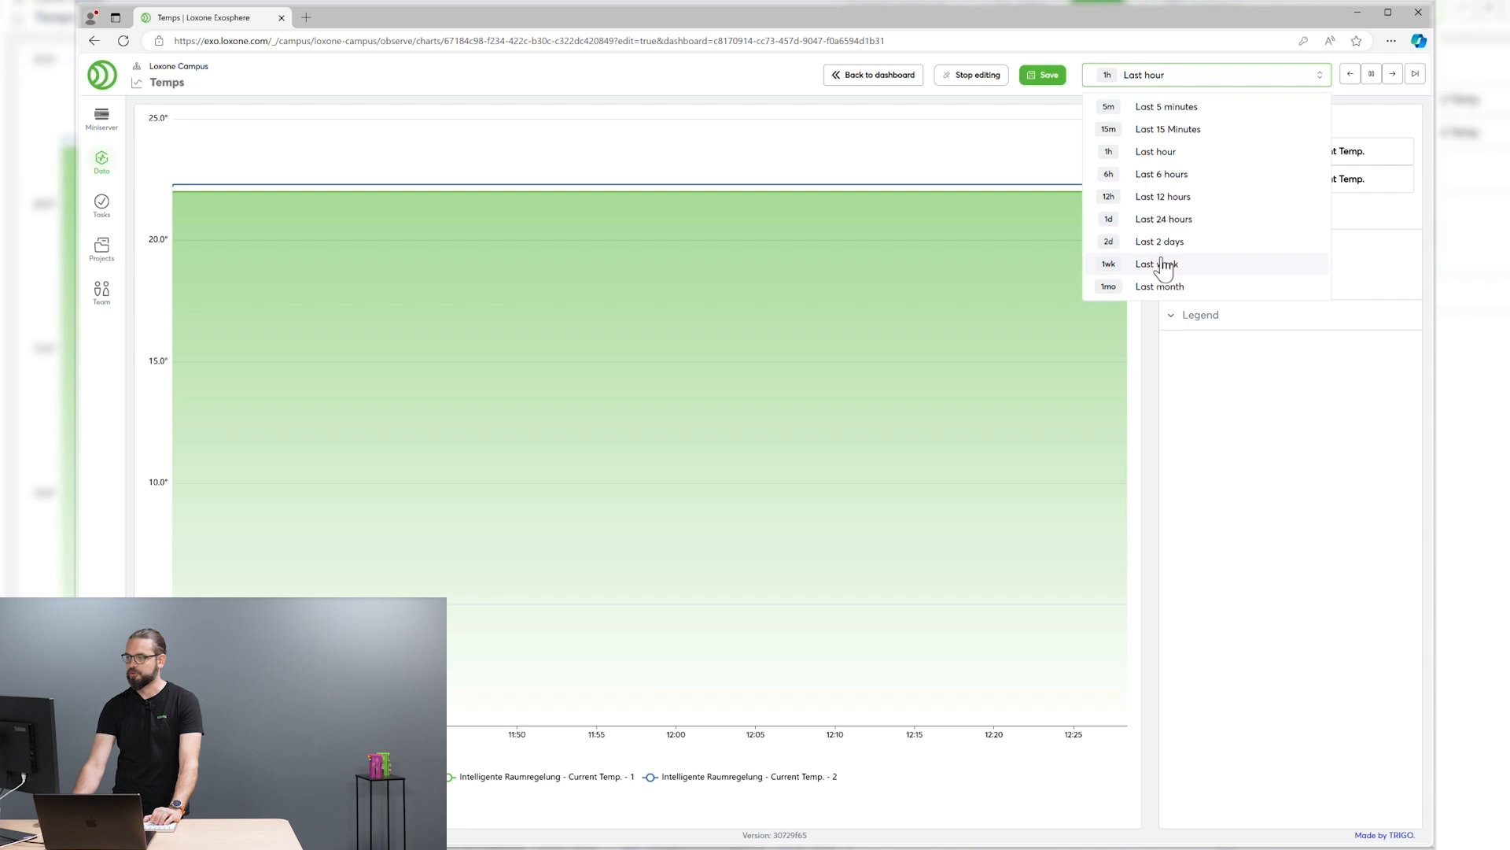
{"action": "left_click", "coordinate": [1157, 264]}
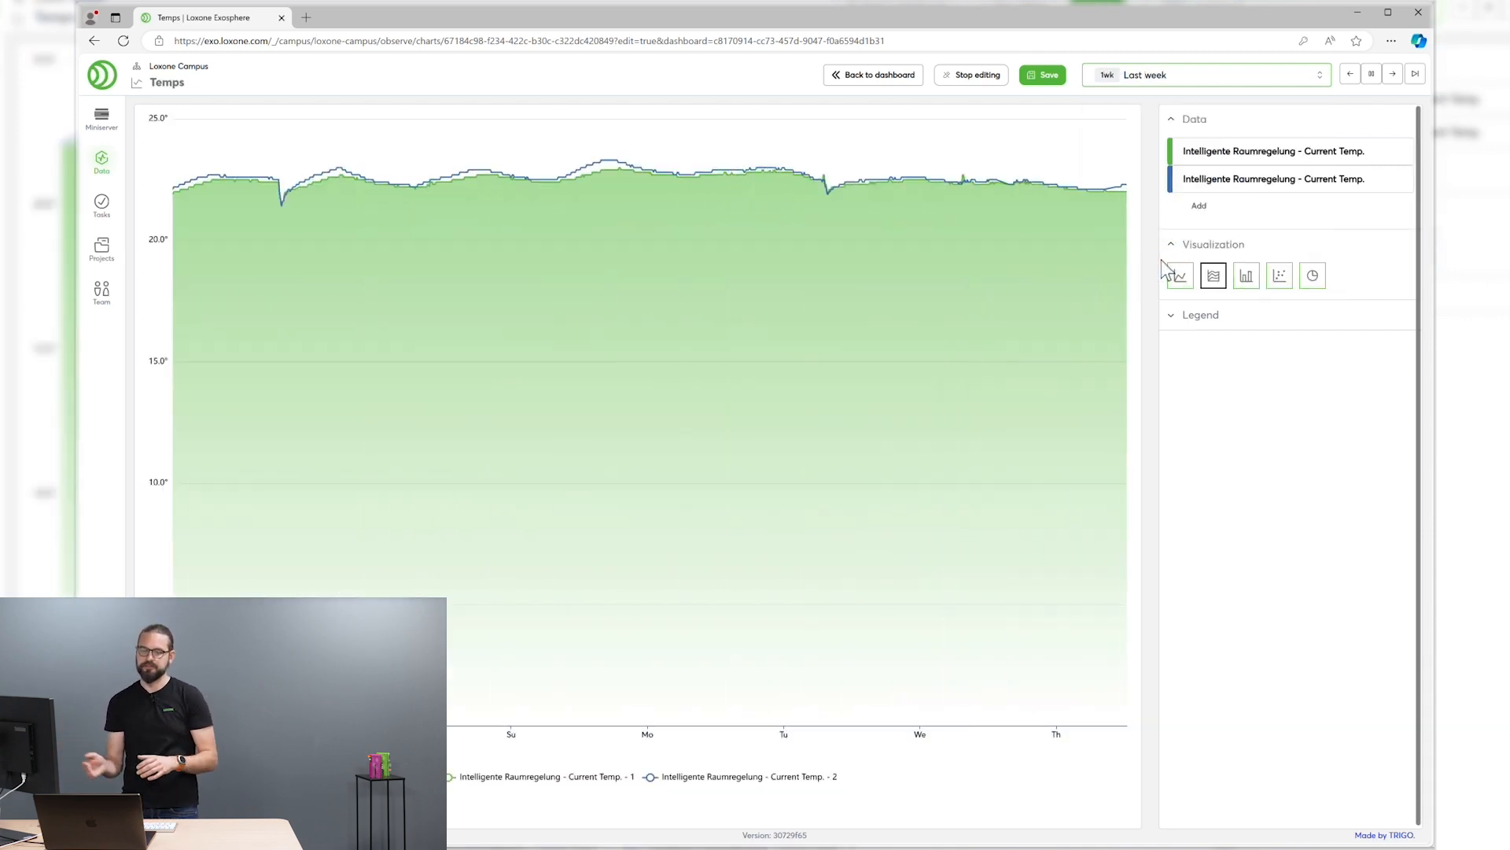